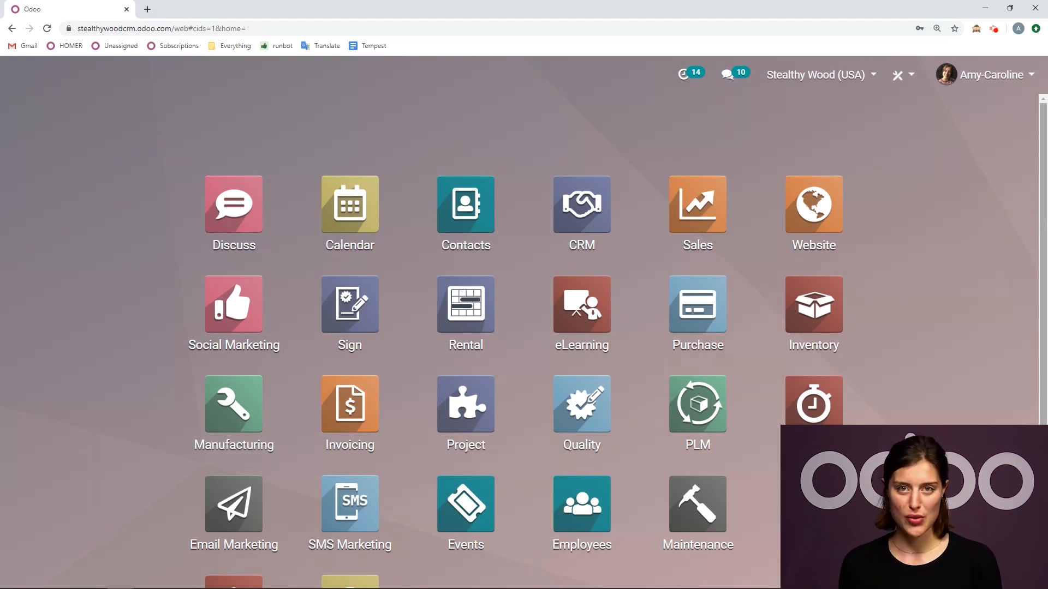
{"action": "mouse_move", "coordinate": [1037, 229]}
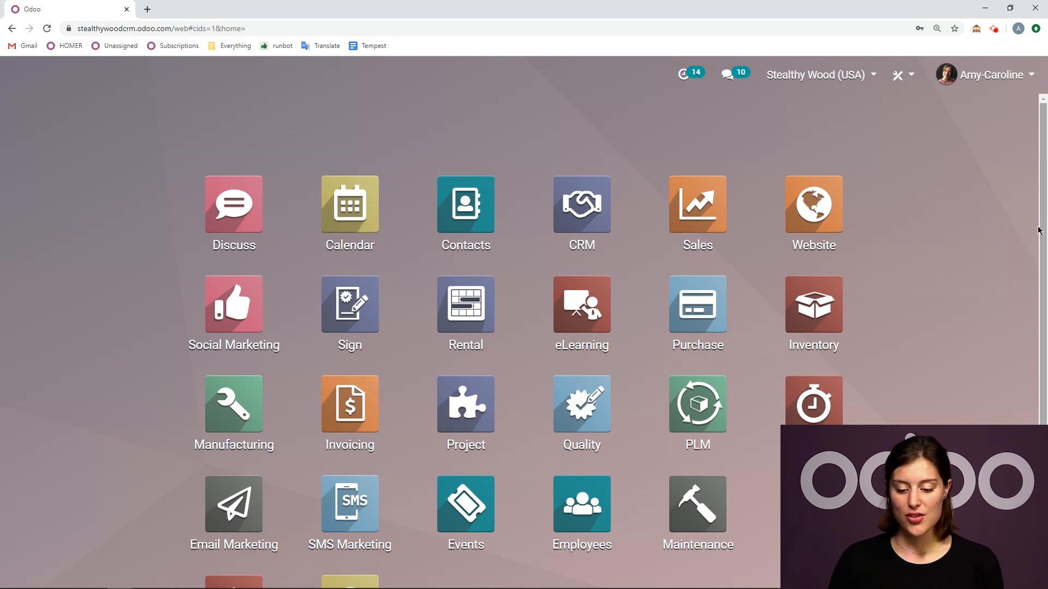
Enter the Purchase app to reach the Requests for Quotation list.
{"action": "left_click", "coordinate": [697, 304]}
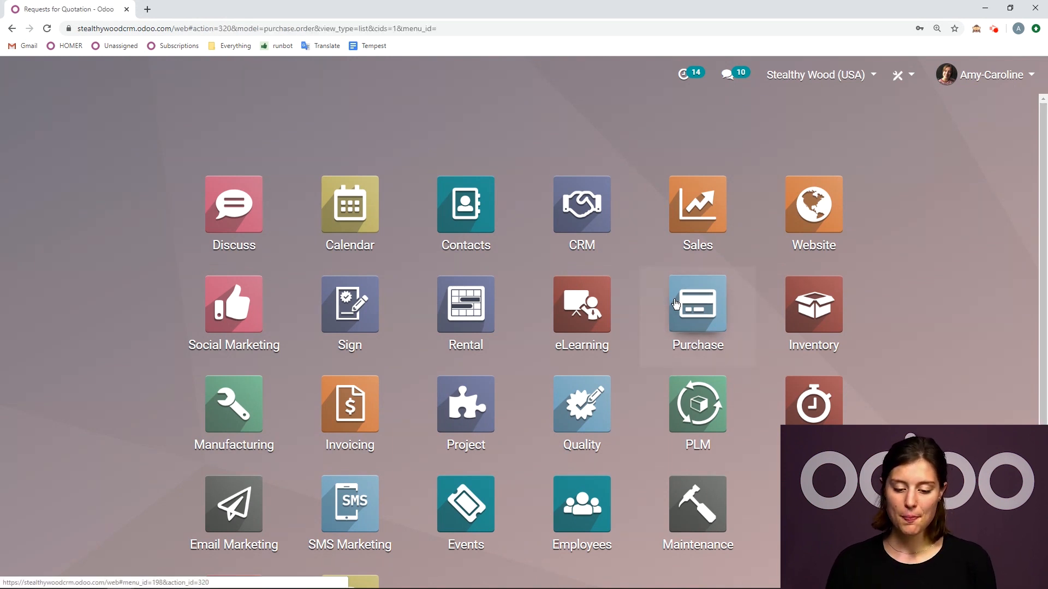
{"action": "left_click", "coordinate": [697, 305]}
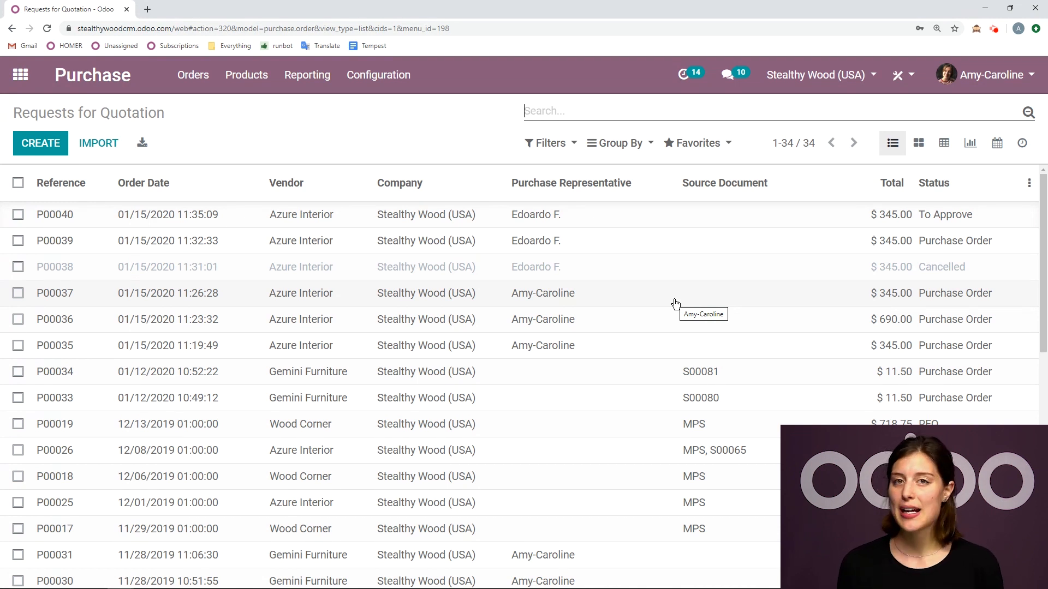
{"action": "mouse_move", "coordinate": [194, 149]}
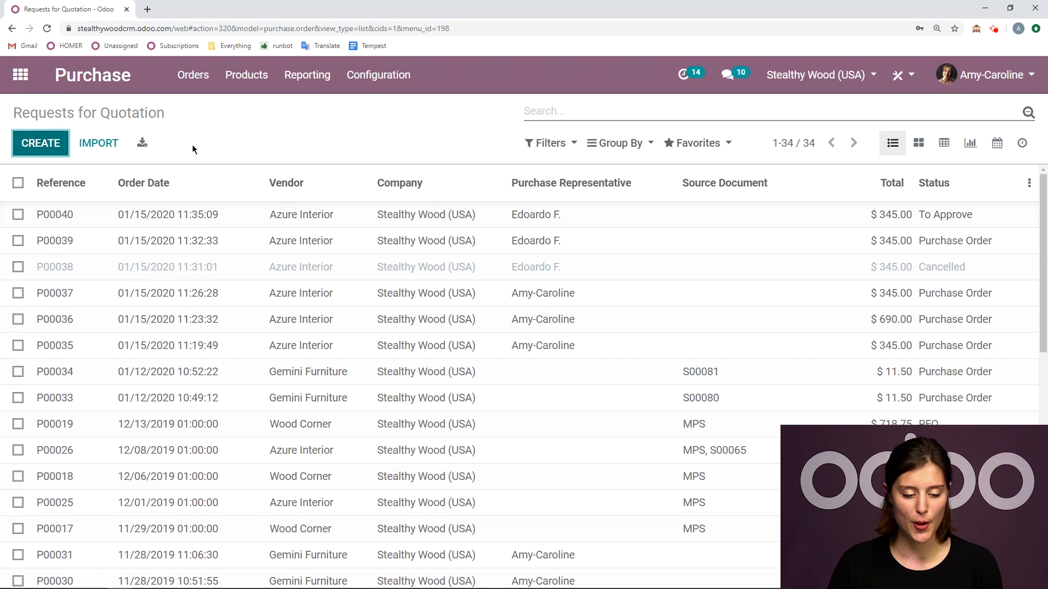
Create a new RFQ and set Azure Interior as the vendor.
{"action": "left_click", "coordinate": [41, 143]}
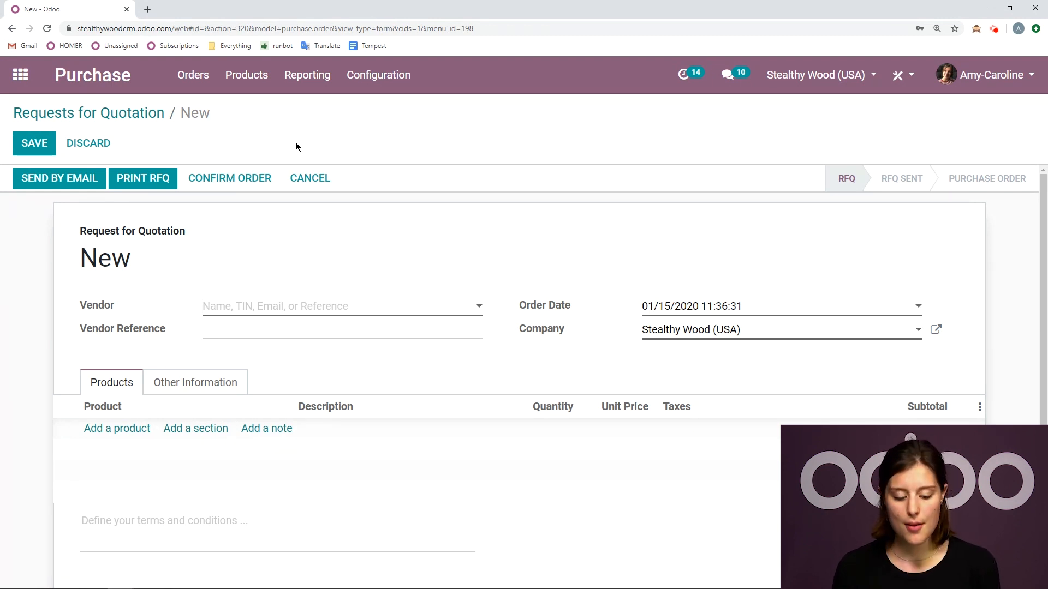
{"action": "type", "text": "azu"}
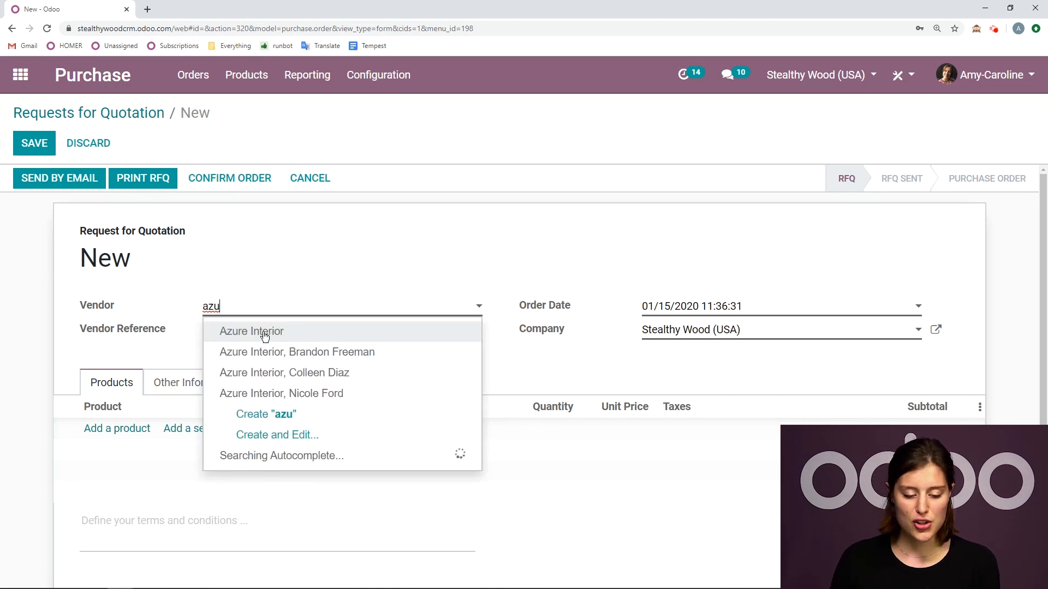
{"action": "left_click", "coordinate": [251, 331]}
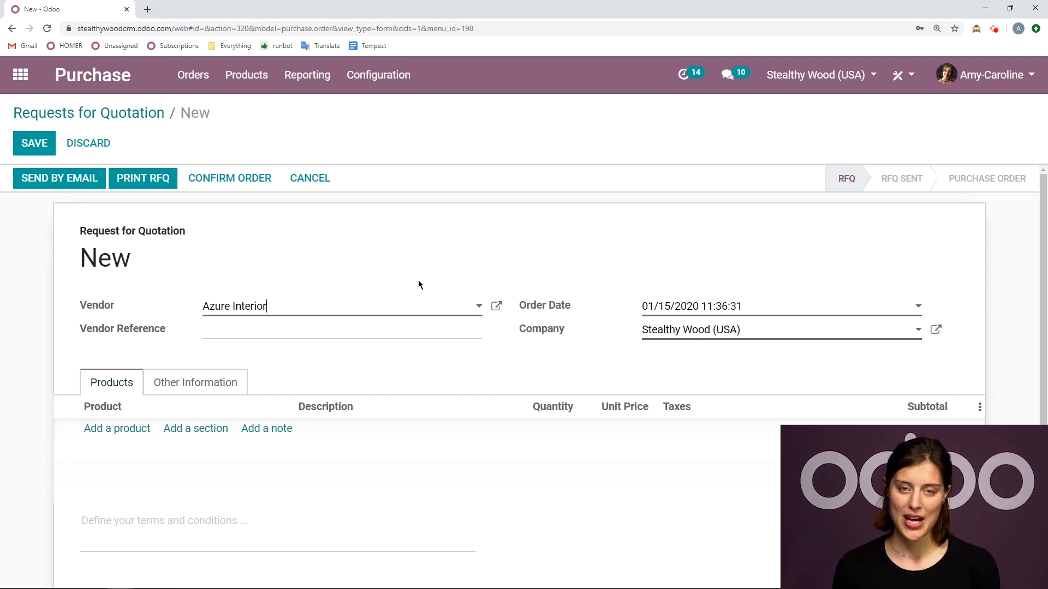
{"action": "mouse_move", "coordinate": [172, 363]}
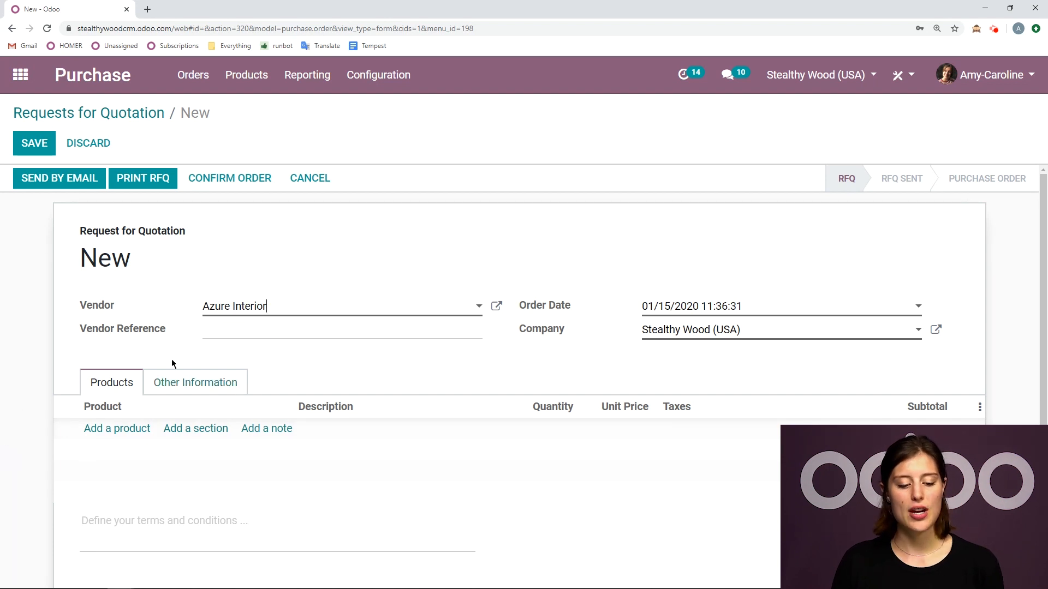
{"action": "mouse_move", "coordinate": [188, 365]}
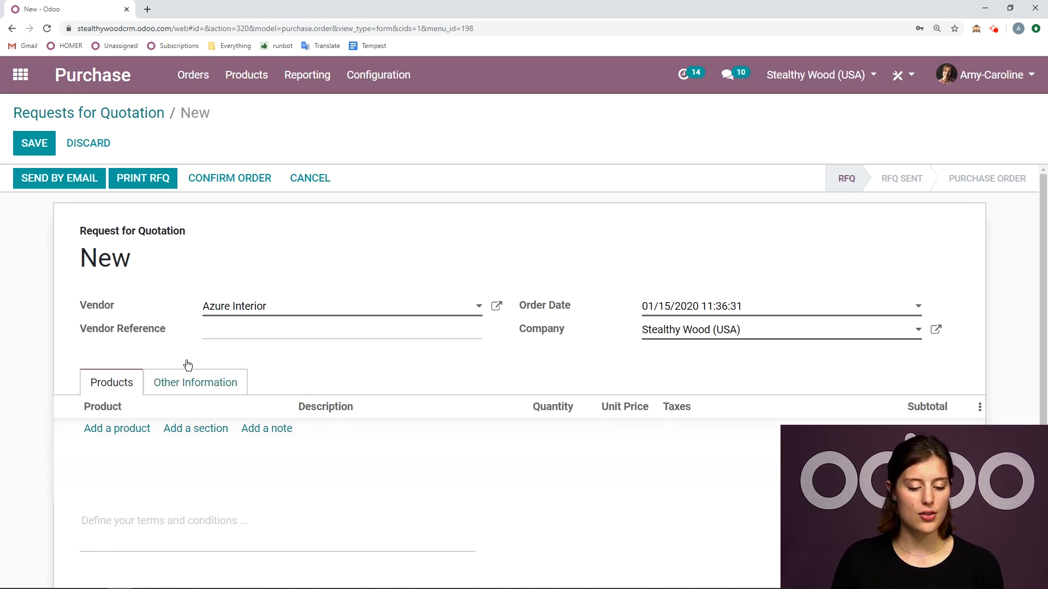
Add a line for [E-COM10] Pedal Bin, quantity 20 at unit price 15.00.
{"action": "left_click", "coordinate": [117, 428]}
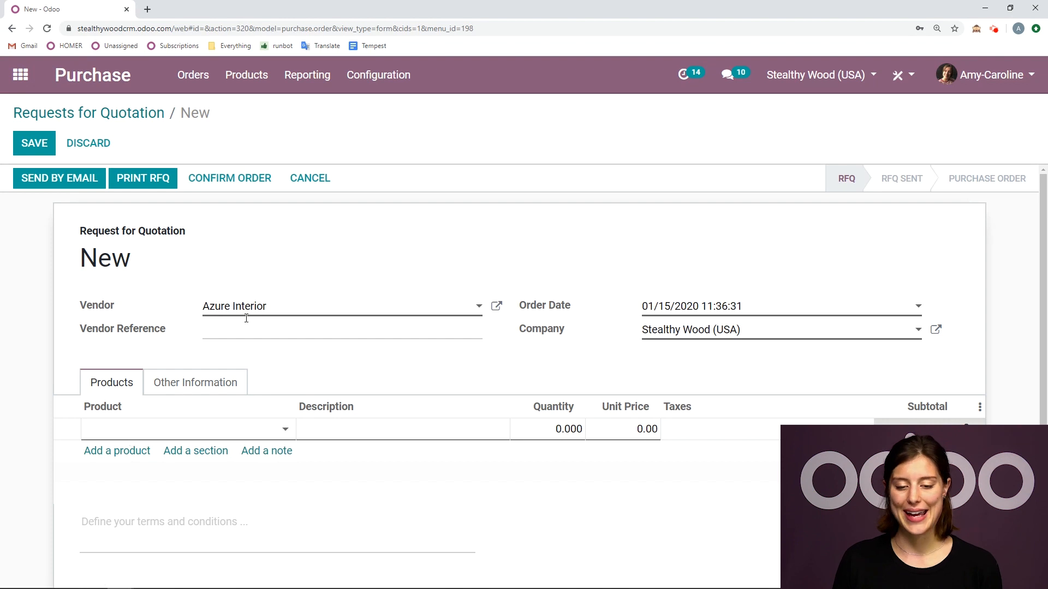
{"action": "type", "text": "pedal"}
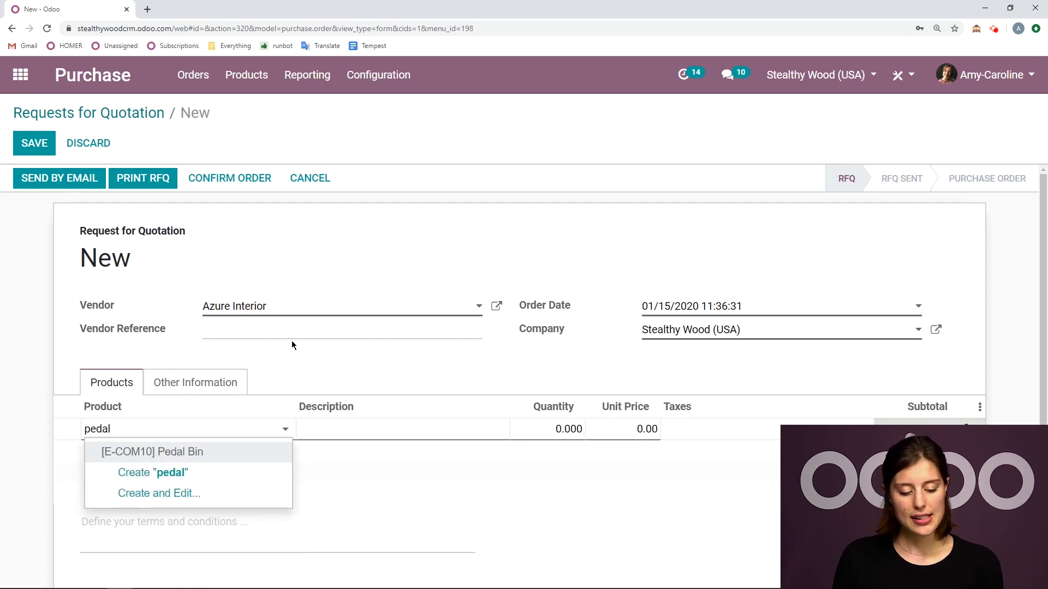
{"action": "left_click", "coordinate": [152, 452]}
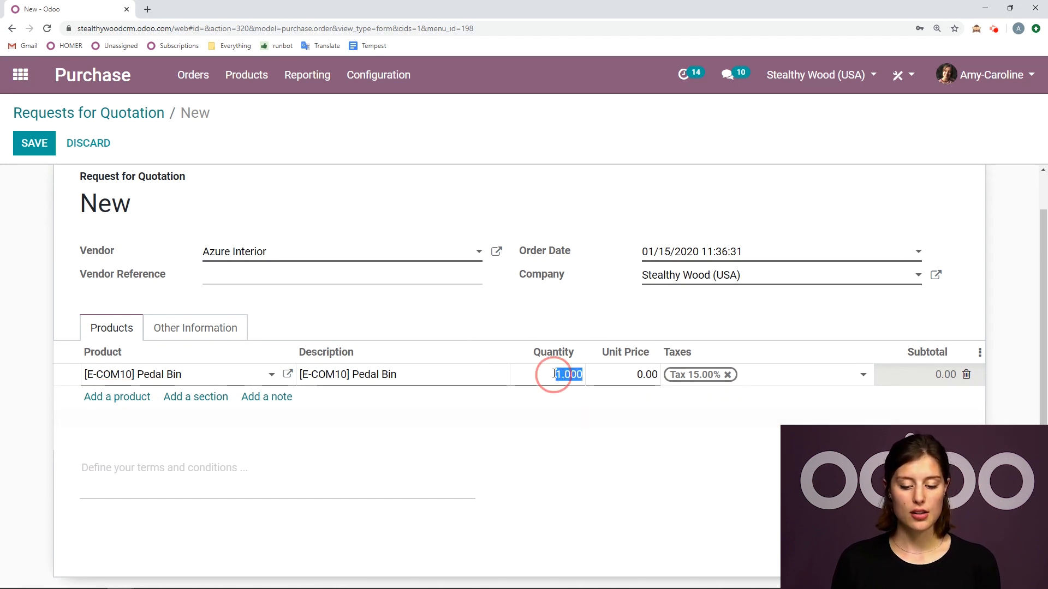
{"action": "type", "text": "20"}
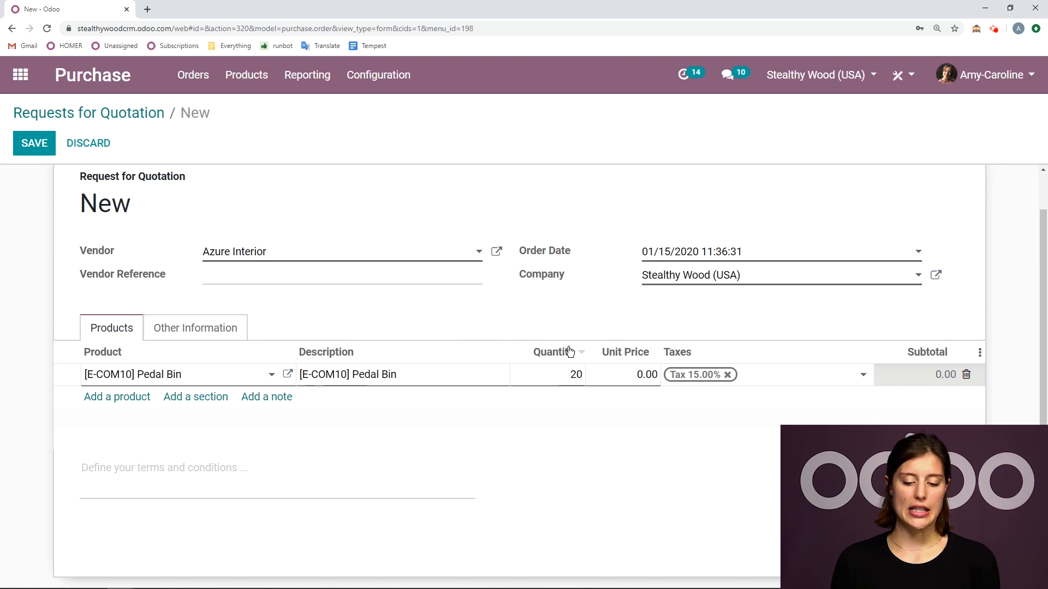
{"action": "mouse_move", "coordinate": [568, 353]}
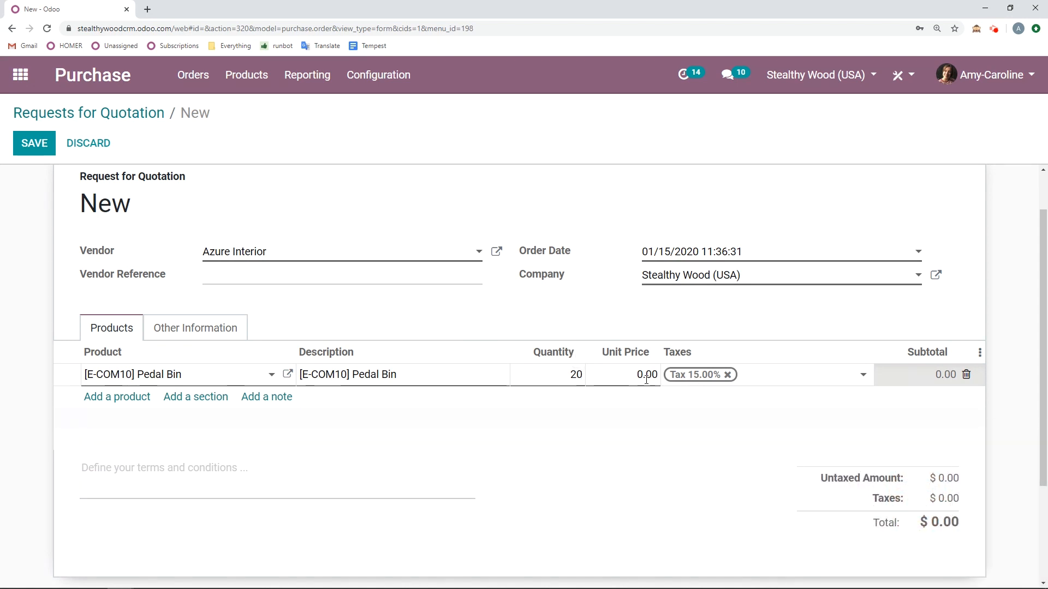
{"action": "type", "text": "15"}
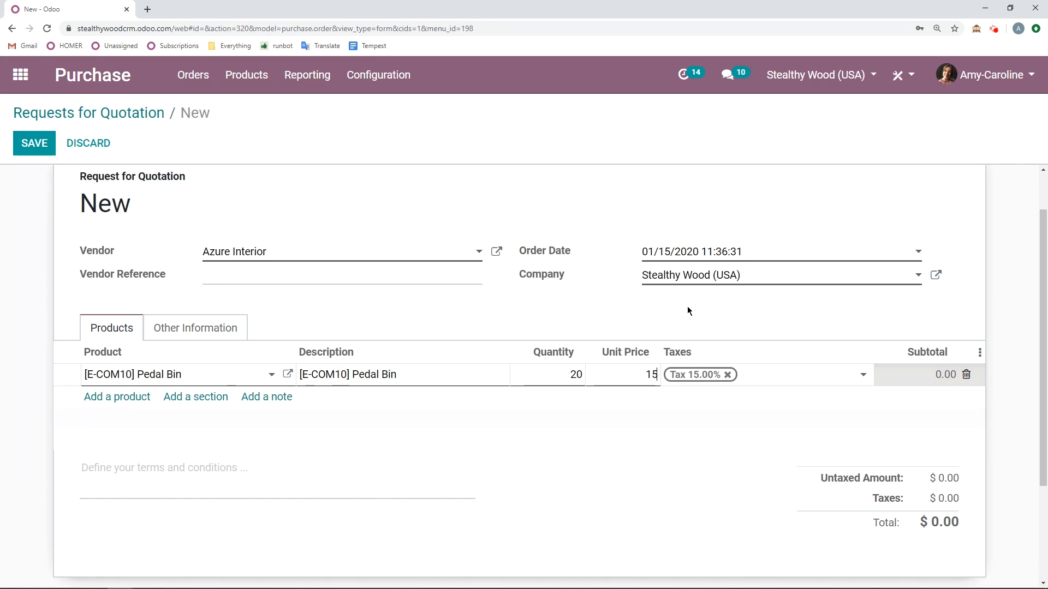
{"action": "mouse_move", "coordinate": [704, 310]}
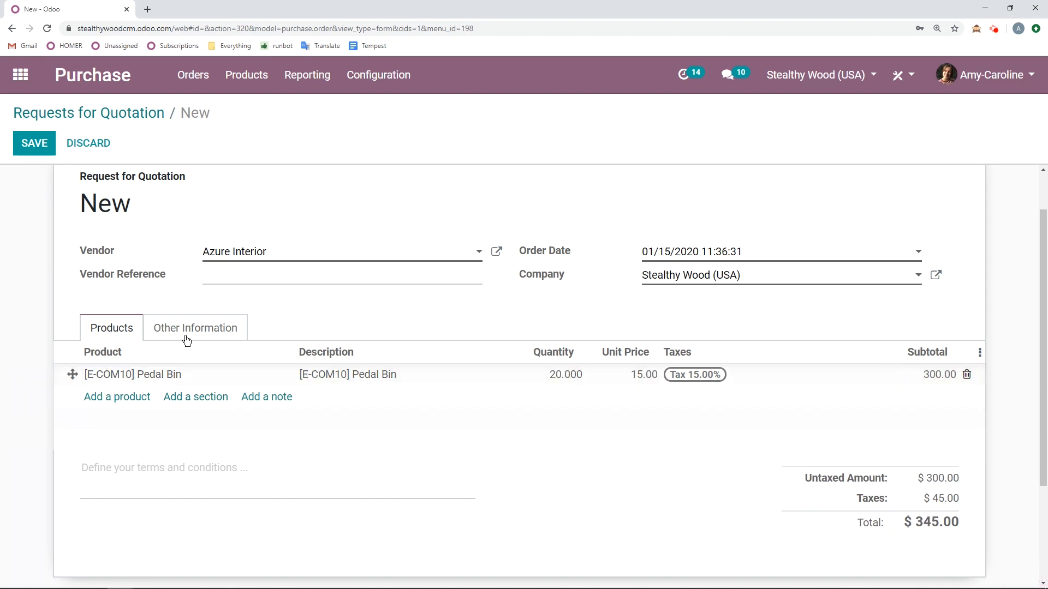
{"action": "mouse_move", "coordinate": [693, 396]}
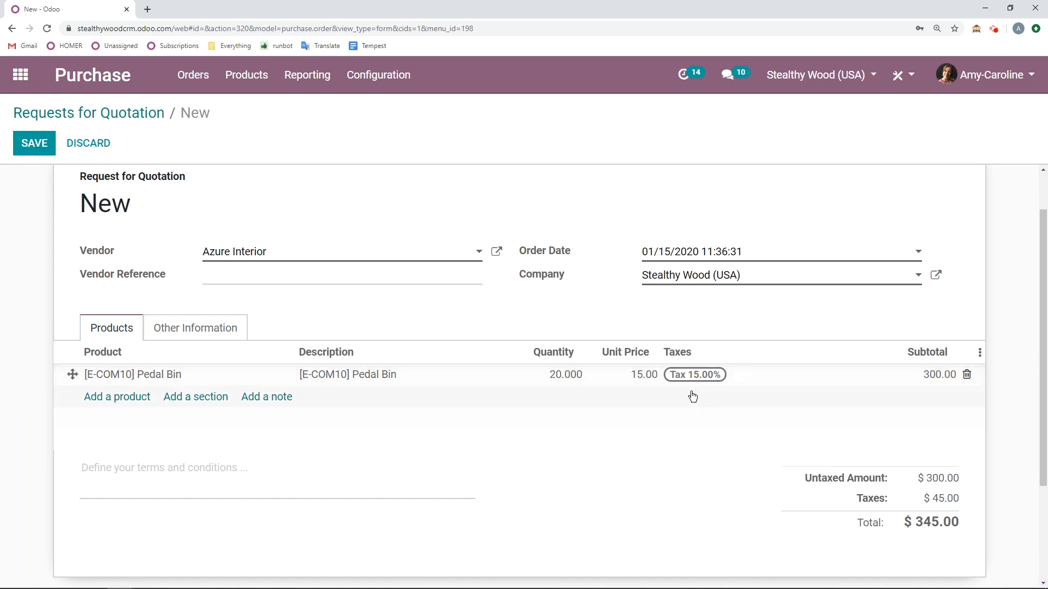
{"action": "mouse_move", "coordinate": [739, 361]}
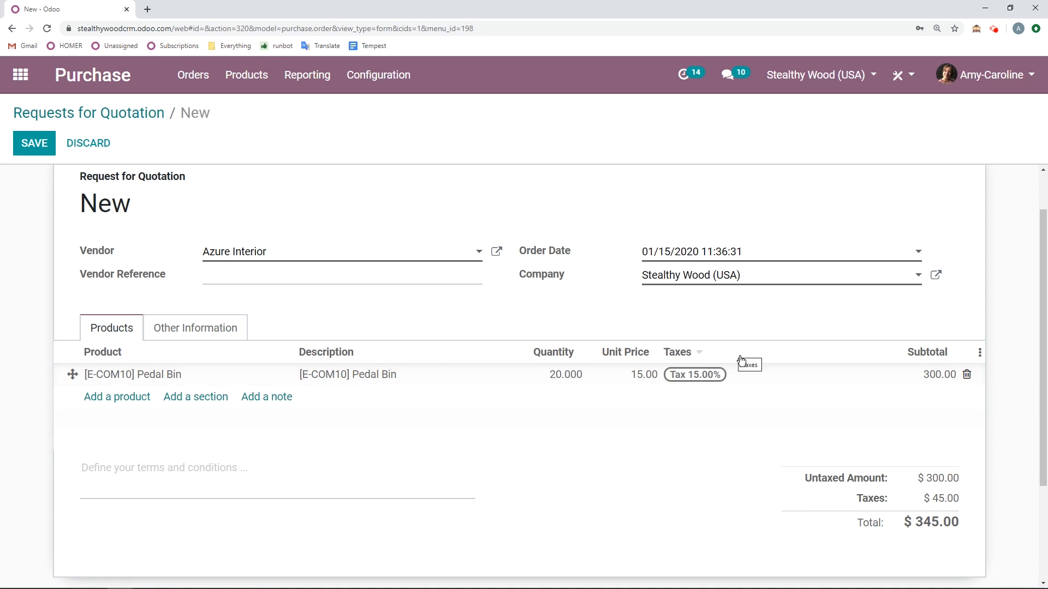
{"action": "mouse_move", "coordinate": [725, 381]}
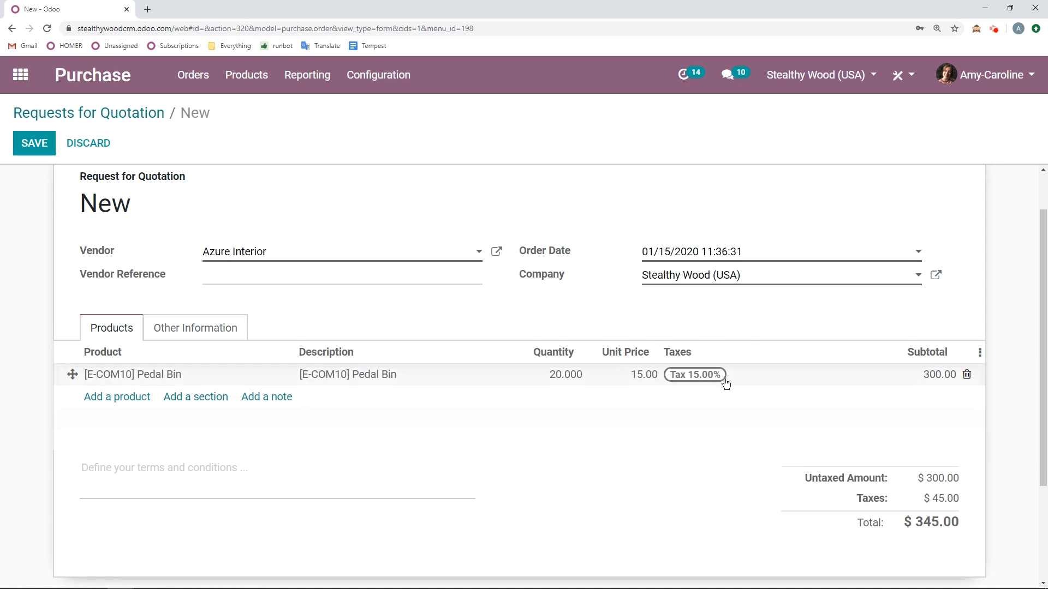
{"action": "left_click", "coordinate": [34, 143]}
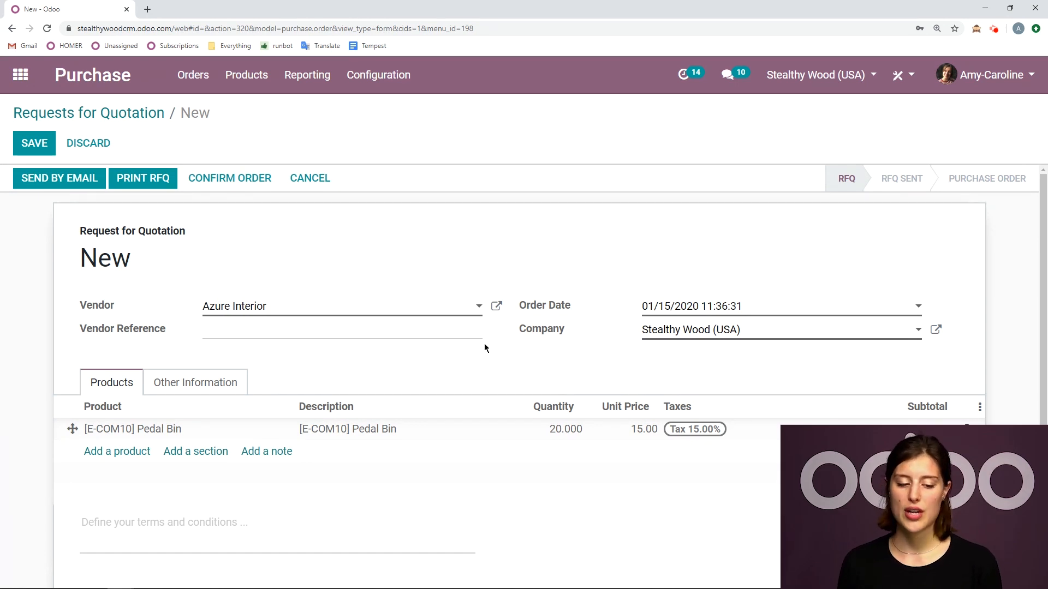
{"action": "mouse_move", "coordinate": [32, 170]}
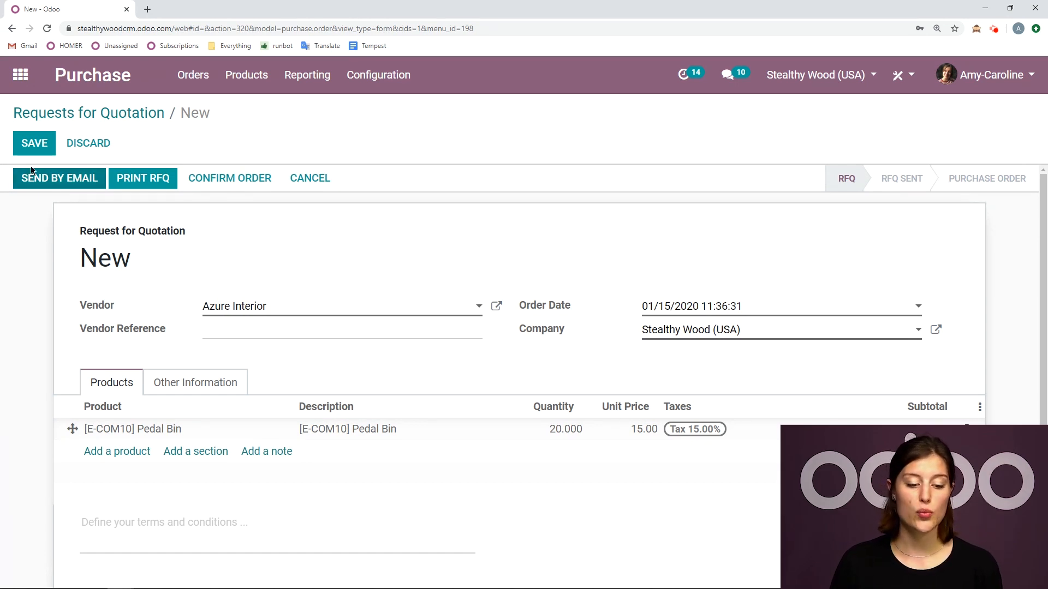
Save the quotation as P00041 and send the RFQ email to Azure Interior.
{"action": "left_click", "coordinate": [34, 143]}
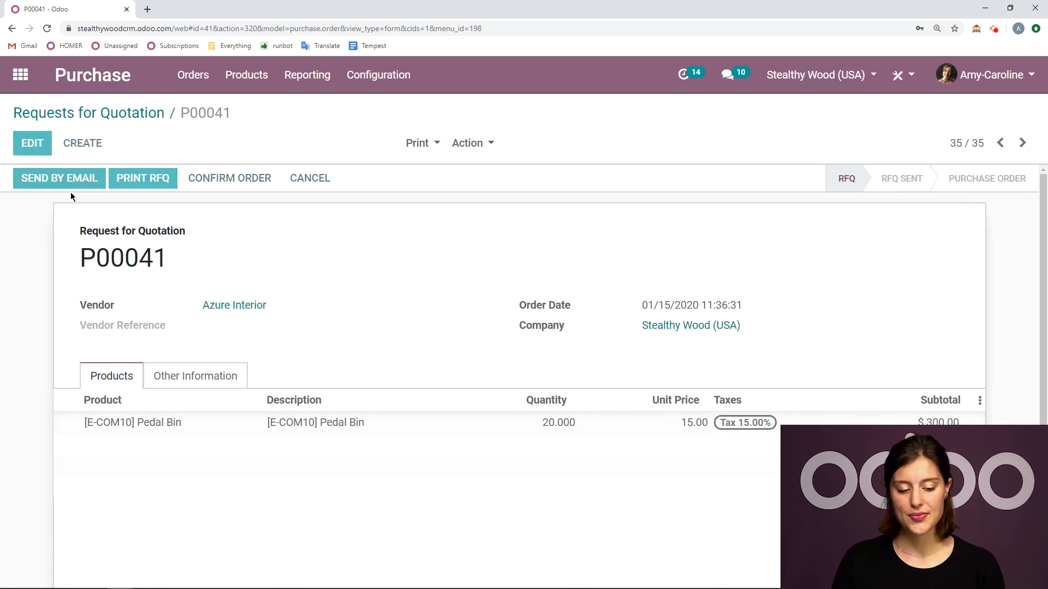
{"action": "left_click", "coordinate": [59, 178]}
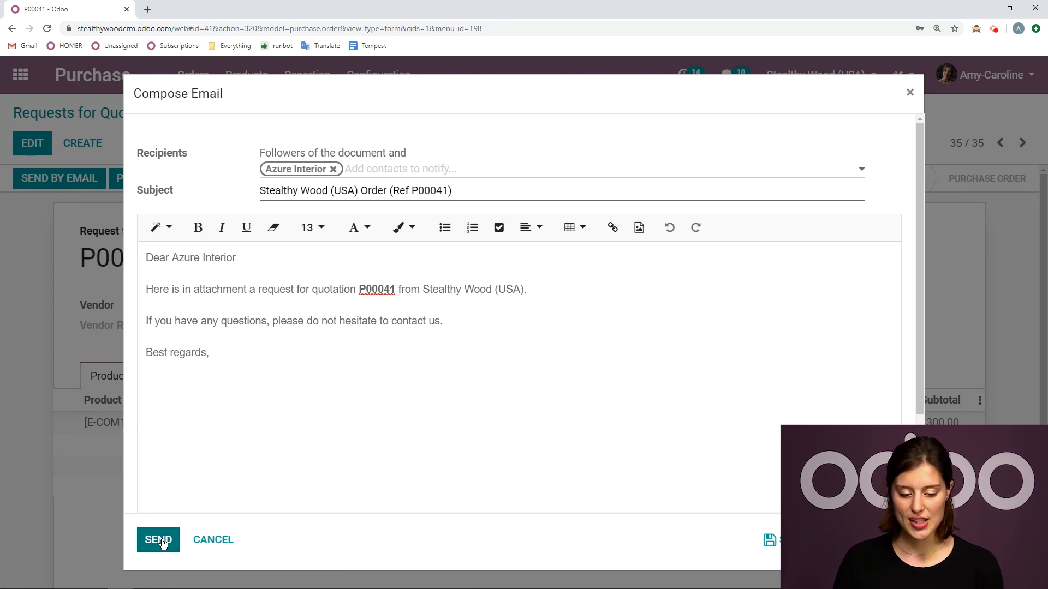
{"action": "left_click", "coordinate": [158, 540]}
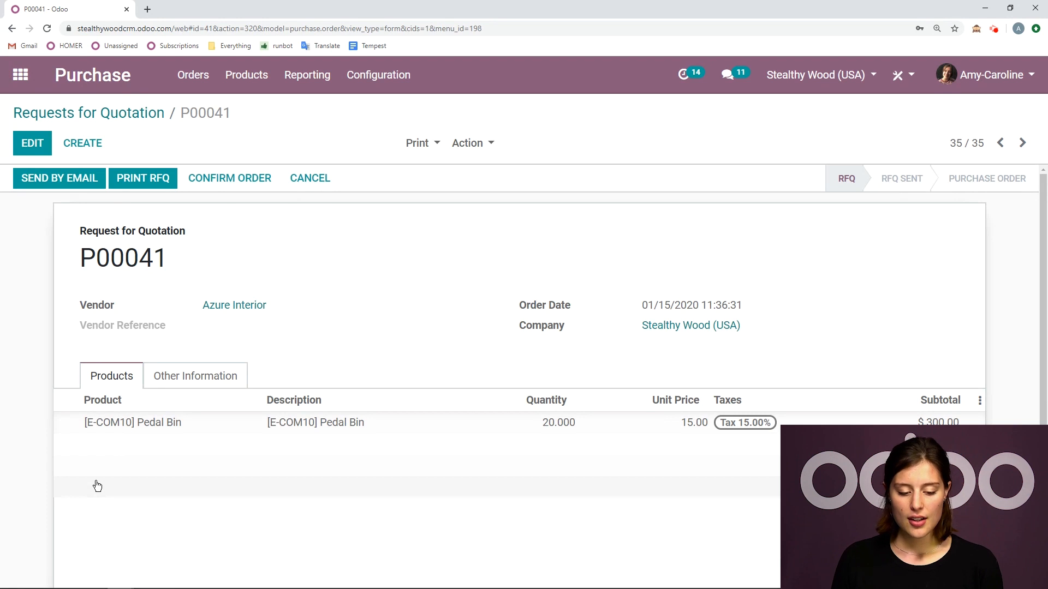
Check the RFQ_P00041.pdf attached in the chatter, then close its preview.
{"action": "left_click", "coordinate": [59, 178]}
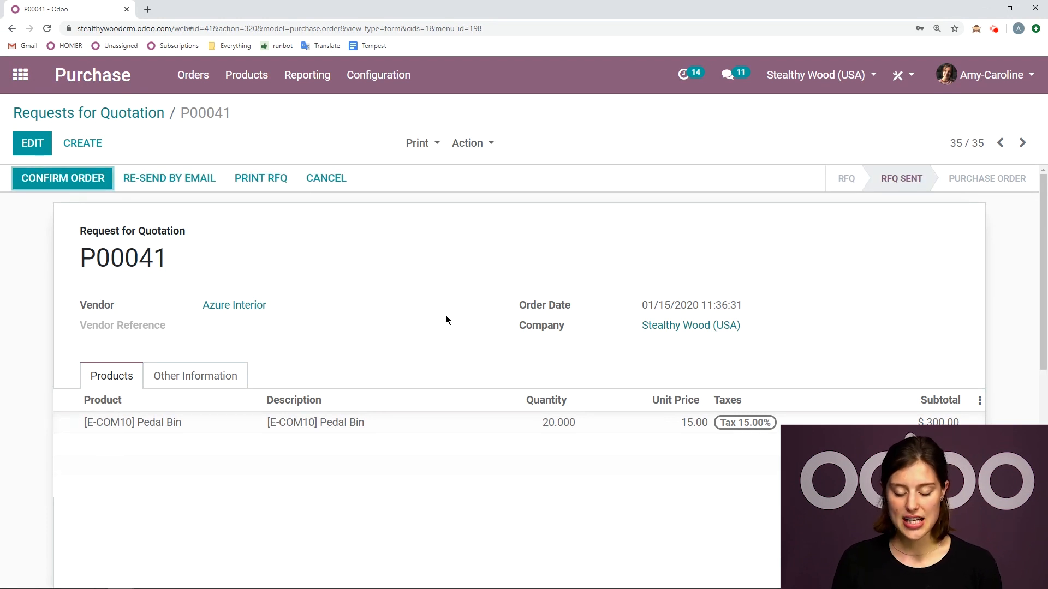
{"action": "mouse_move", "coordinate": [873, 171]}
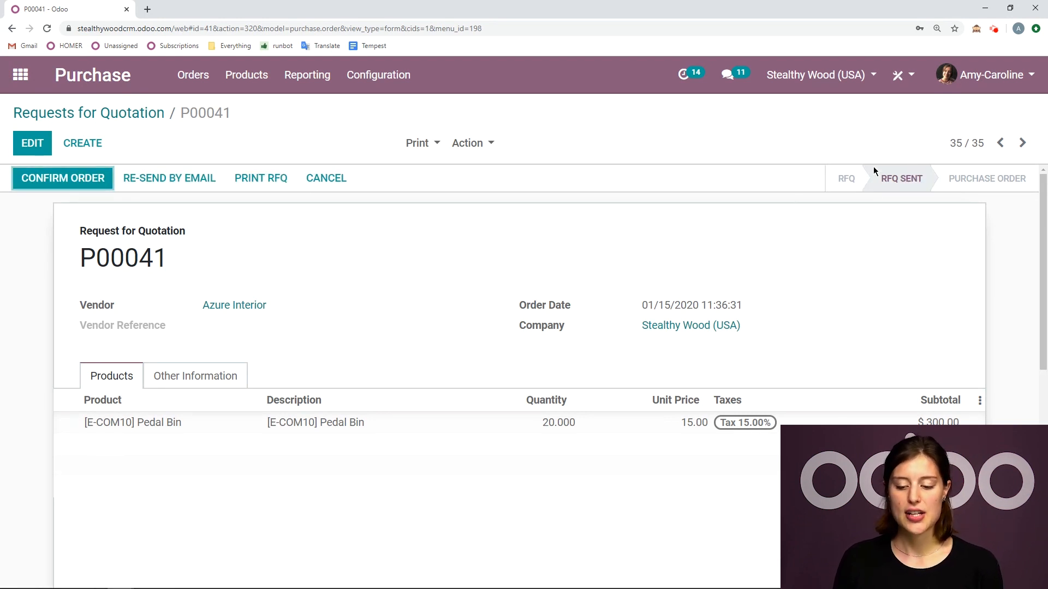
{"action": "mouse_move", "coordinate": [892, 208]}
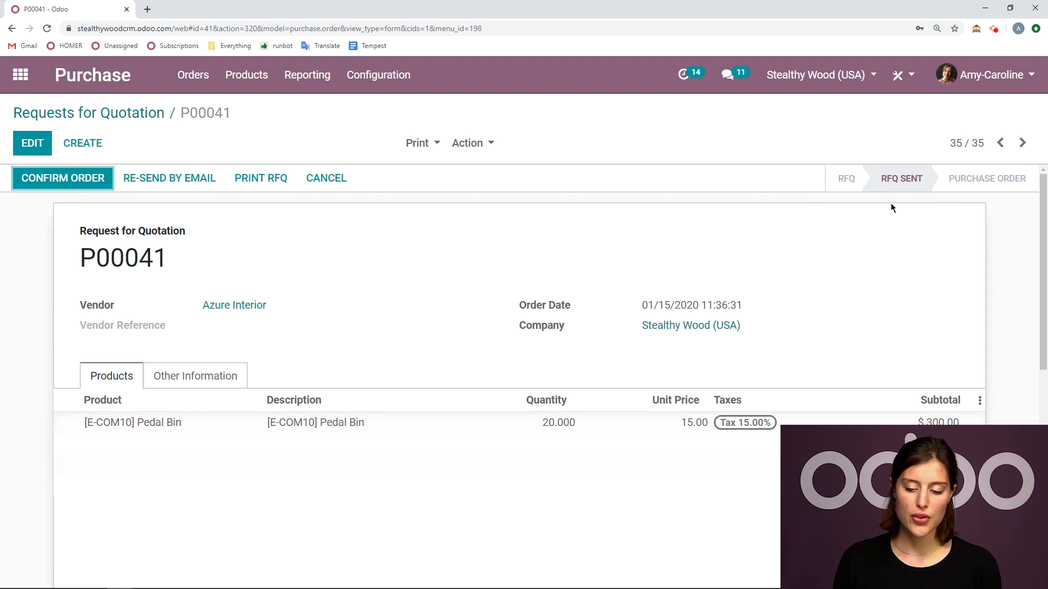
{"action": "scroll", "scroll_direction": "down", "scroll_amount": 3}
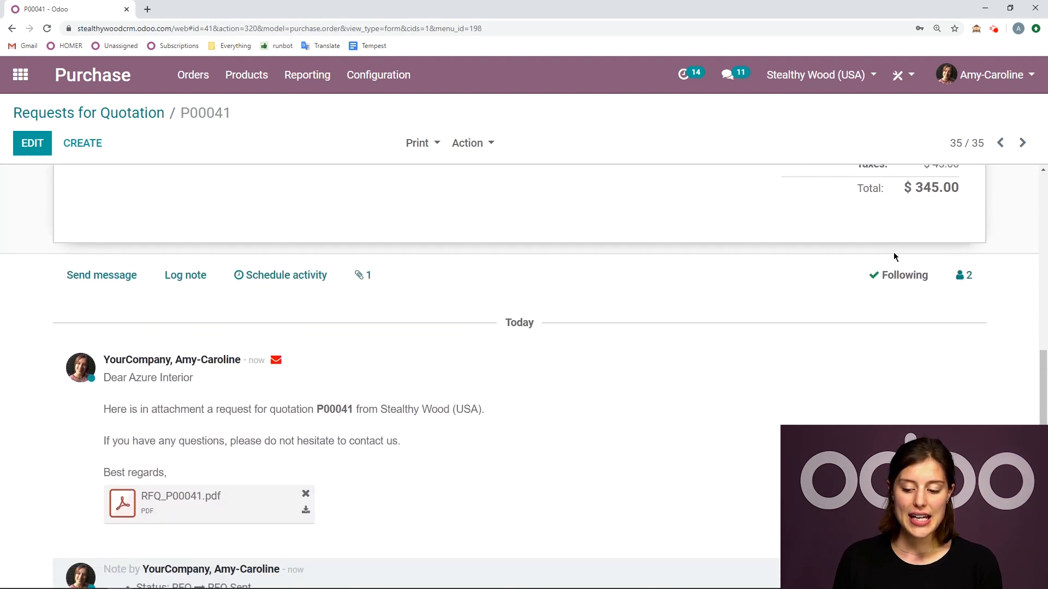
{"action": "scroll", "scroll_direction": "down", "scroll_amount": 3}
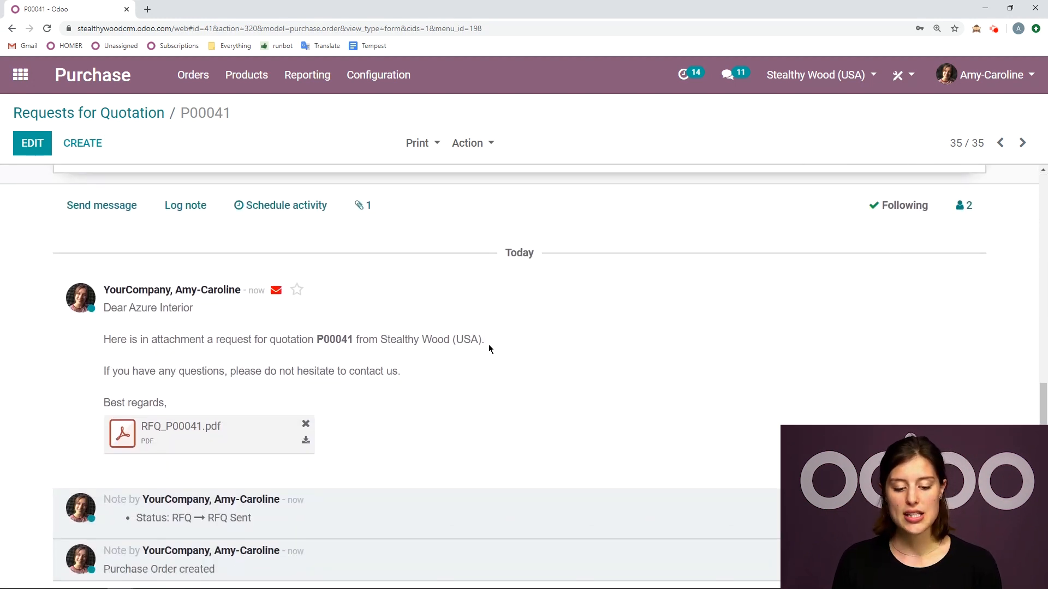
{"action": "mouse_move", "coordinate": [149, 470]}
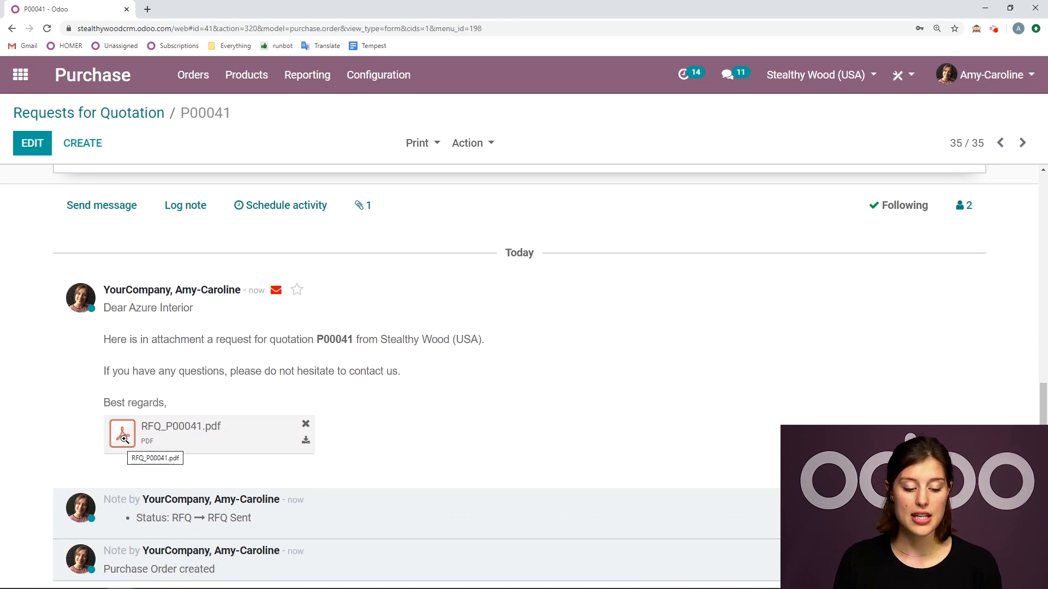
{"action": "left_click", "coordinate": [121, 434]}
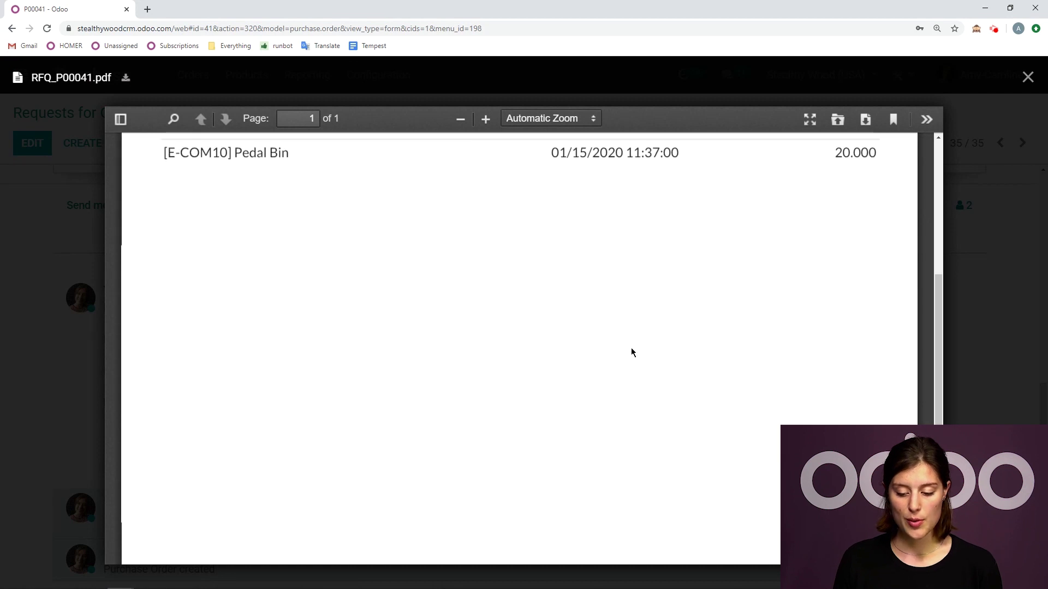
{"action": "left_click", "coordinate": [1028, 76]}
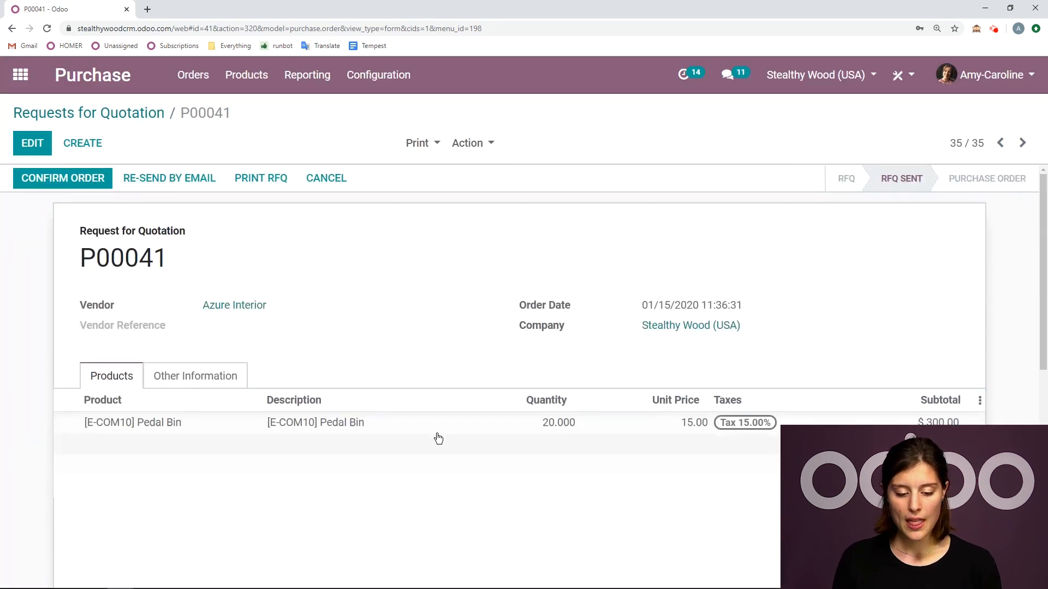
{"action": "mouse_move", "coordinate": [412, 294]}
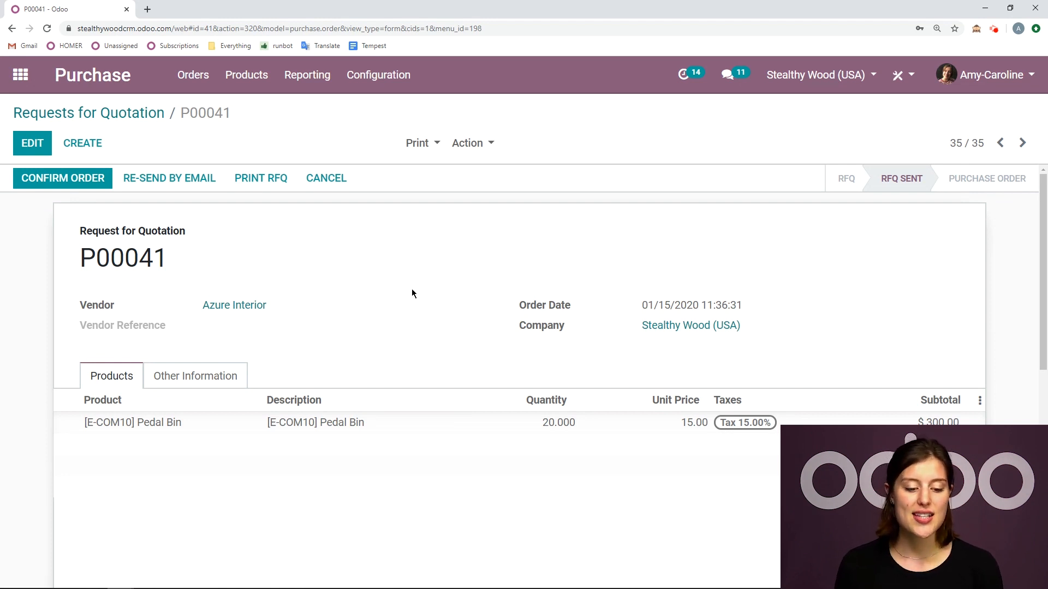
{"action": "mouse_move", "coordinate": [213, 248]}
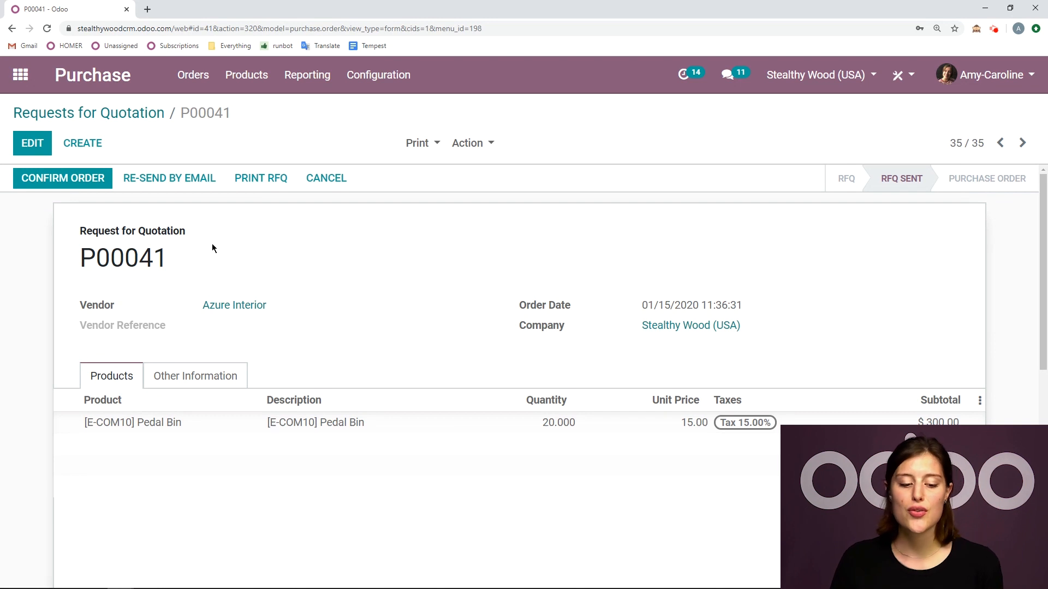
{"action": "mouse_move", "coordinate": [113, 178]}
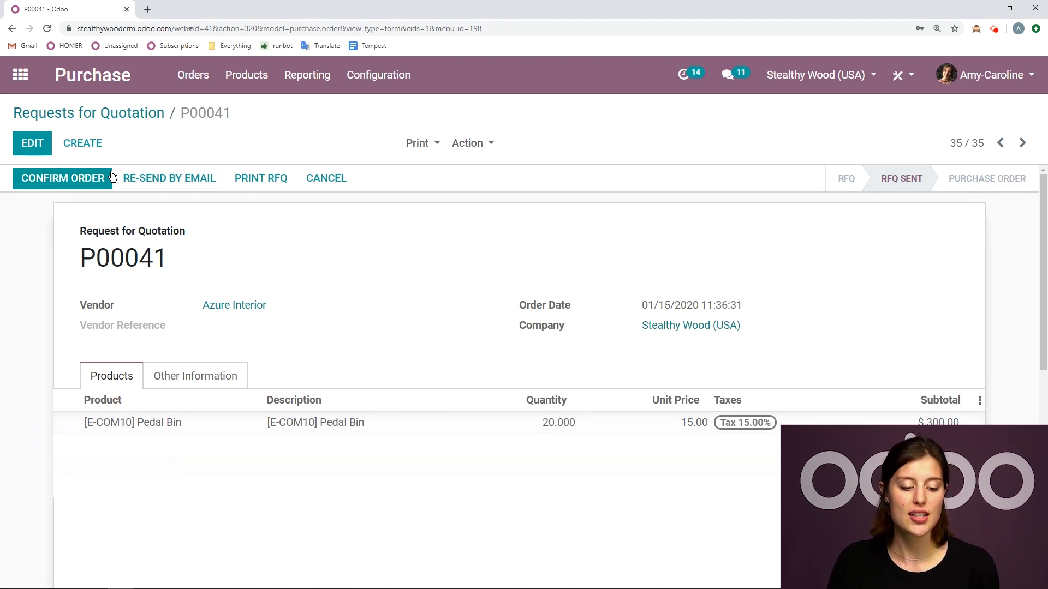
{"action": "mouse_move", "coordinate": [70, 186]}
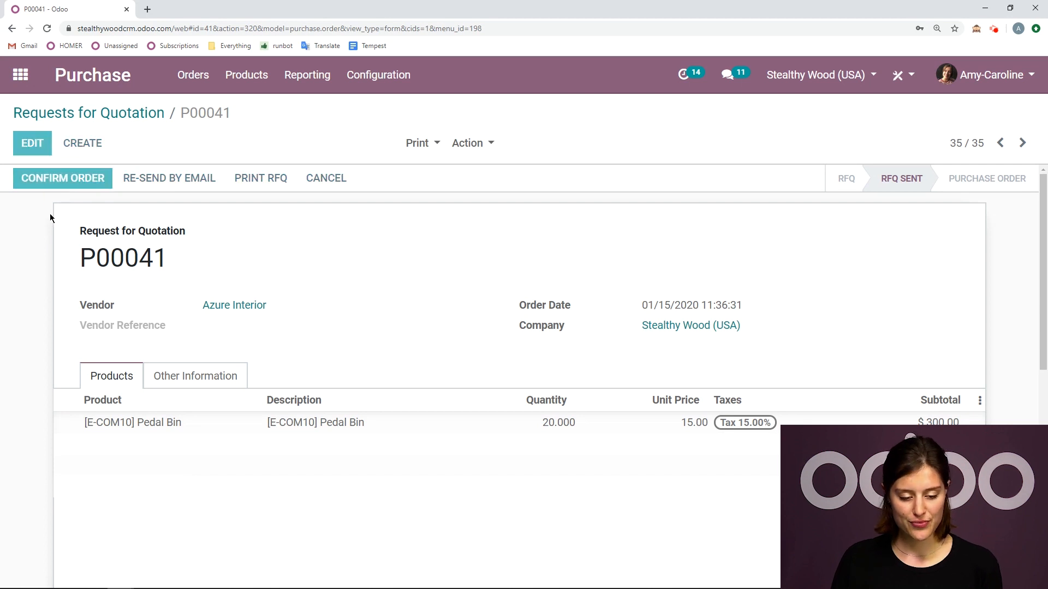
Confirm P00041 as a purchase order, creating its receipt for 20 Pedal Bins.
{"action": "left_click", "coordinate": [63, 178]}
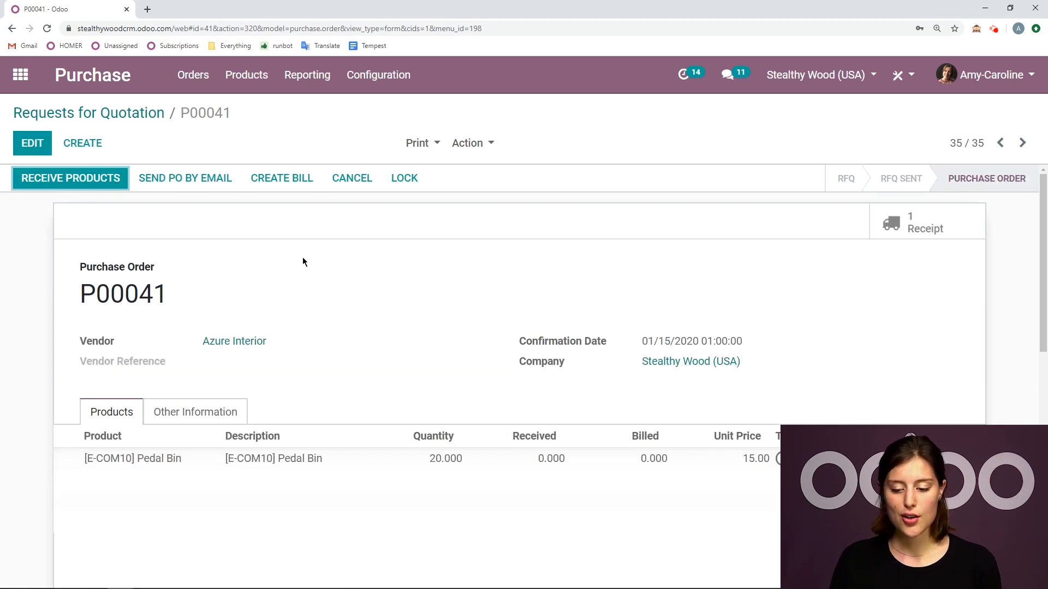
{"action": "mouse_move", "coordinate": [411, 213]}
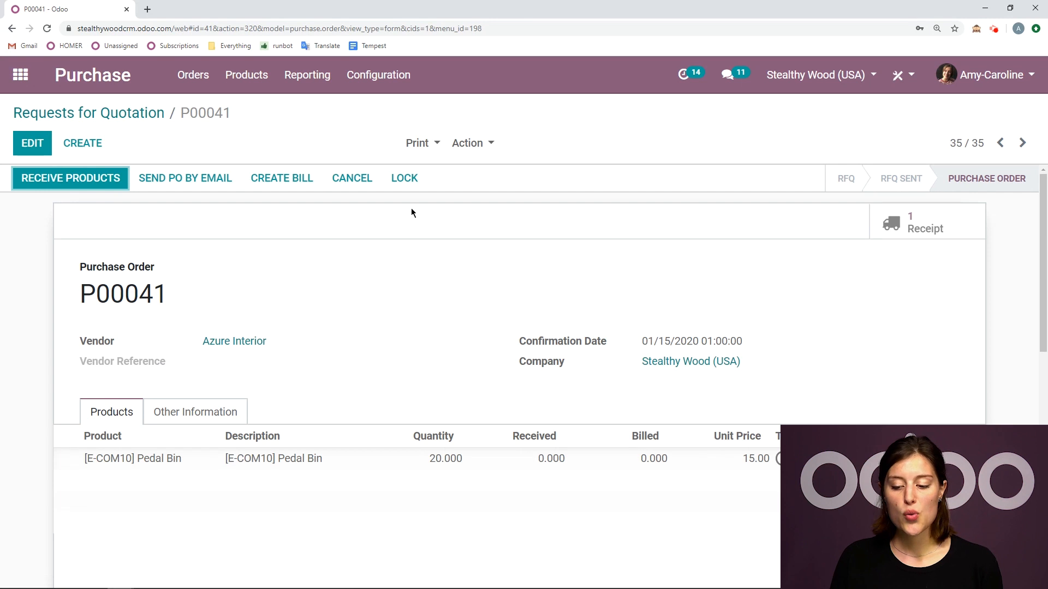
{"action": "mouse_move", "coordinate": [914, 185]}
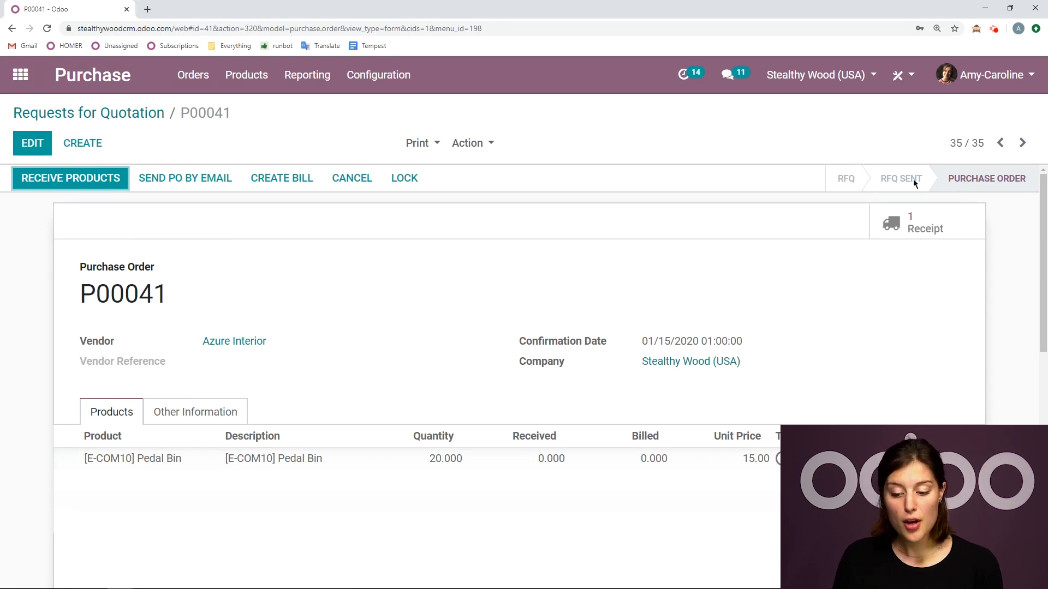
{"action": "mouse_move", "coordinate": [1011, 180]}
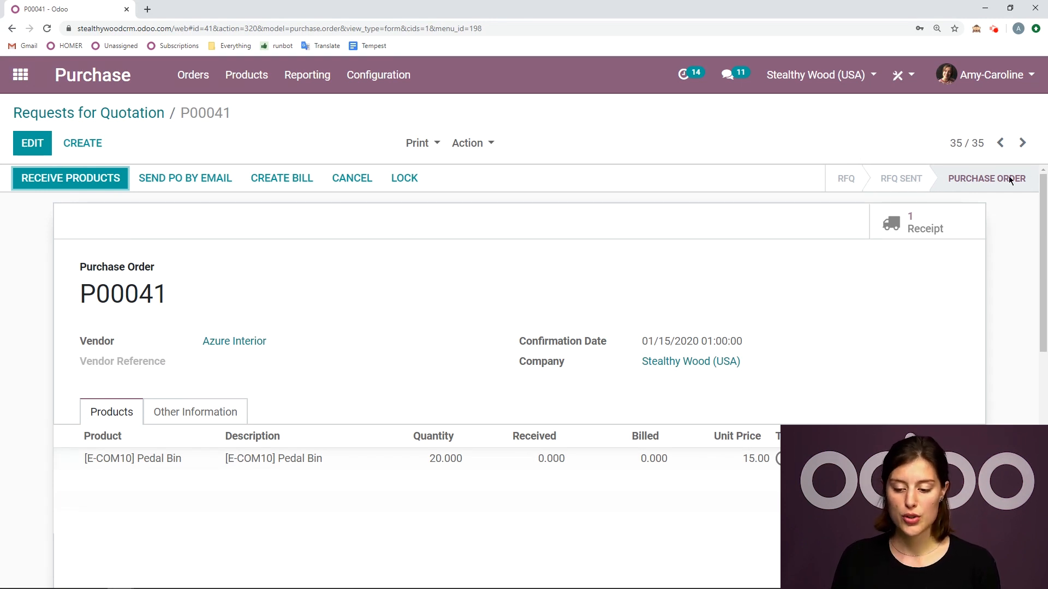
{"action": "mouse_move", "coordinate": [994, 266]}
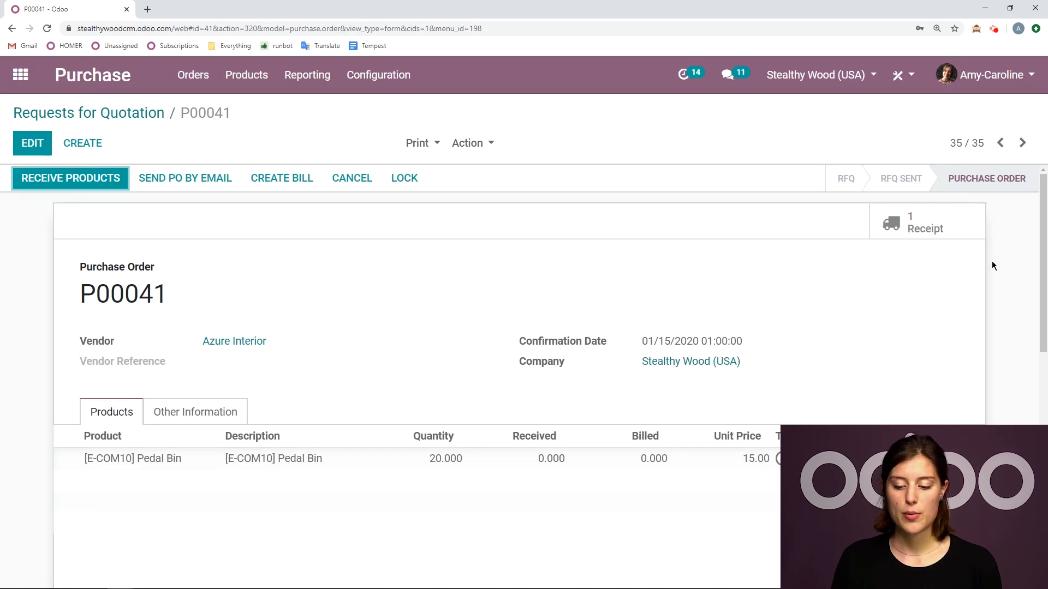
{"action": "mouse_move", "coordinate": [922, 227]}
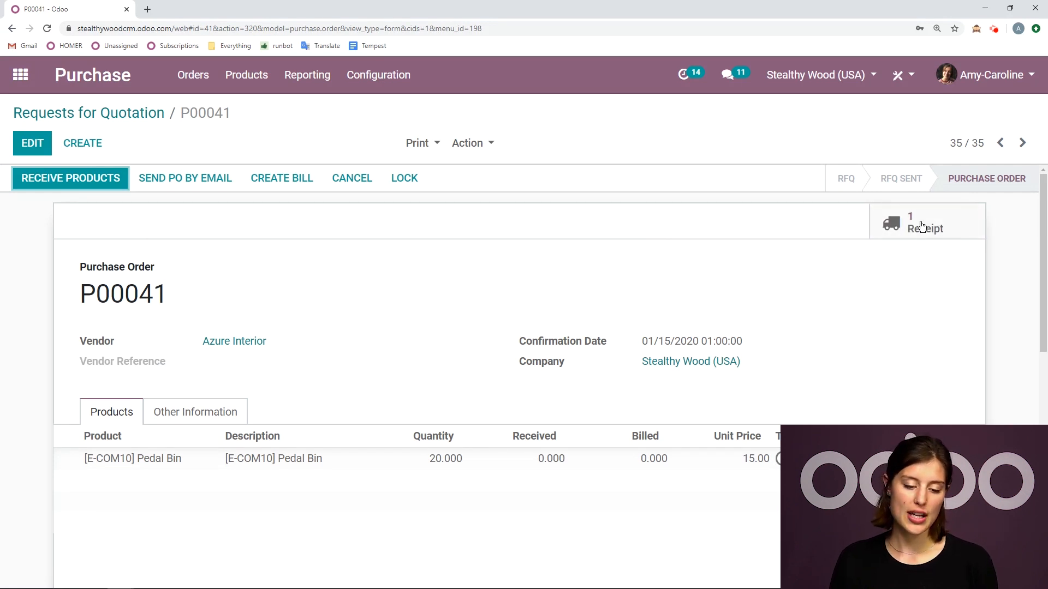
{"action": "mouse_move", "coordinate": [124, 236]}
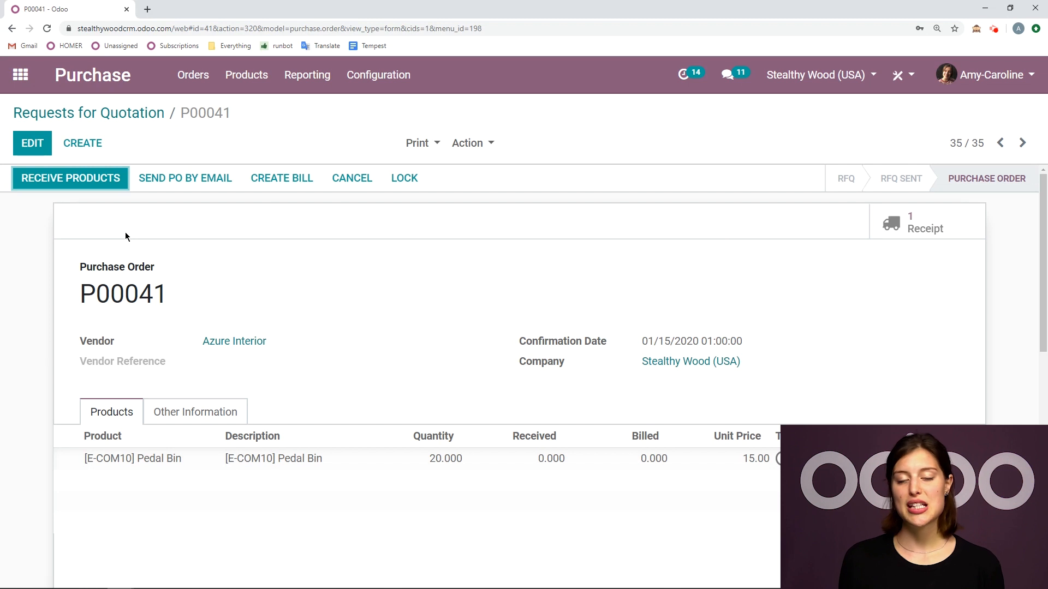
{"action": "mouse_move", "coordinate": [47, 182]}
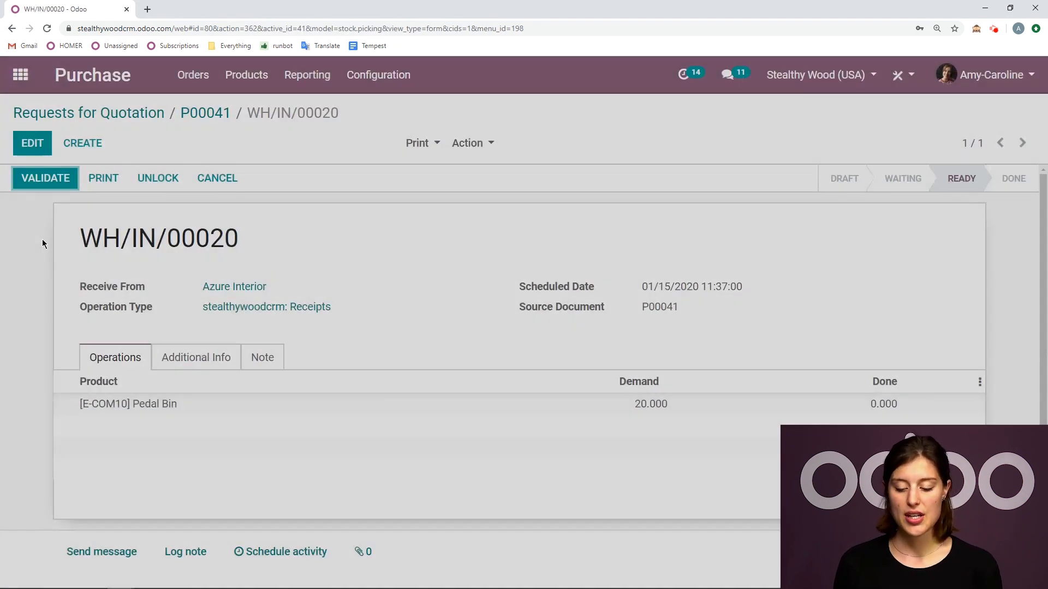
{"action": "left_click", "coordinate": [32, 143]}
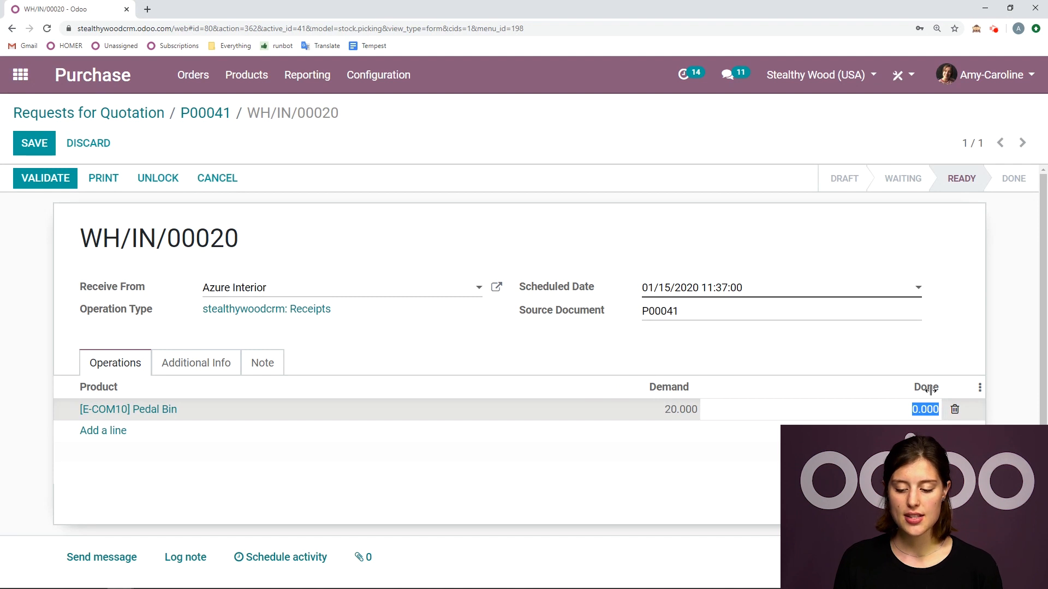
{"action": "mouse_move", "coordinate": [976, 369]}
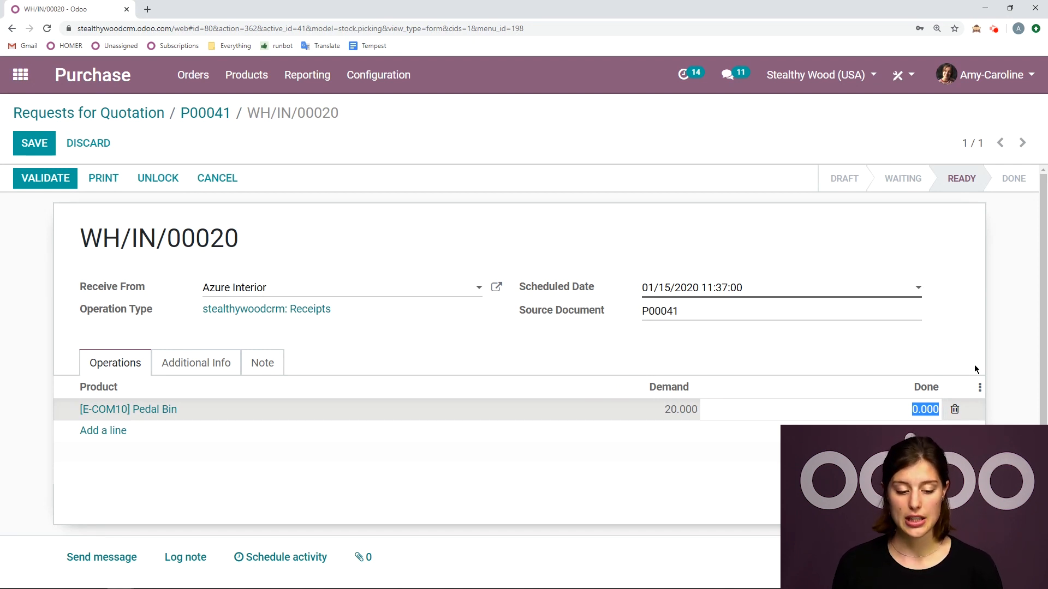
{"action": "left_click", "coordinate": [34, 143]}
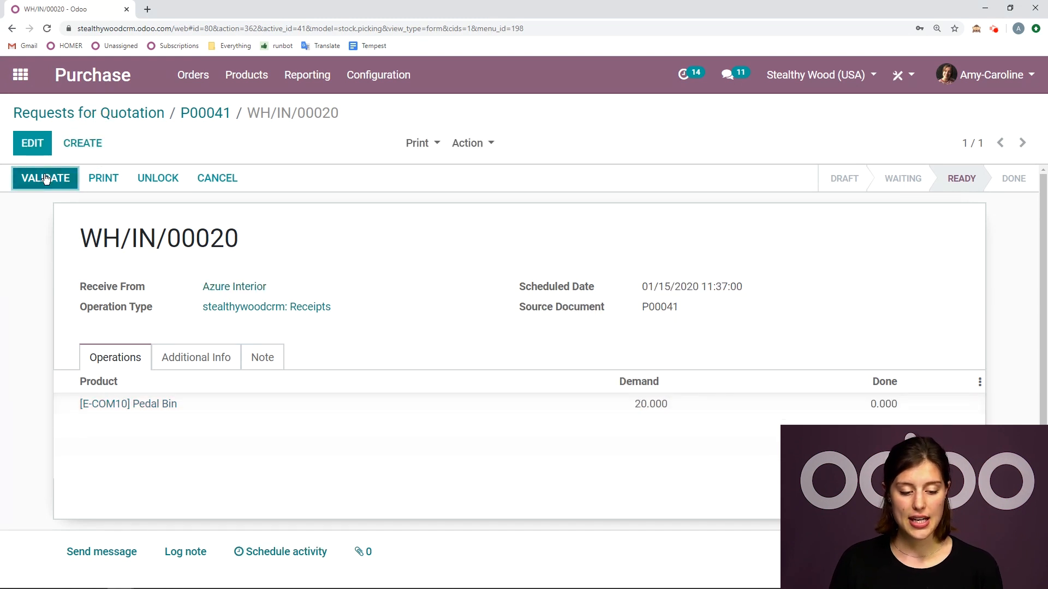
Validate WH/IN/00020 via Immediate Transfer so all 20 Pedal Bins are Done.
{"action": "left_click", "coordinate": [44, 178]}
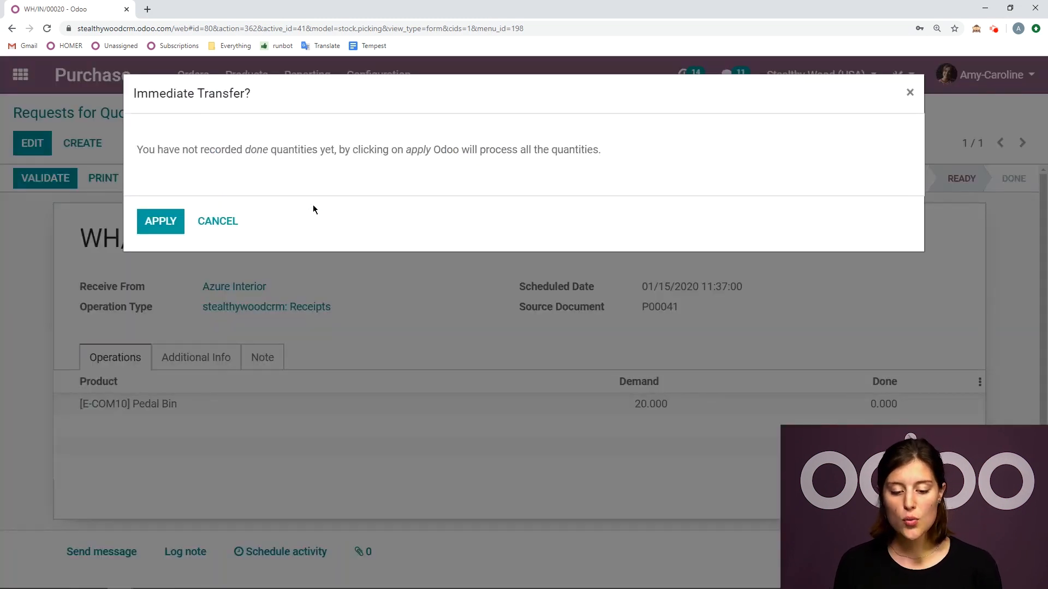
{"action": "mouse_move", "coordinate": [599, 305]}
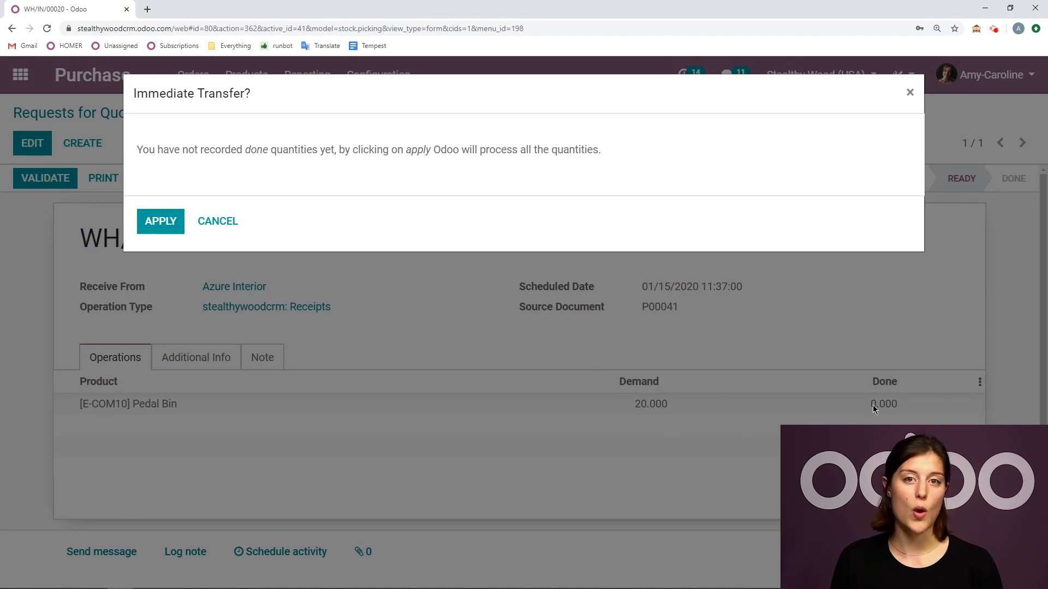
{"action": "left_click", "coordinate": [218, 221]}
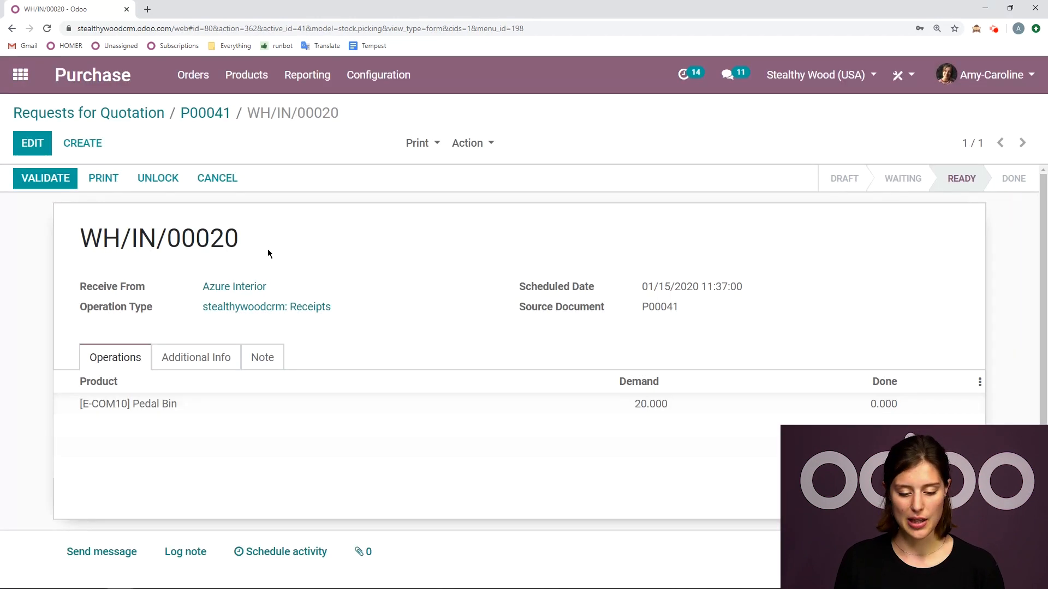
{"action": "left_click", "coordinate": [45, 178]}
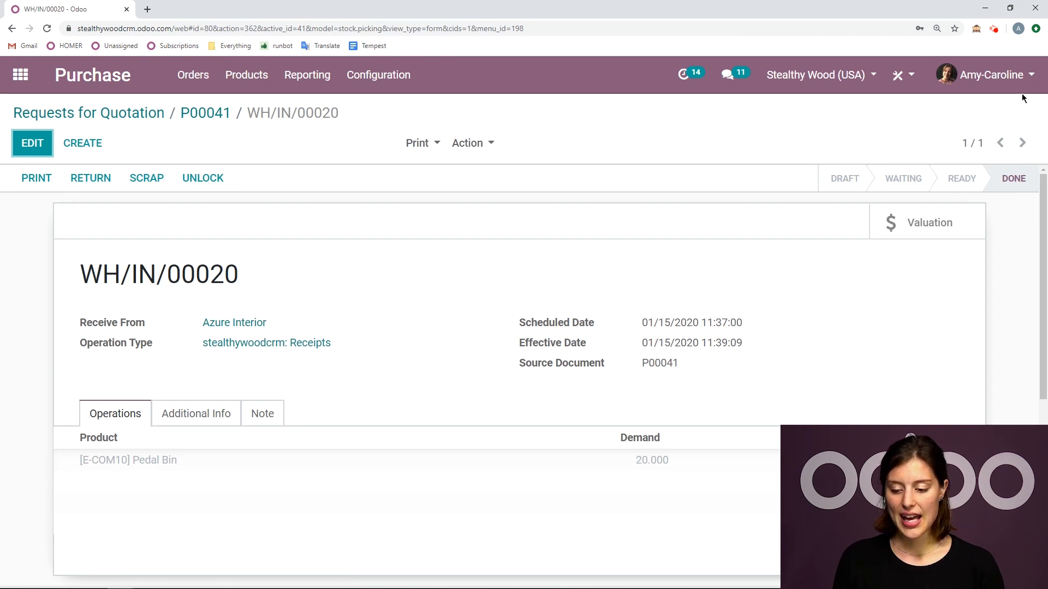
{"action": "mouse_move", "coordinate": [889, 162]}
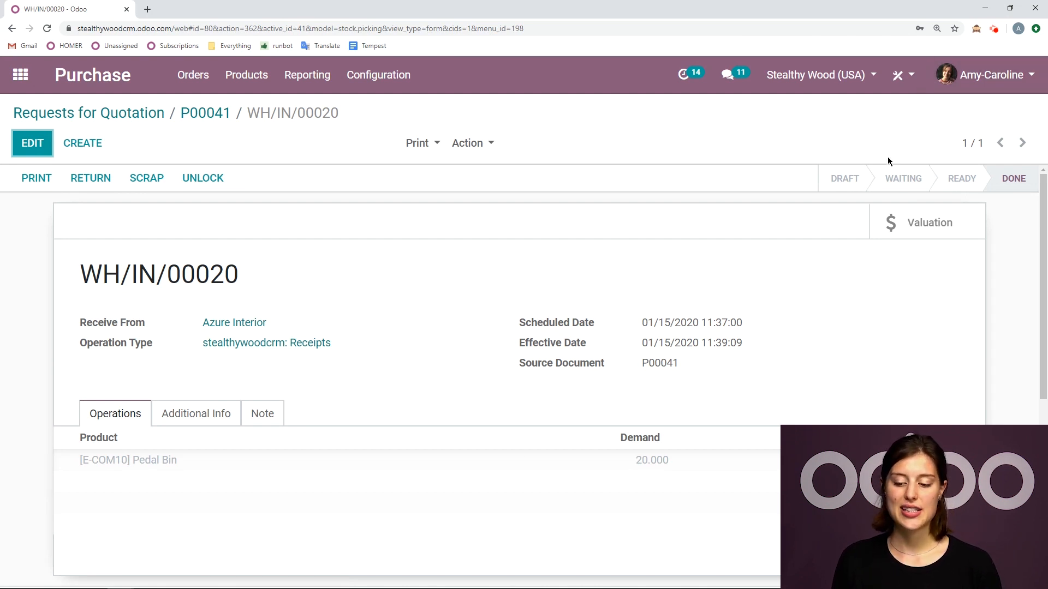
{"action": "mouse_move", "coordinate": [970, 148]}
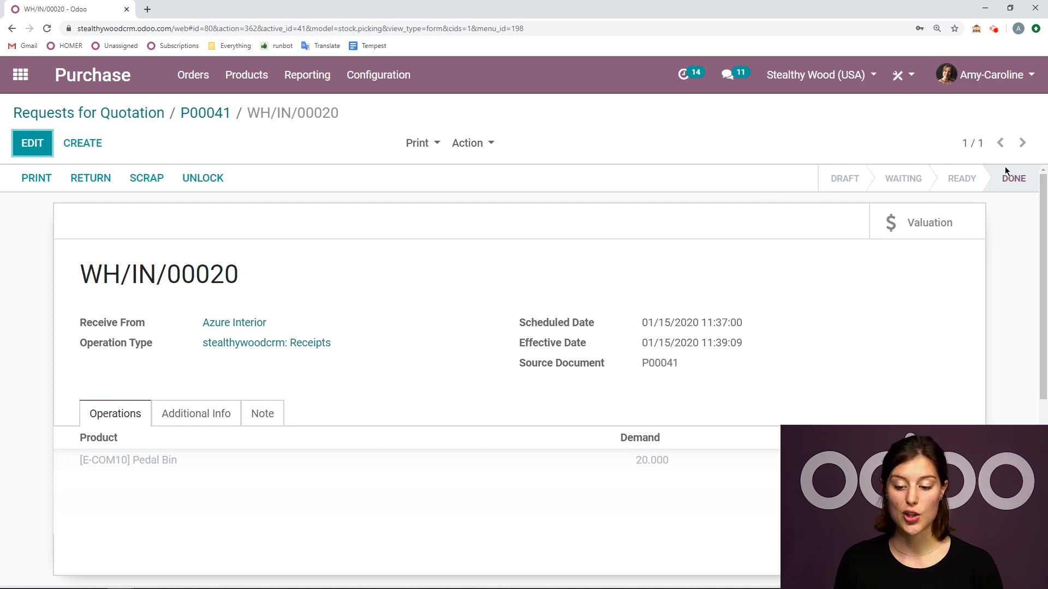
{"action": "mouse_move", "coordinate": [844, 181]}
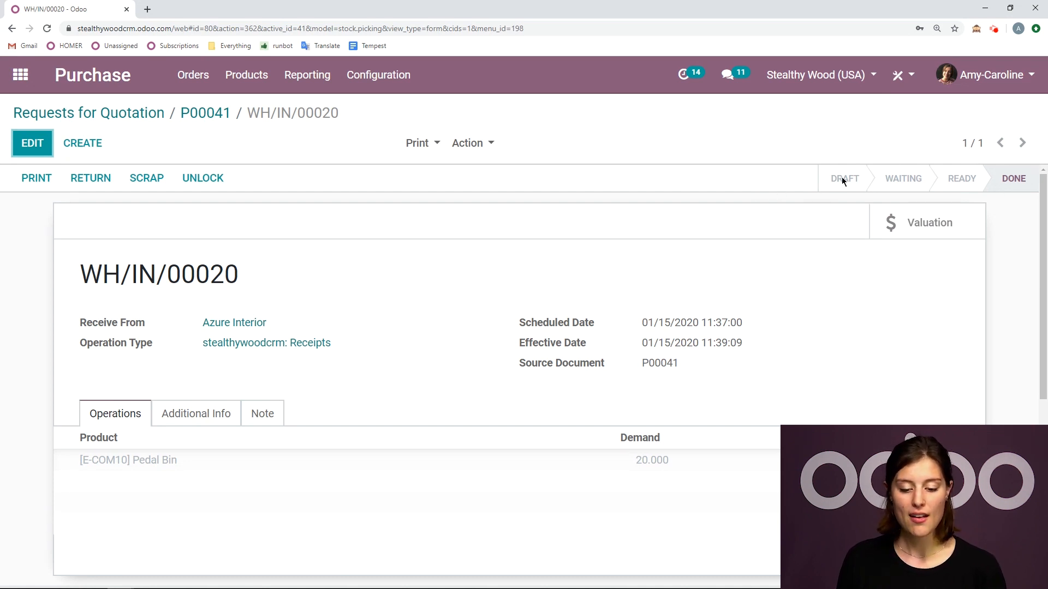
{"action": "mouse_move", "coordinate": [205, 112]}
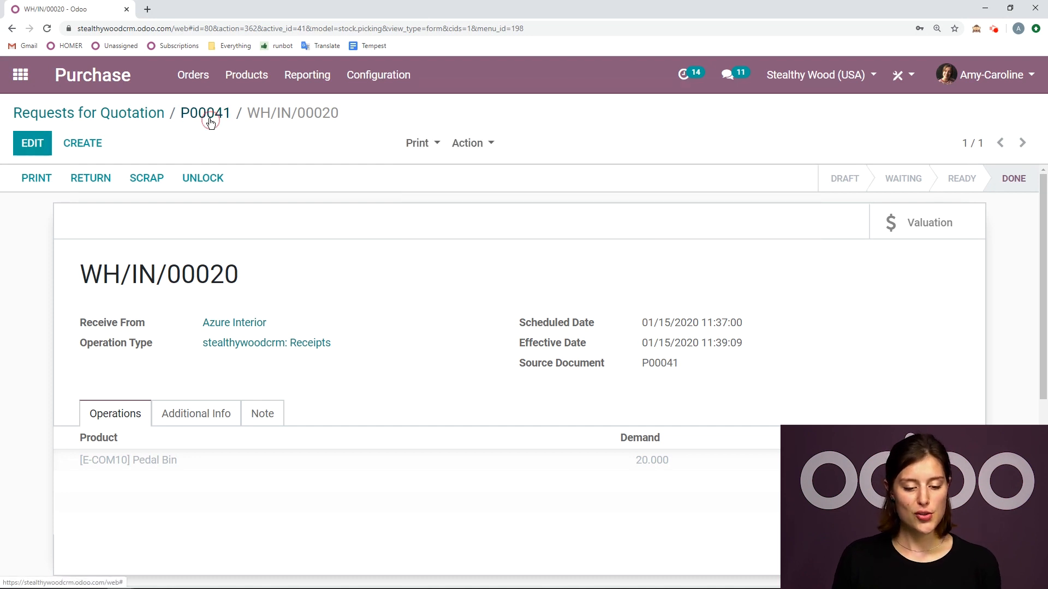
Go back to P00041 via the breadcrumb and glance at the Configuration menu.
{"action": "left_click", "coordinate": [206, 113]}
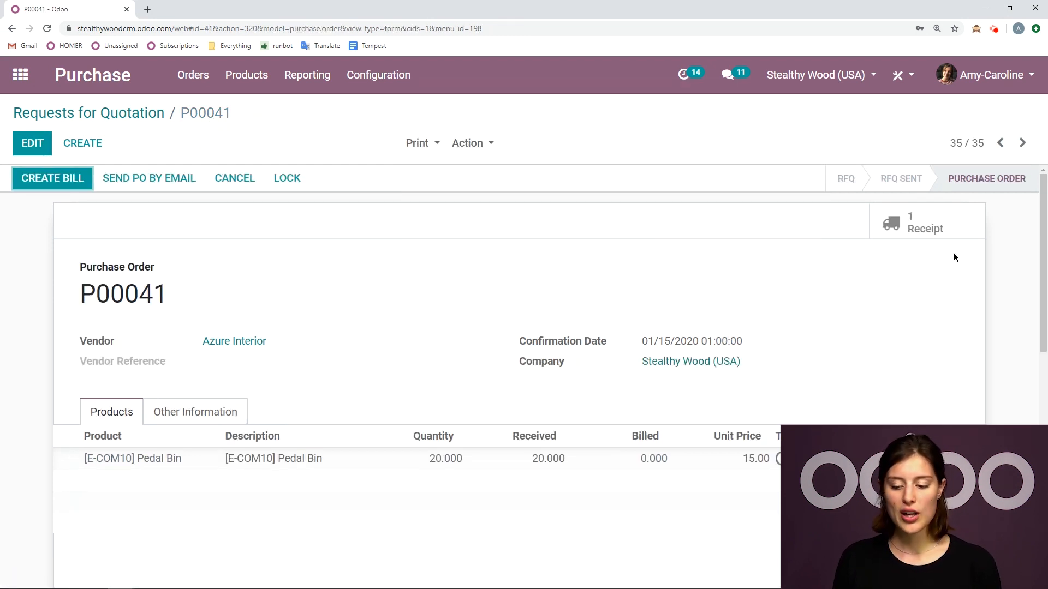
{"action": "mouse_move", "coordinate": [620, 266]}
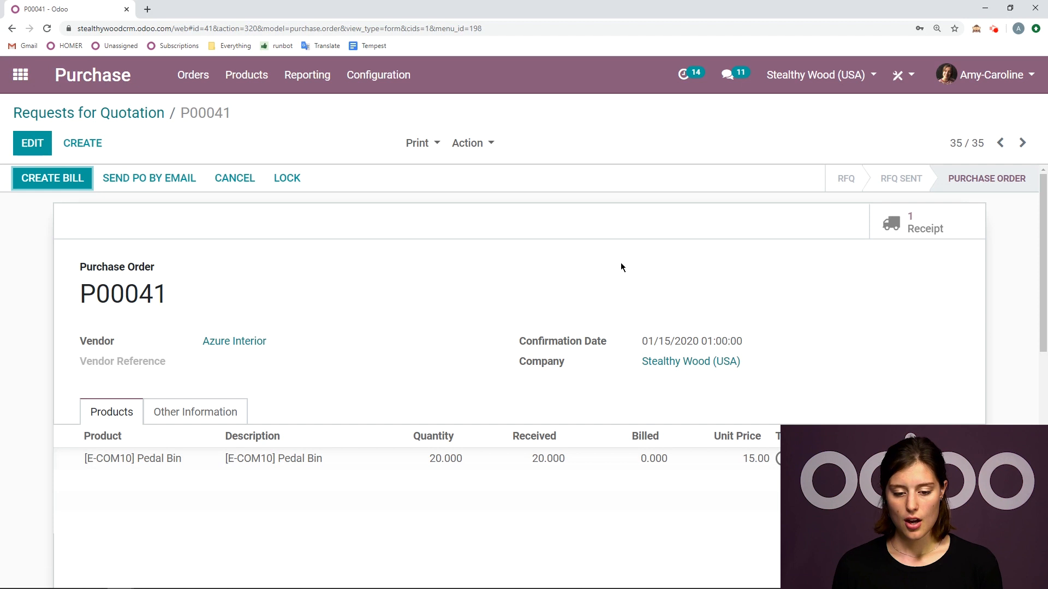
{"action": "left_click", "coordinate": [377, 74]}
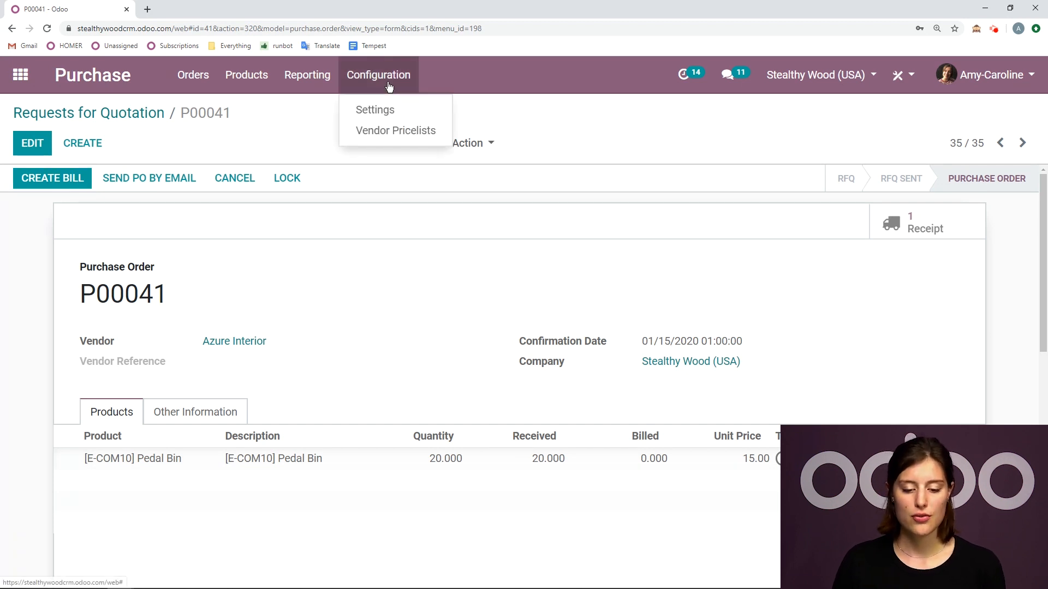
{"action": "left_click", "coordinate": [391, 108]}
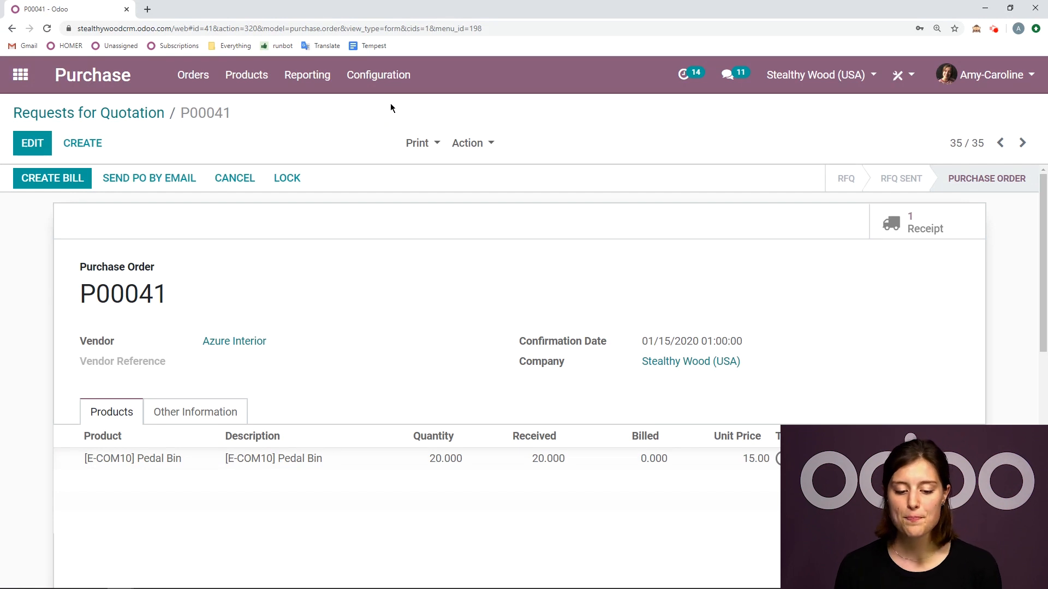
In Purchase Settings keep Warnings enabled, then log out.
{"action": "left_click", "coordinate": [378, 74]}
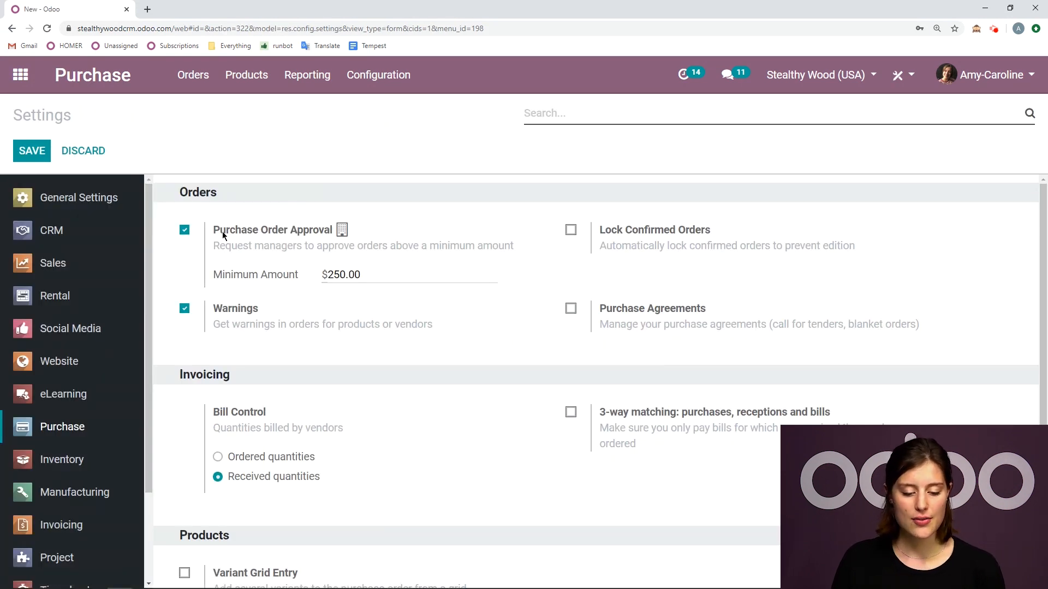
{"action": "double_click", "coordinate": [272, 229]}
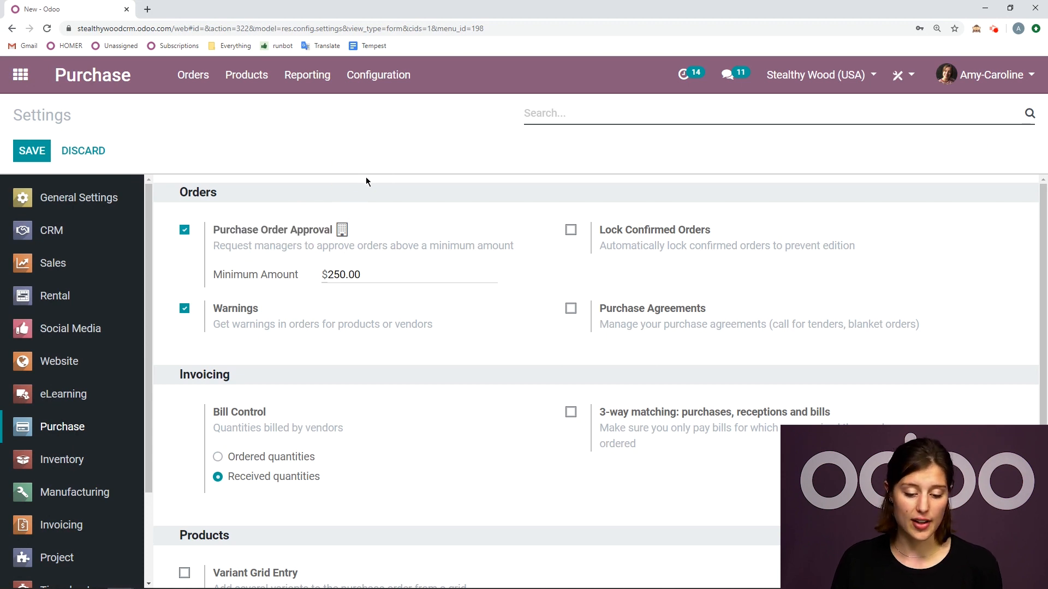
{"action": "double_click", "coordinate": [342, 274]}
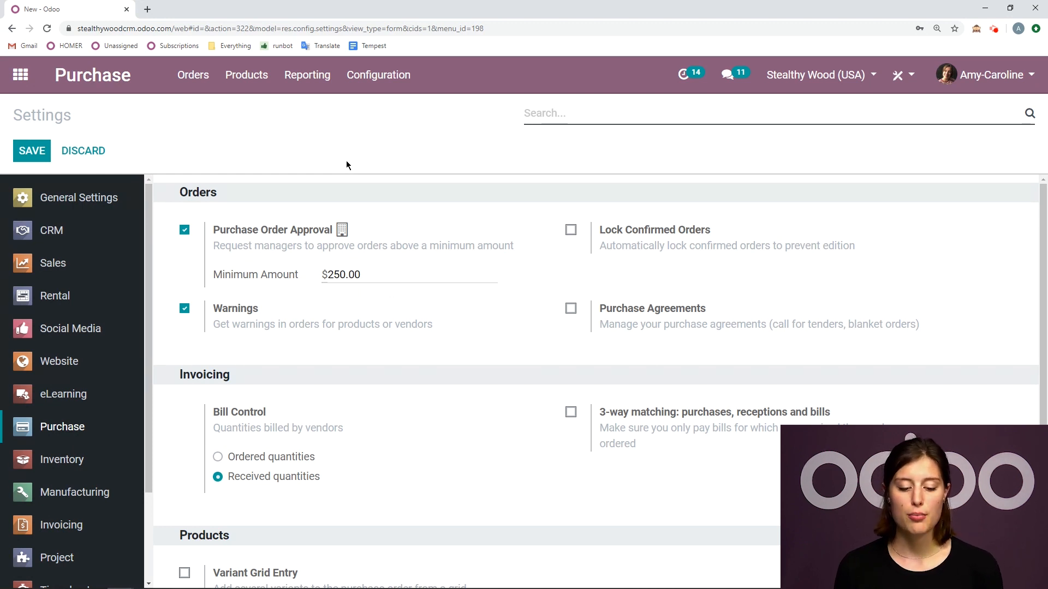
{"action": "mouse_move", "coordinate": [305, 284]}
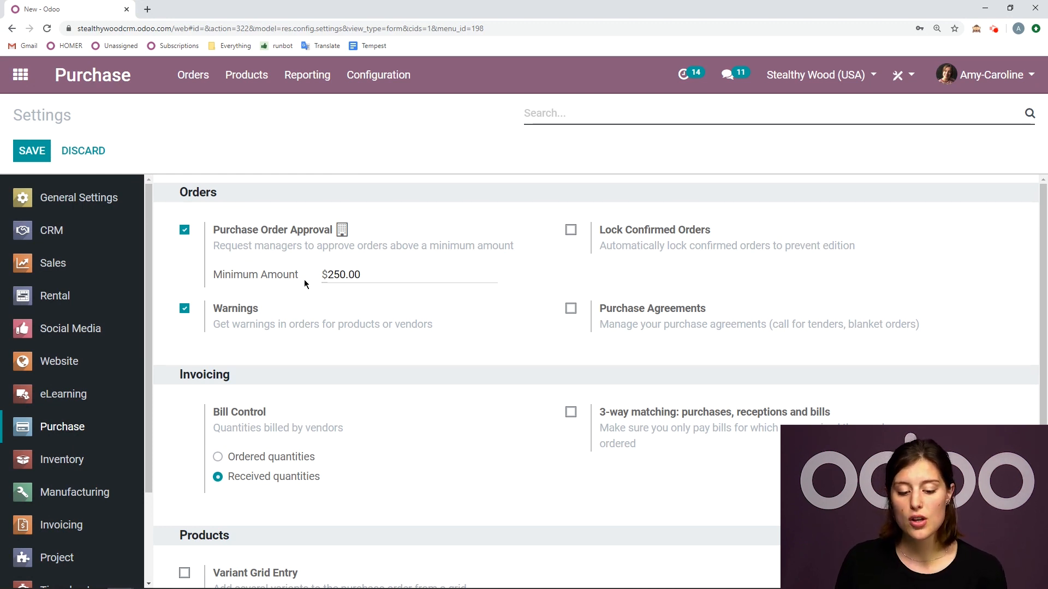
{"action": "mouse_move", "coordinate": [407, 171]}
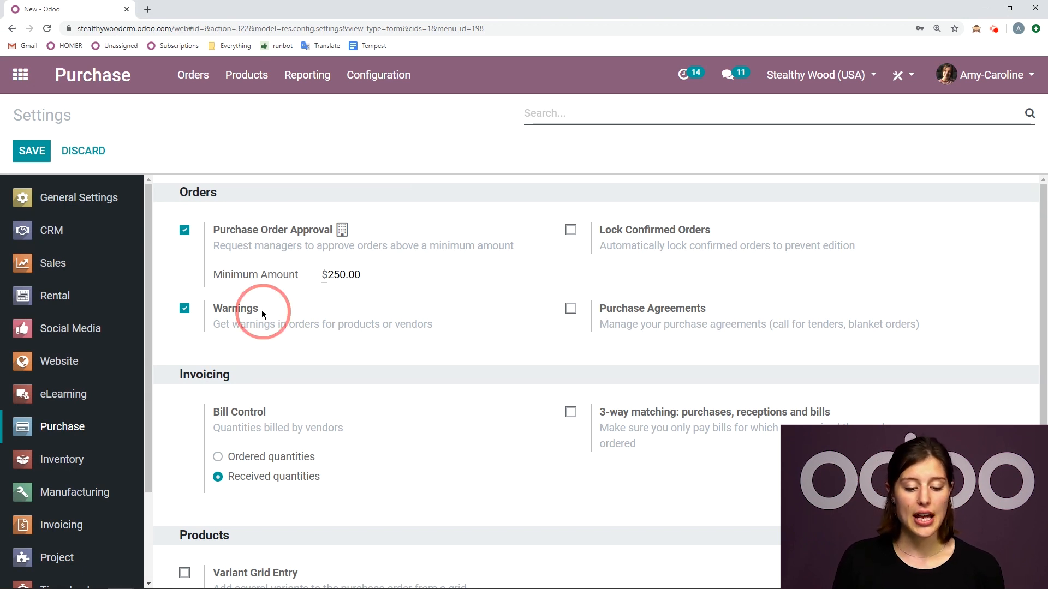
{"action": "double_click", "coordinate": [236, 308]}
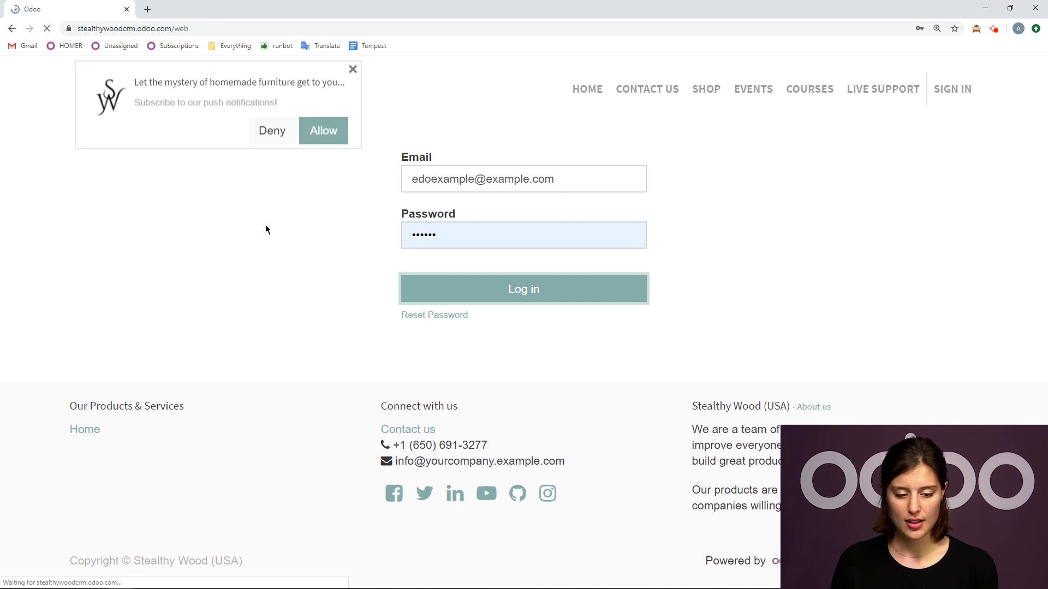
{"action": "left_click", "coordinate": [523, 288]}
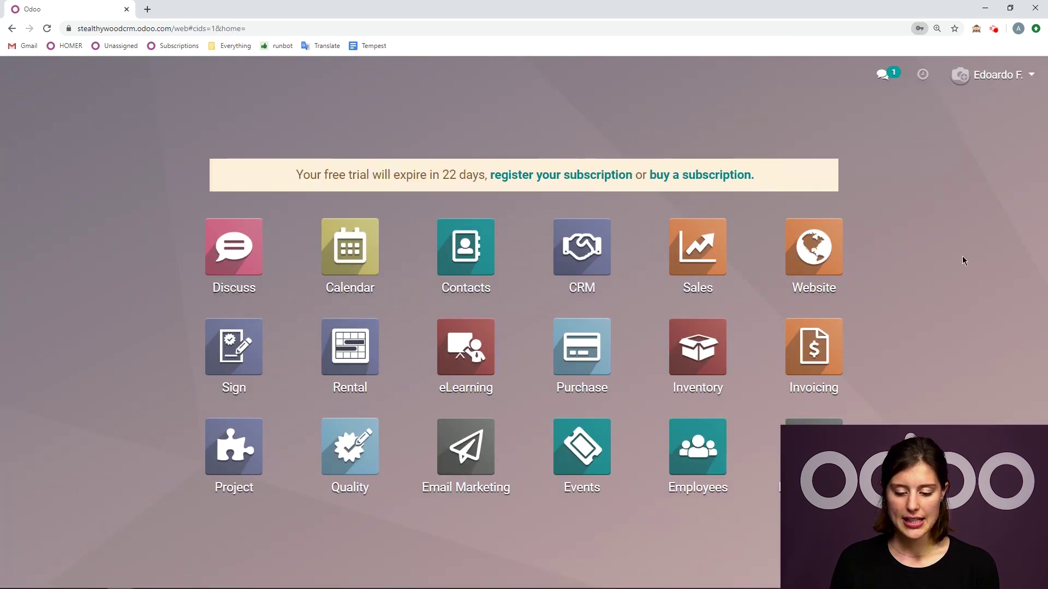
{"action": "left_click", "coordinate": [581, 347]}
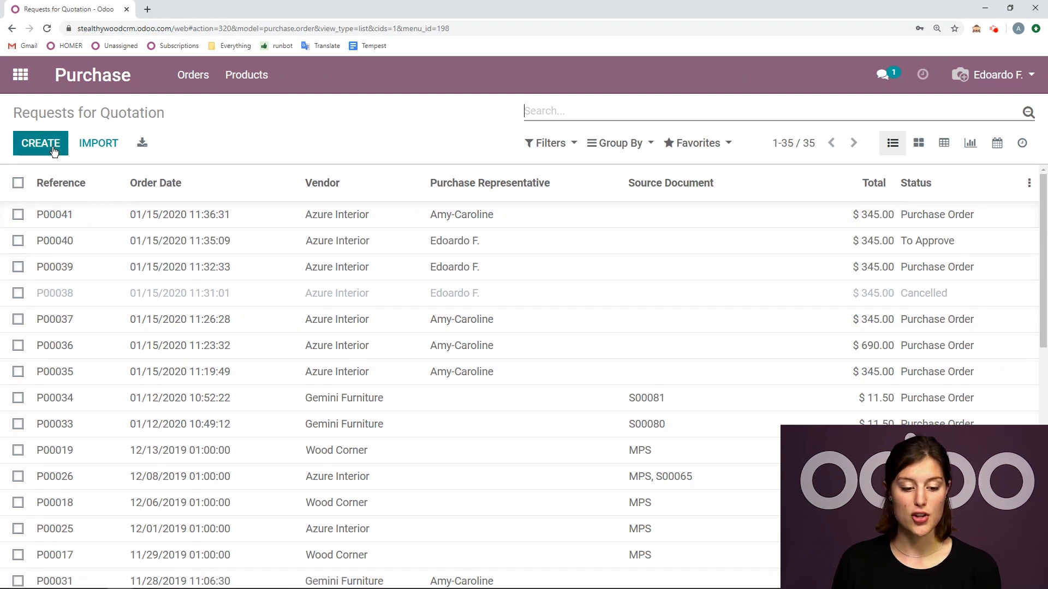
{"action": "left_click", "coordinate": [40, 143]}
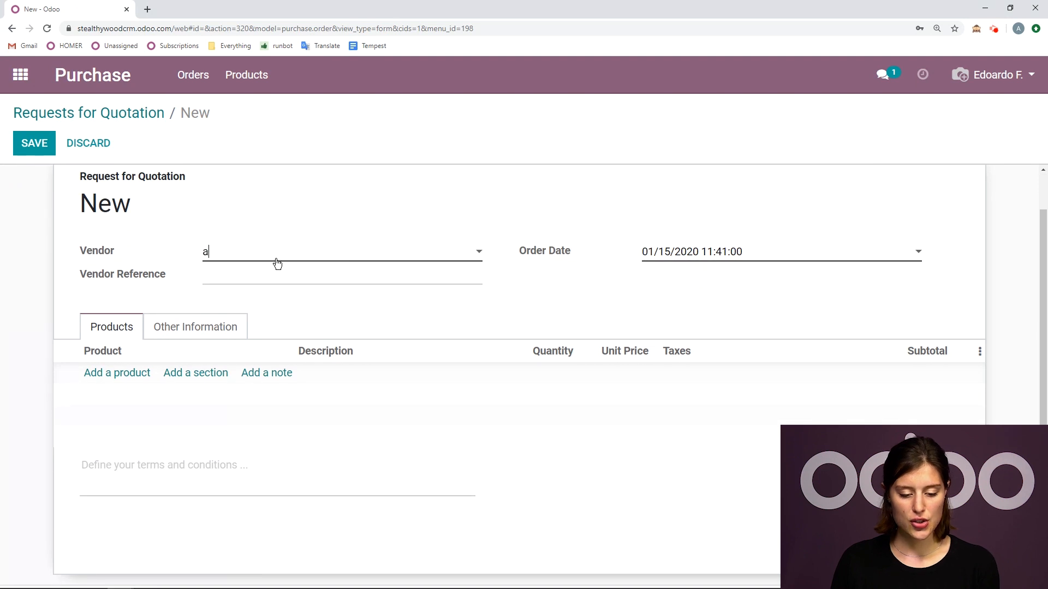
Set Azure Interior as vendor and view its vendor record.
{"action": "type", "text": "a"}
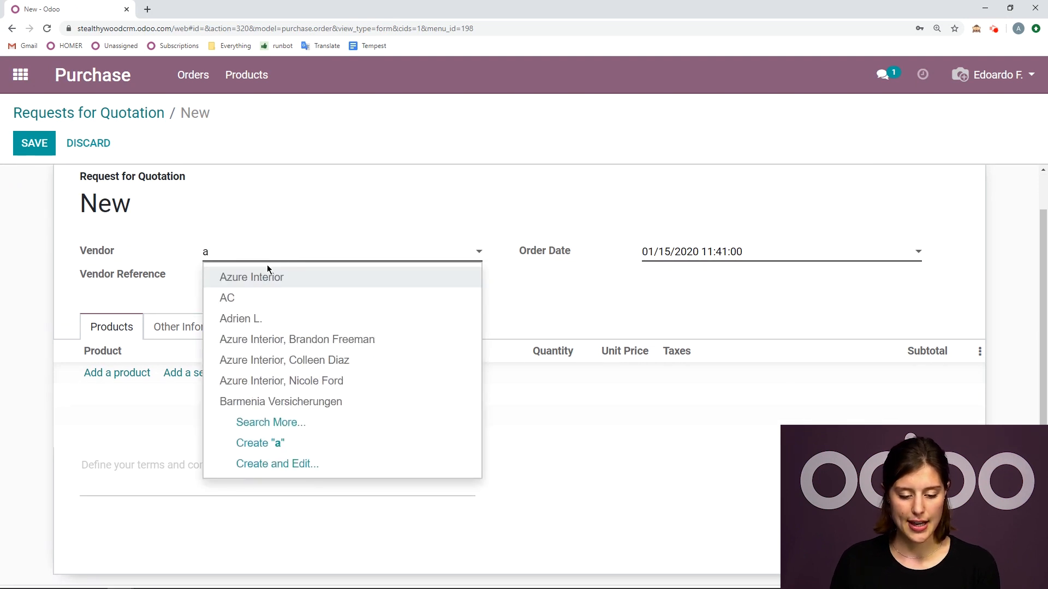
{"action": "left_click", "coordinate": [253, 276]}
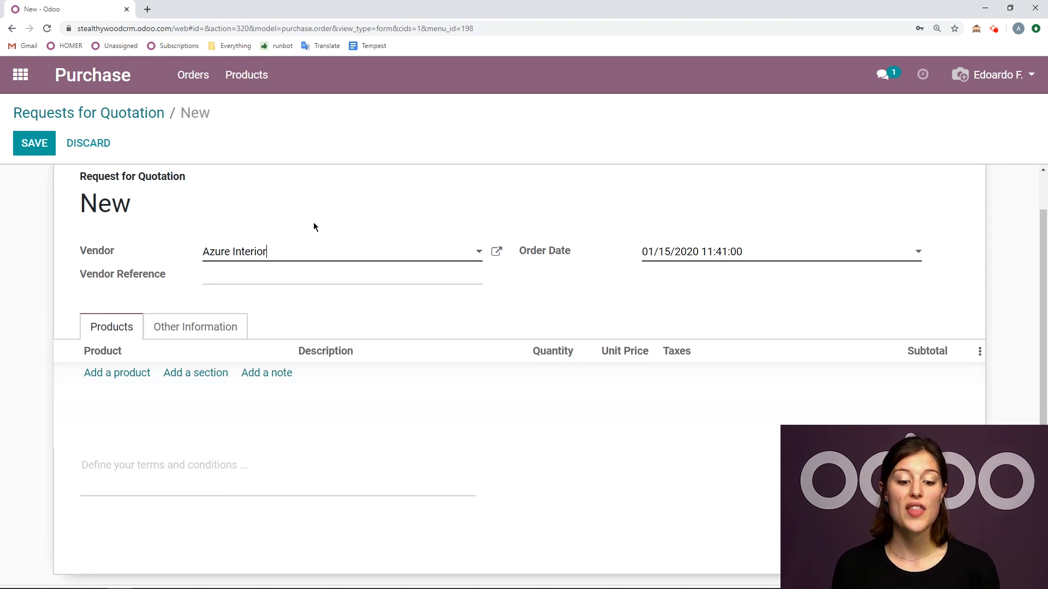
{"action": "mouse_move", "coordinate": [341, 246]}
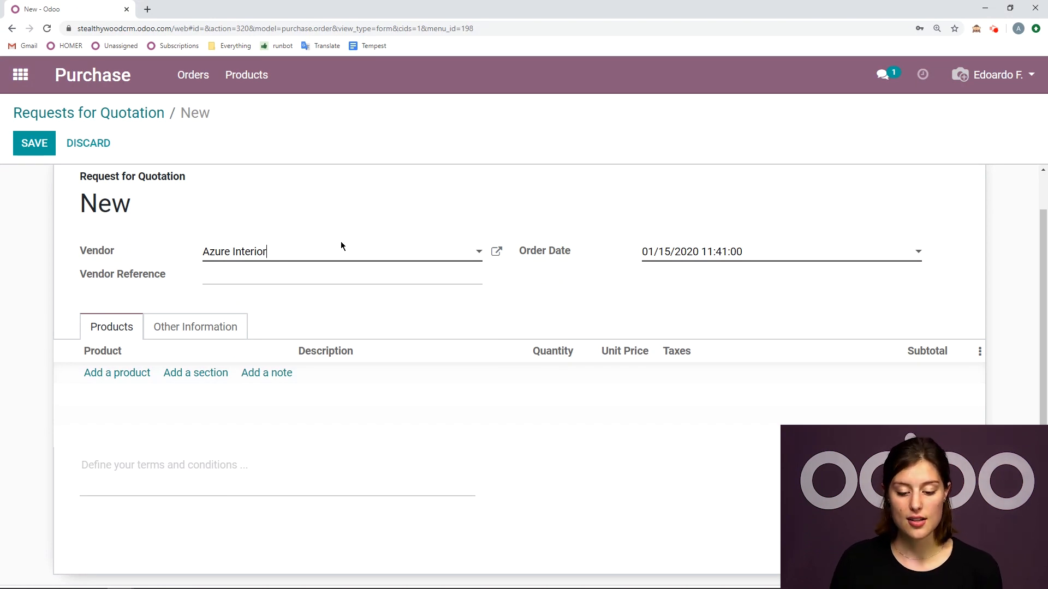
{"action": "mouse_move", "coordinate": [497, 251]}
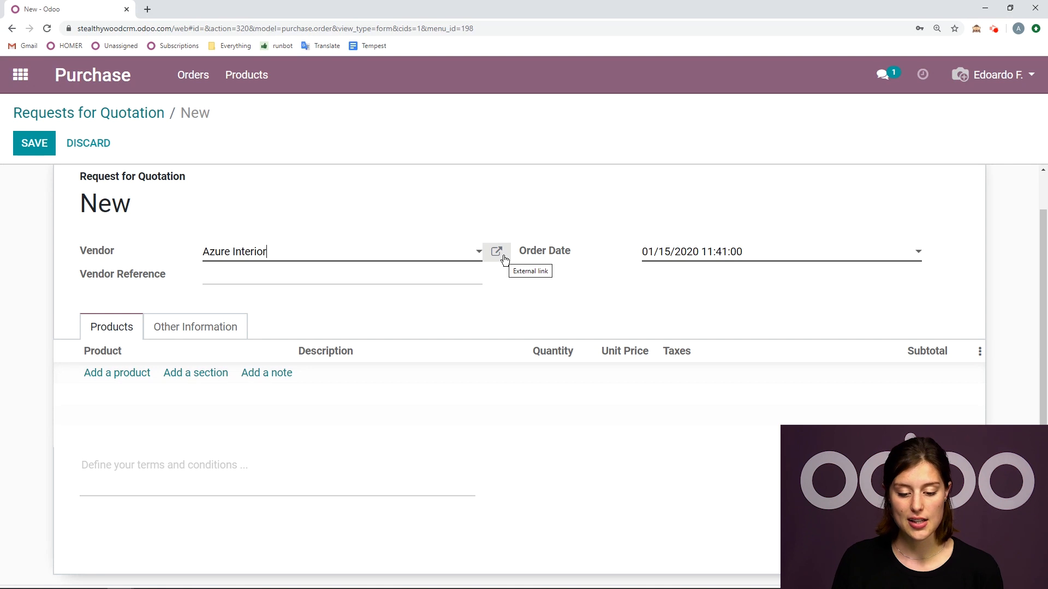
{"action": "left_click", "coordinate": [497, 251]}
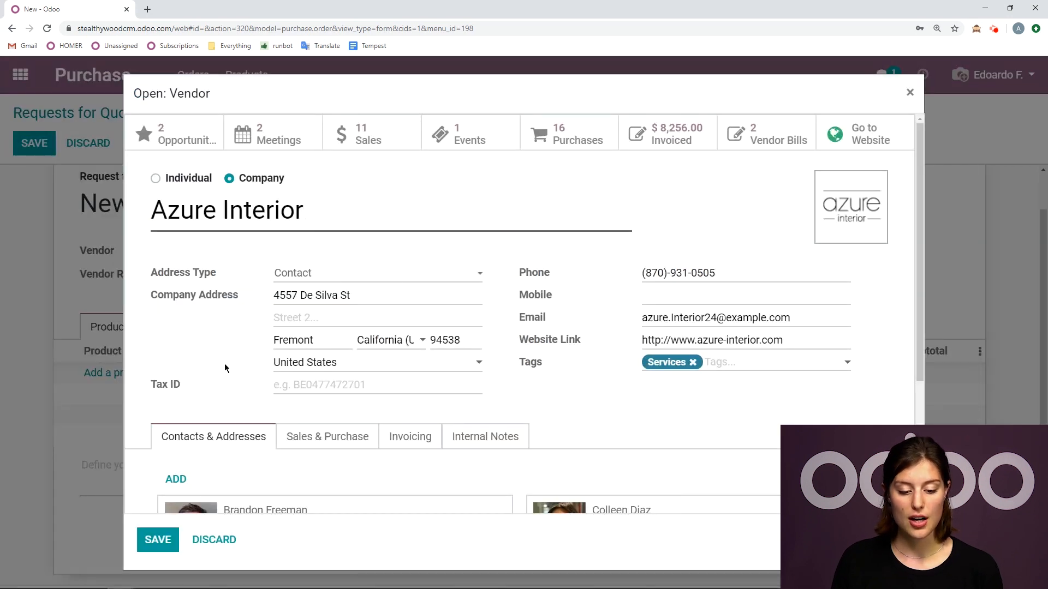
In Azure Interior's Internal Notes, set Warning on the Purchase Order to Warning.
{"action": "scroll", "scroll_direction": "down", "scroll_amount": 3}
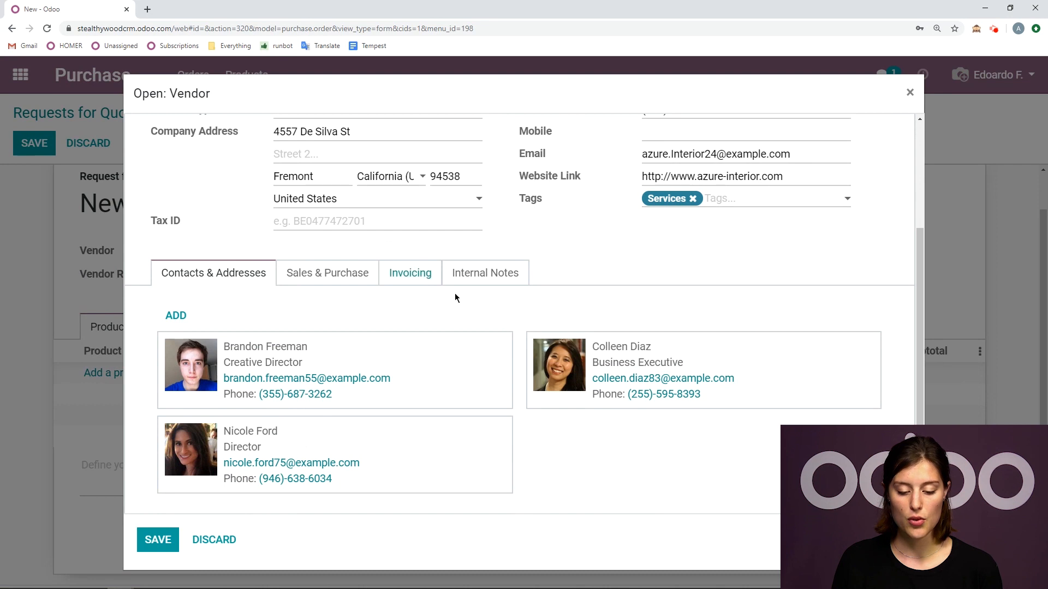
{"action": "left_click", "coordinate": [485, 273]}
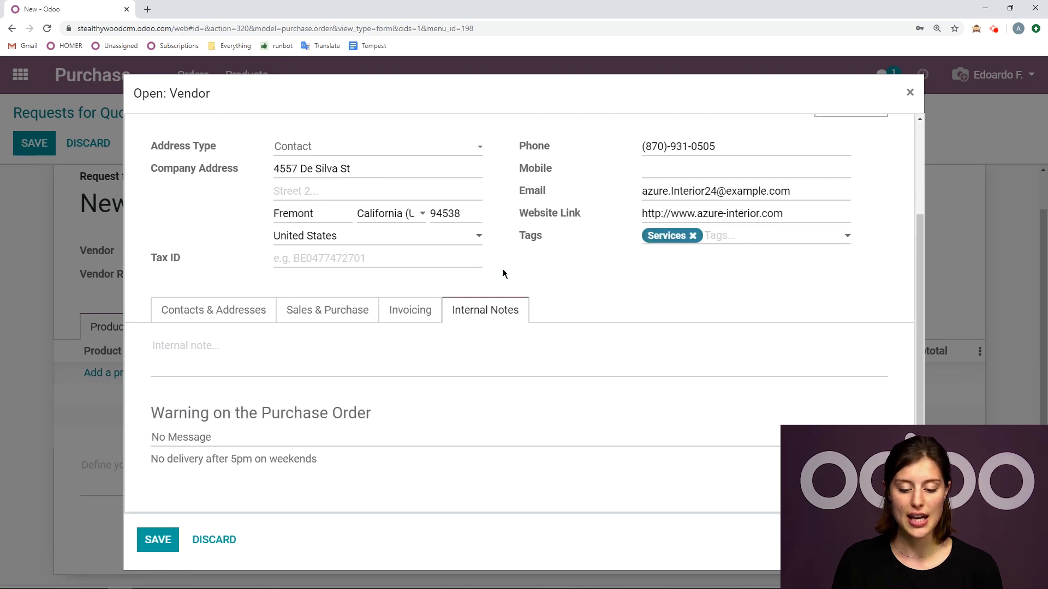
{"action": "mouse_move", "coordinate": [384, 416]}
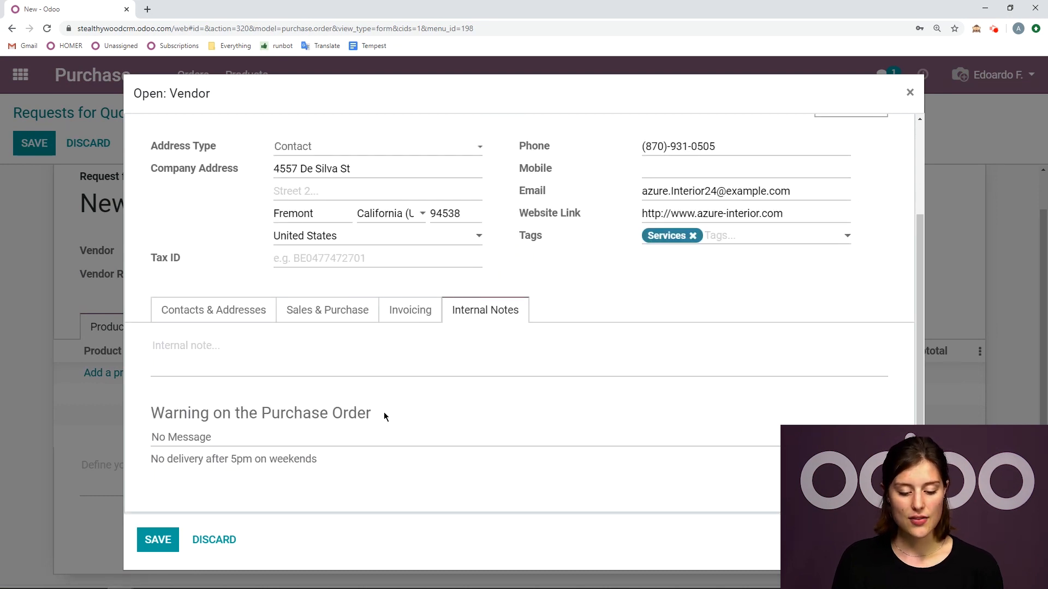
{"action": "double_click", "coordinate": [260, 412]}
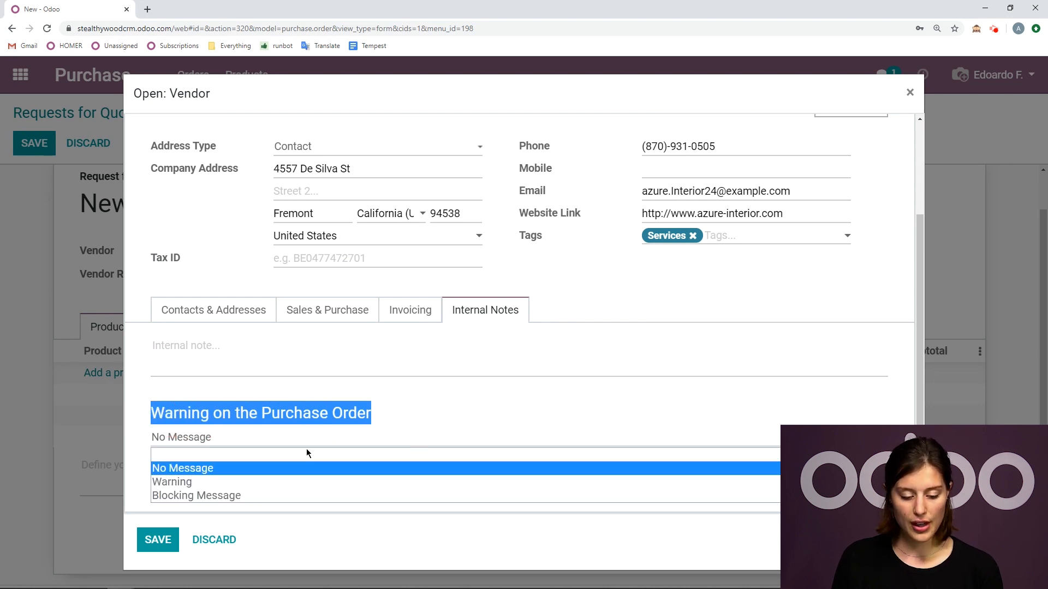
{"action": "left_click", "coordinate": [171, 481]}
{"action": "type", "text": "No delivery after 5pm on weekends"}
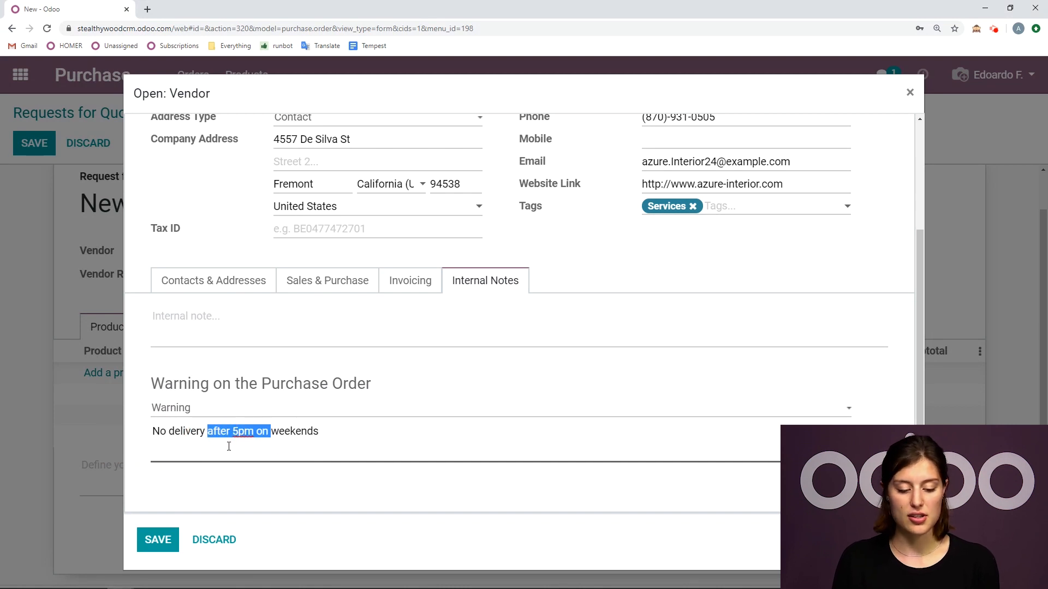
Change the message to 'No delivery on weekends at all!!' and save the vendor.
{"action": "key", "text": "Delete"}
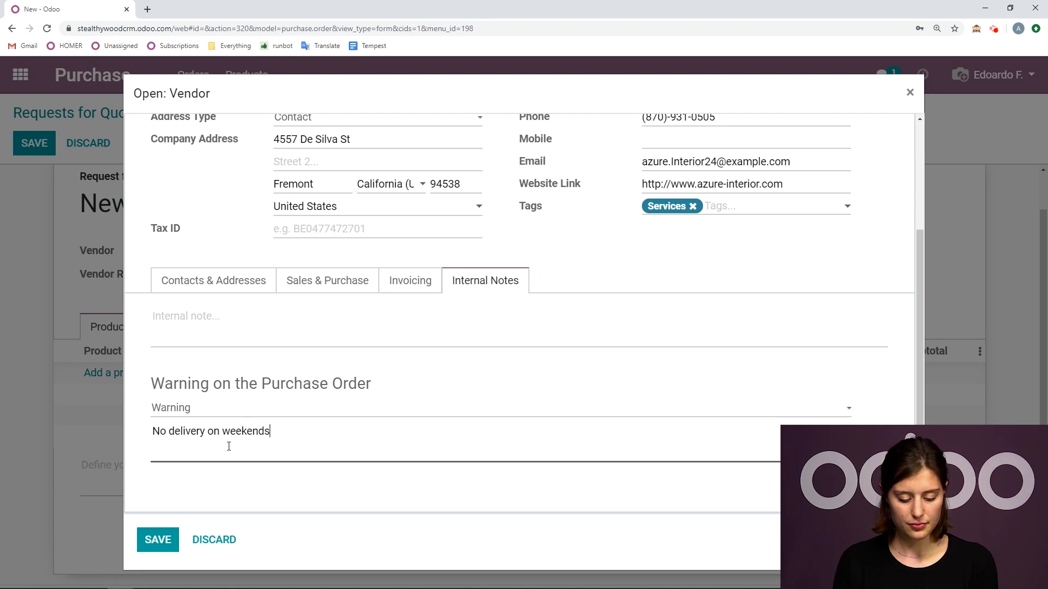
{"action": "type", "text": "at all!!"}
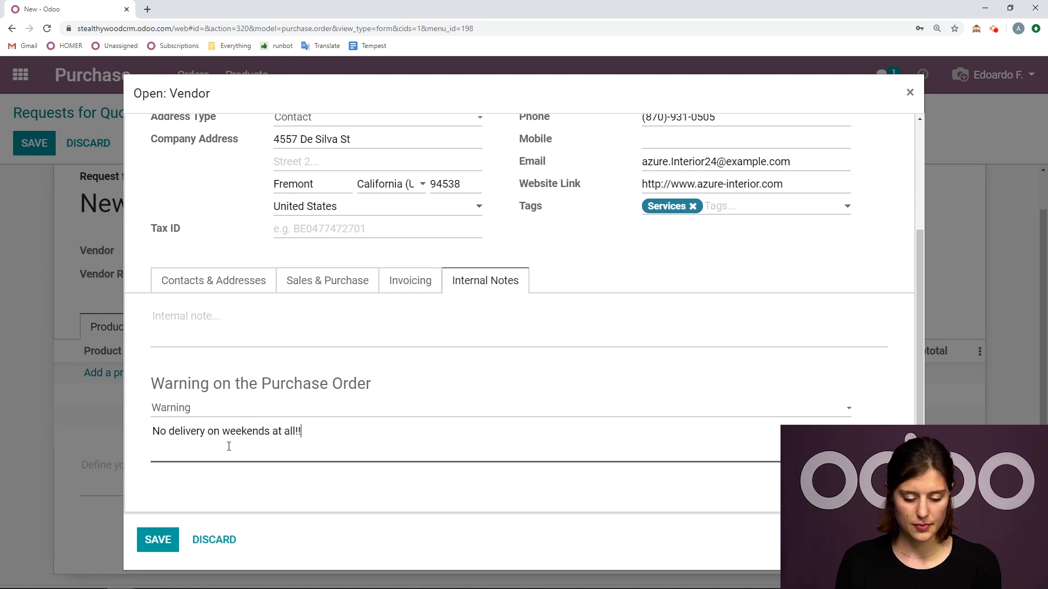
{"action": "left_click", "coordinate": [158, 539]}
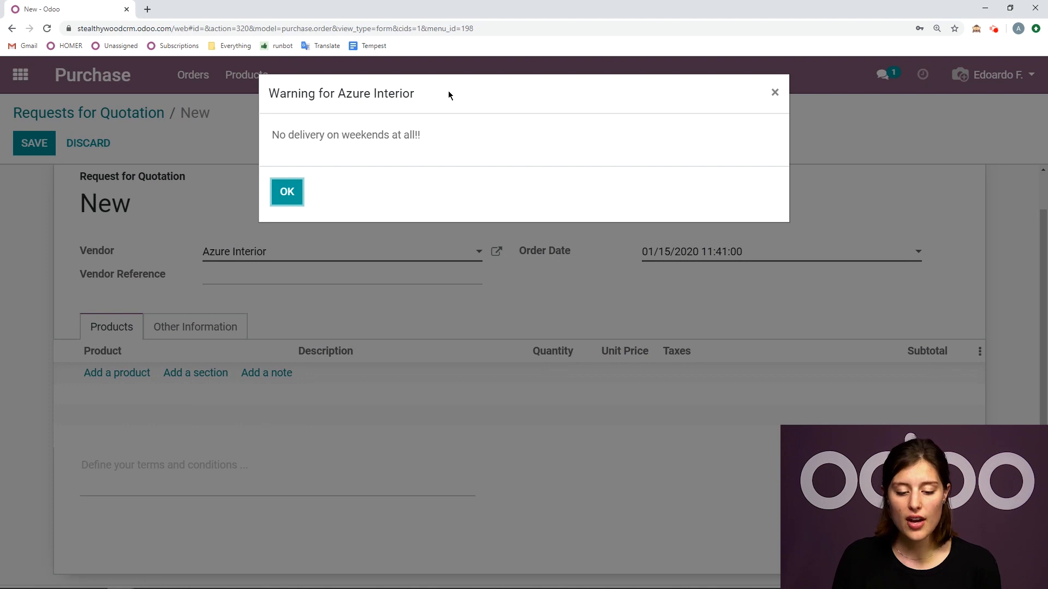
{"action": "mouse_move", "coordinate": [465, 145]}
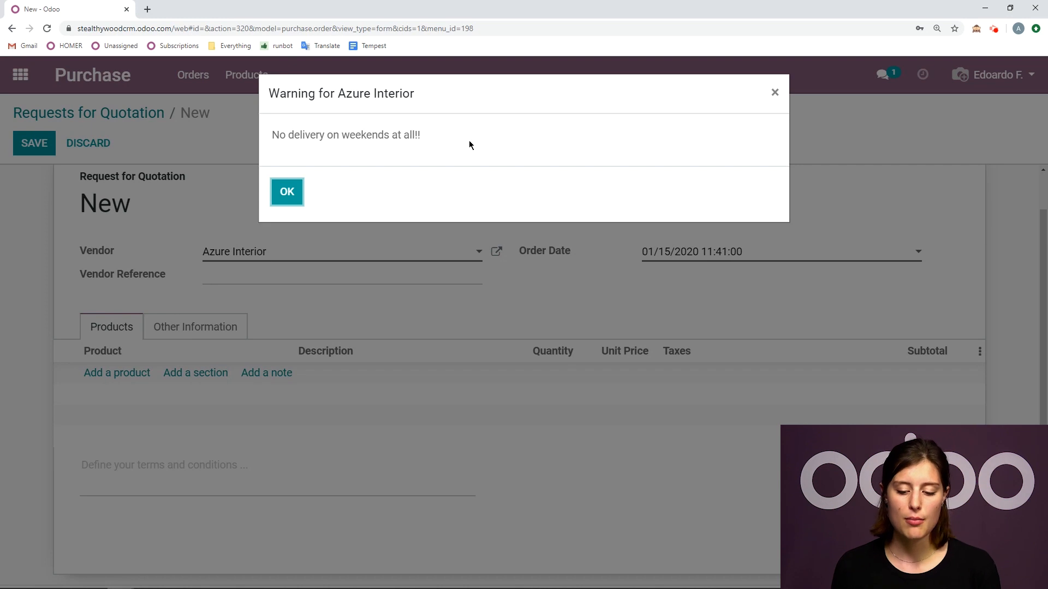
Dismiss the weekend delivery warning, reselect Azure Interior as vendor, and dismiss it again.
{"action": "left_click", "coordinate": [286, 191]}
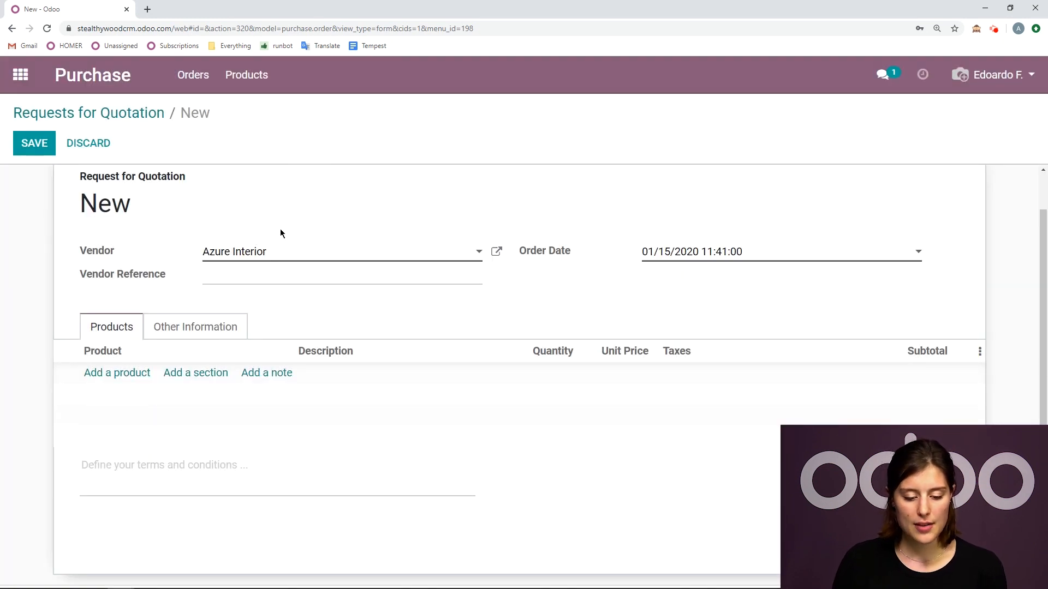
{"action": "left_click", "coordinate": [334, 251]}
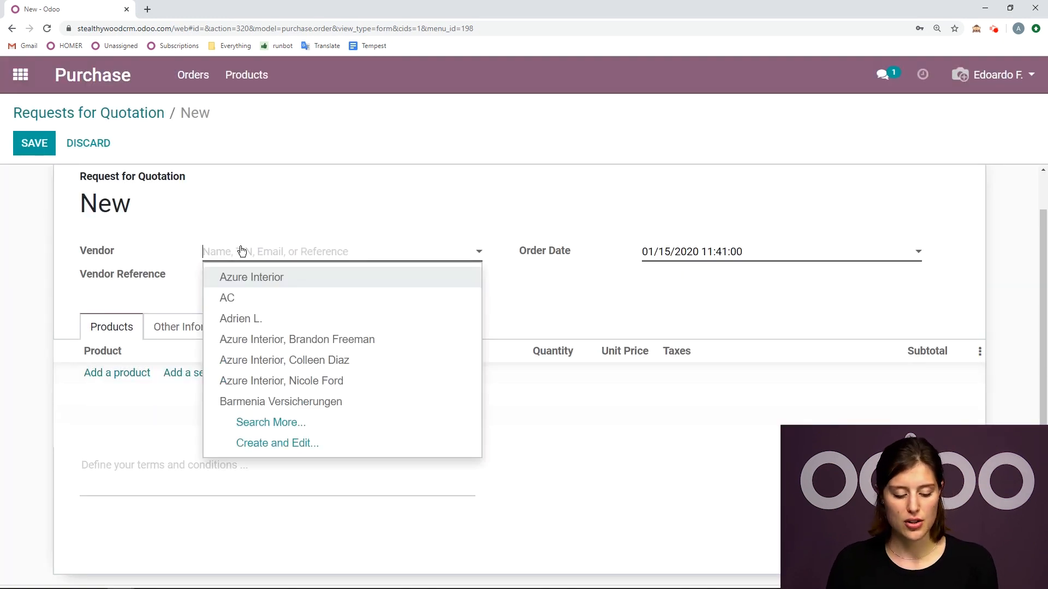
{"action": "left_click", "coordinate": [252, 276]}
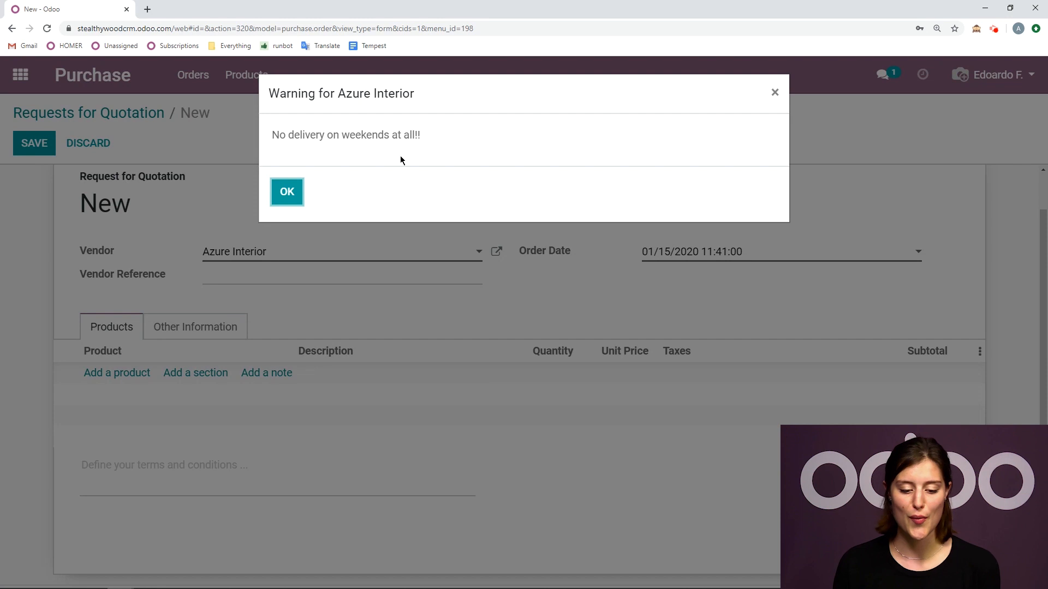
{"action": "left_click", "coordinate": [286, 192]}
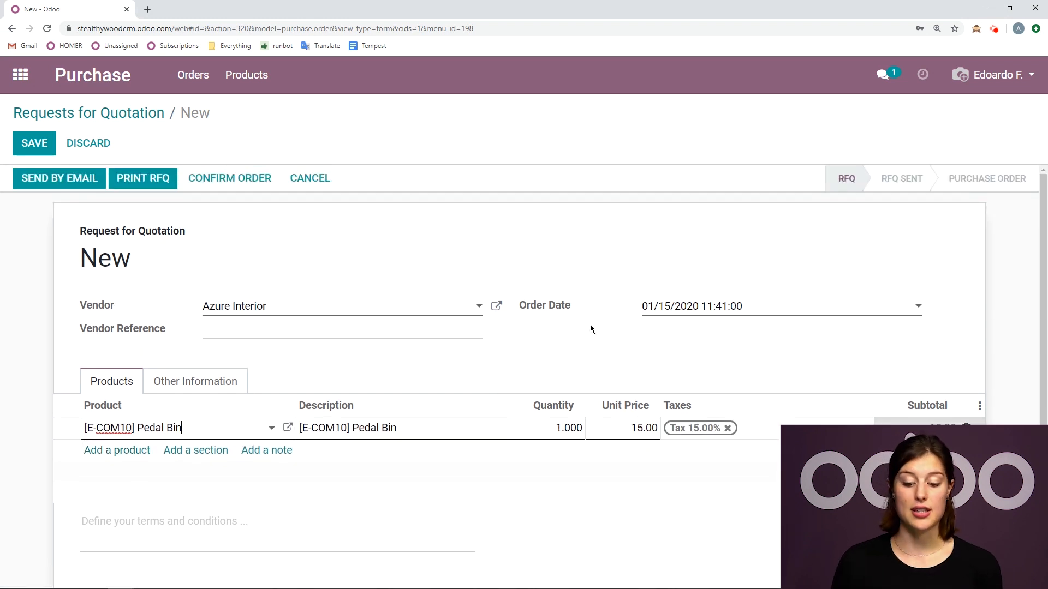
{"action": "mouse_move", "coordinate": [686, 359]}
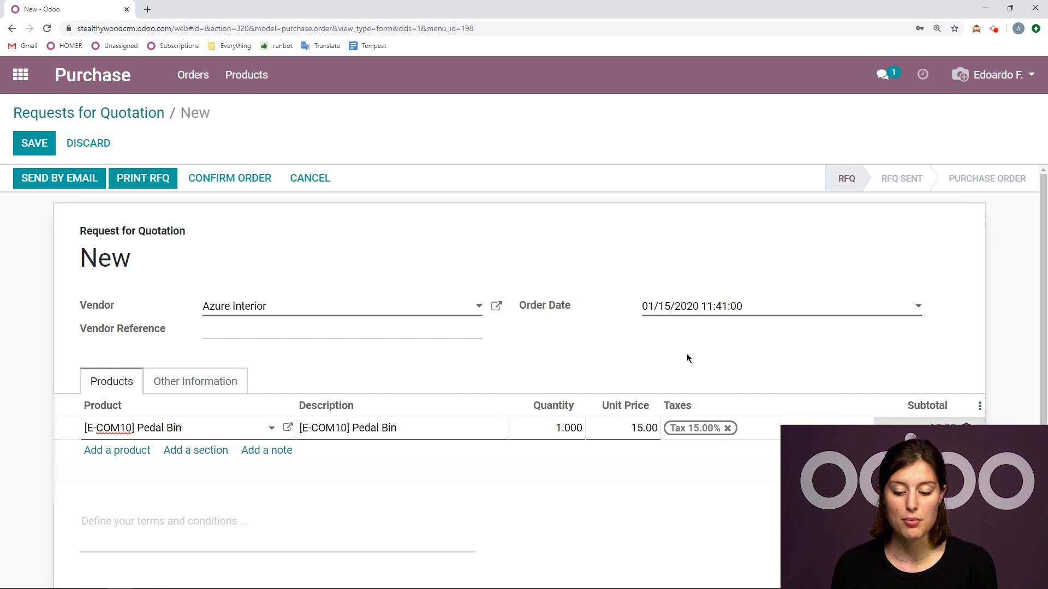
{"action": "mouse_move", "coordinate": [287, 429]}
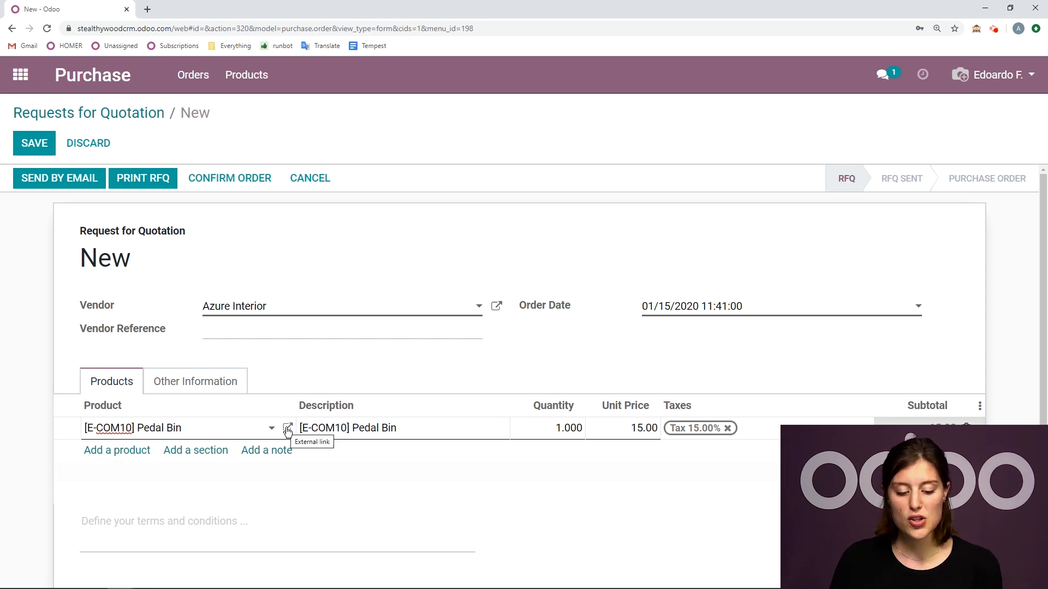
{"action": "mouse_move", "coordinate": [377, 385]}
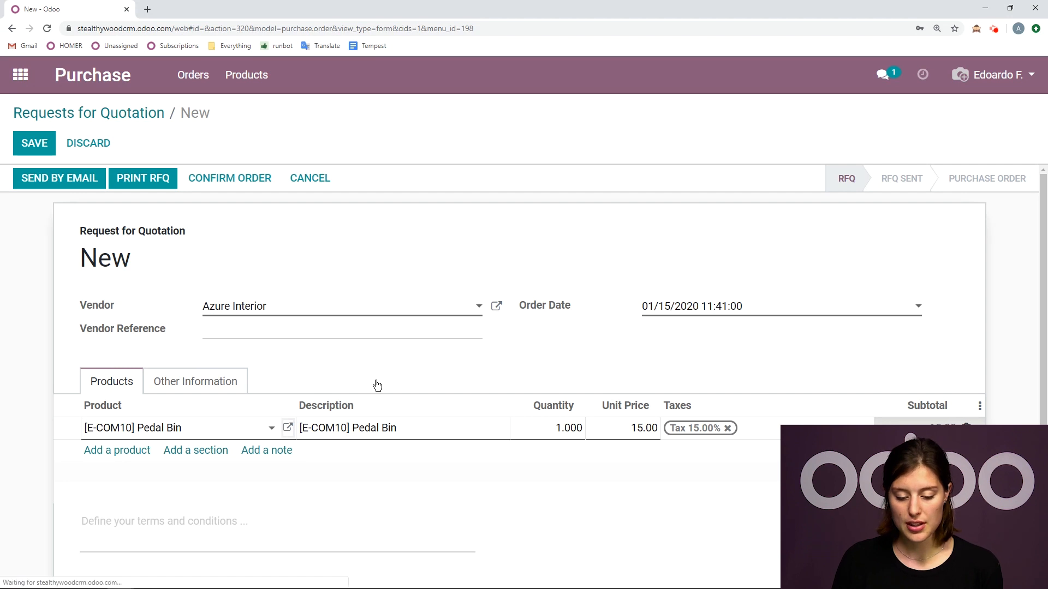
Save the Pedal Bin product record's vendor prices and return to the quotation.
{"action": "left_click", "coordinate": [288, 428]}
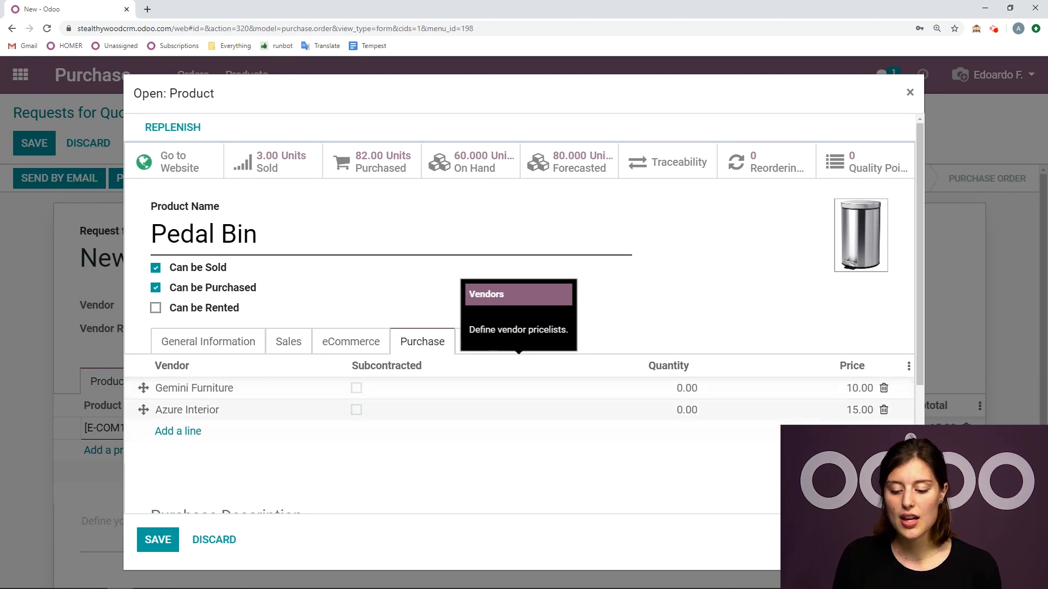
{"action": "mouse_move", "coordinate": [366, 447]}
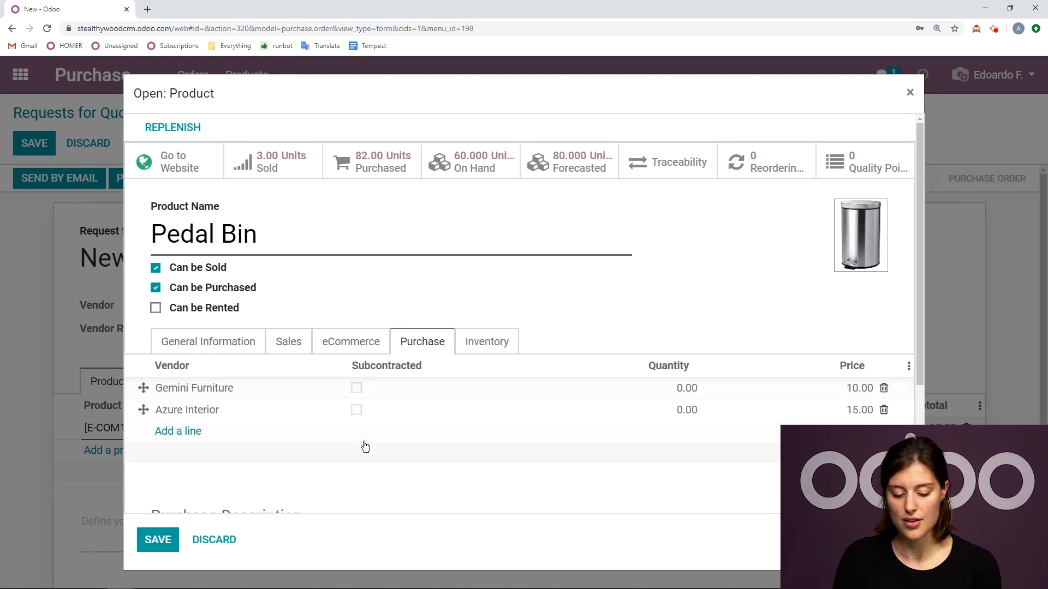
{"action": "mouse_move", "coordinate": [306, 479]}
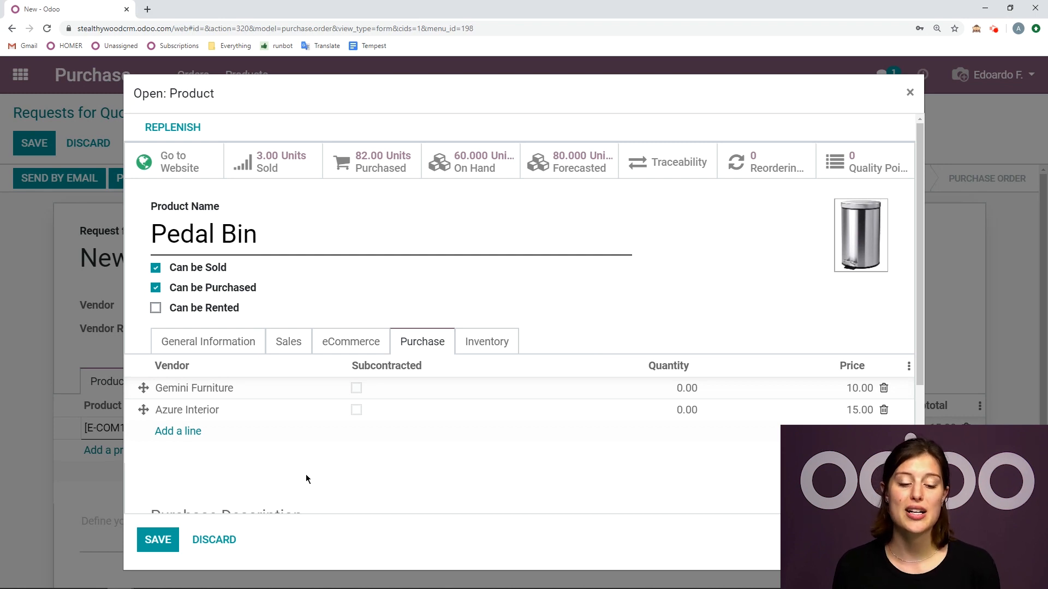
{"action": "mouse_move", "coordinate": [531, 482]}
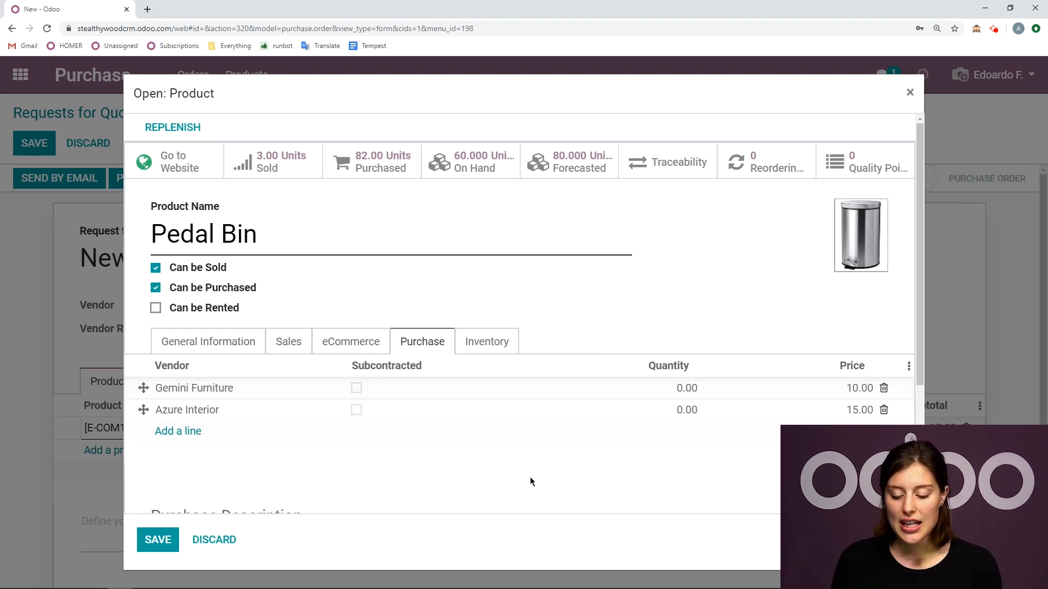
{"action": "mouse_move", "coordinate": [859, 422]}
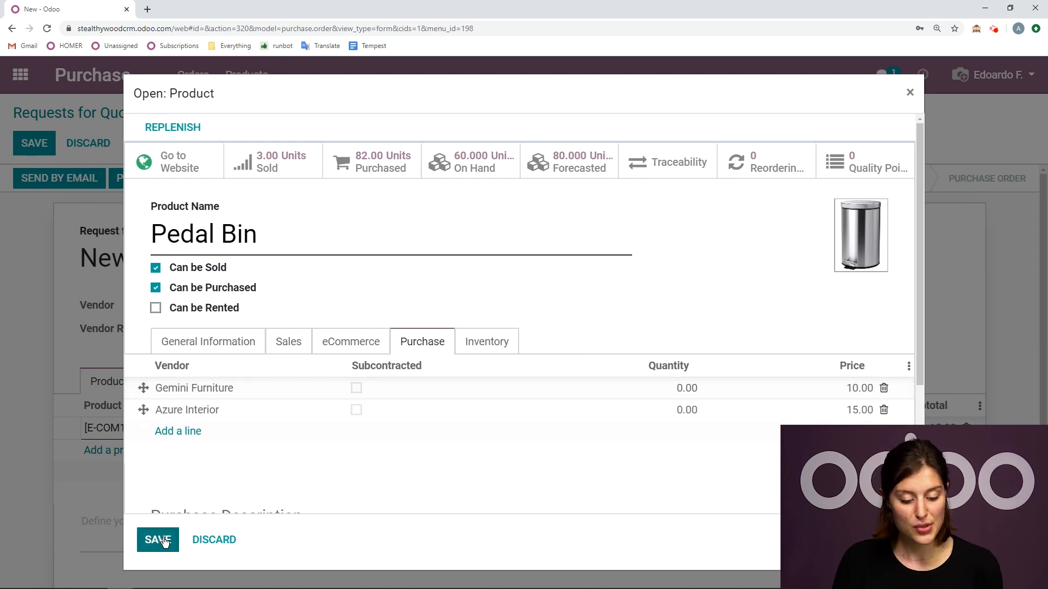
{"action": "left_click", "coordinate": [157, 540]}
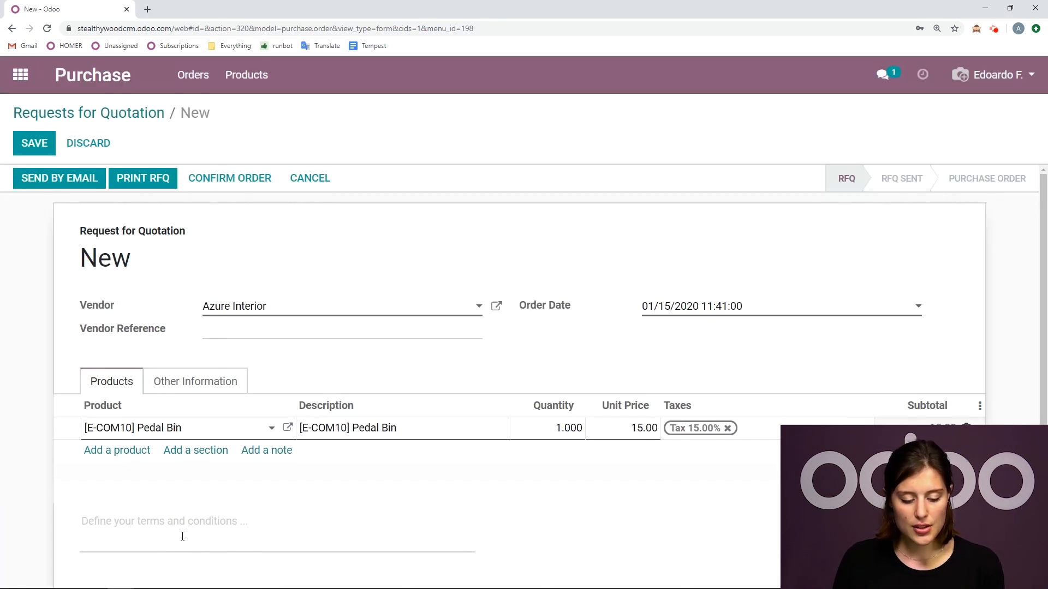
Save the quotation for 20 Pedal Bins from Azure Interior as P00042, total $345.00.
{"action": "scroll", "scroll_direction": "down", "scroll_amount": 3}
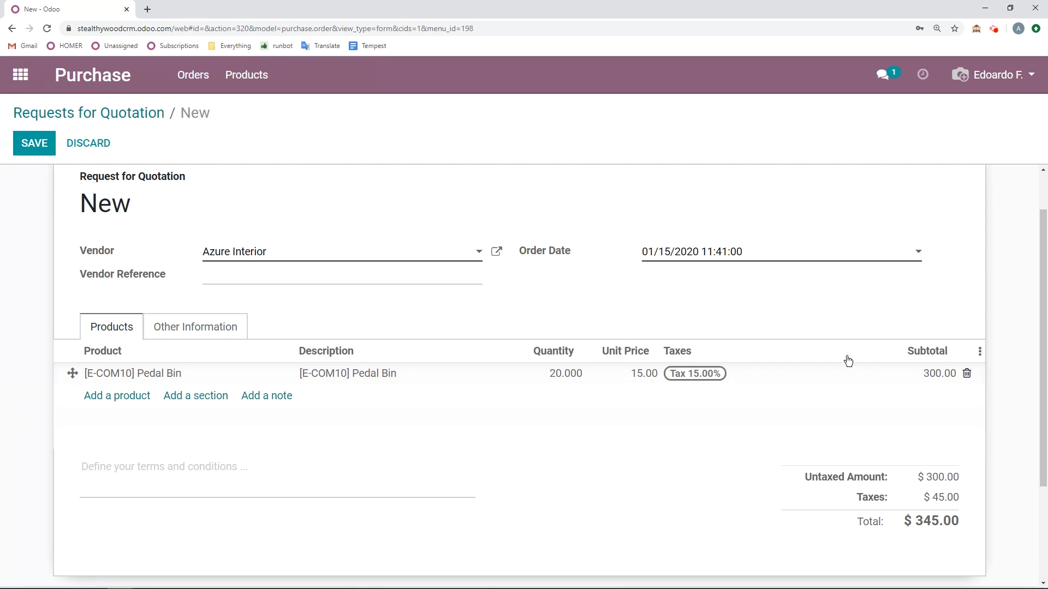
{"action": "mouse_move", "coordinate": [1008, 361]}
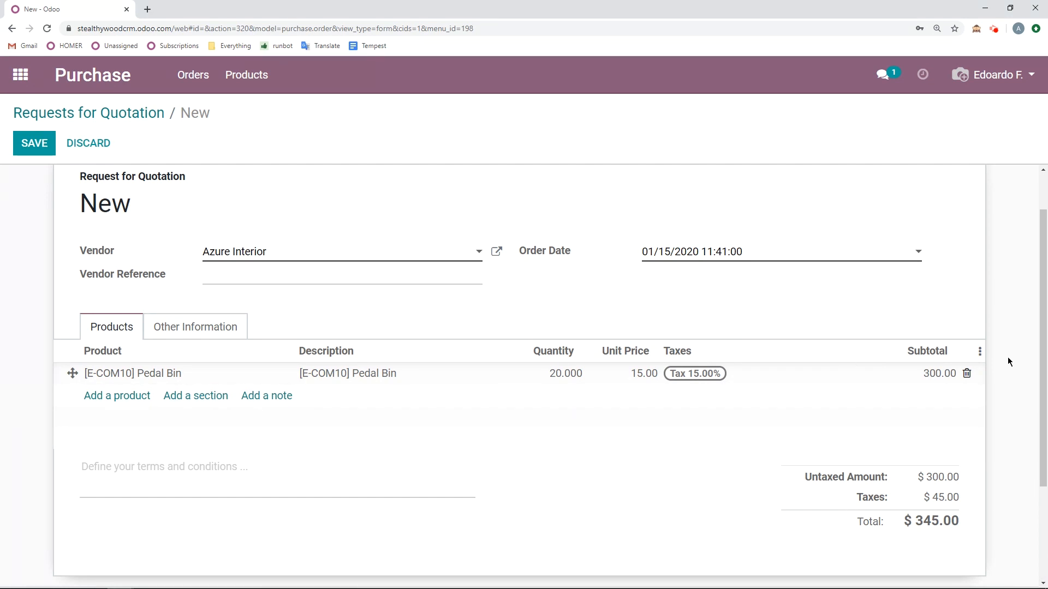
{"action": "left_click", "coordinate": [34, 143]}
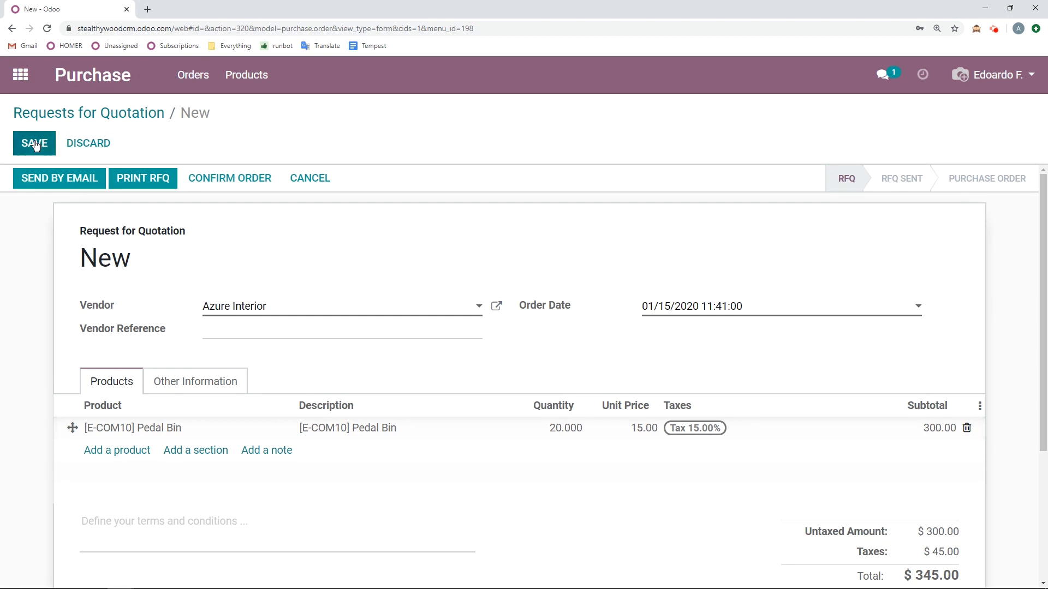
{"action": "left_click", "coordinate": [34, 143]}
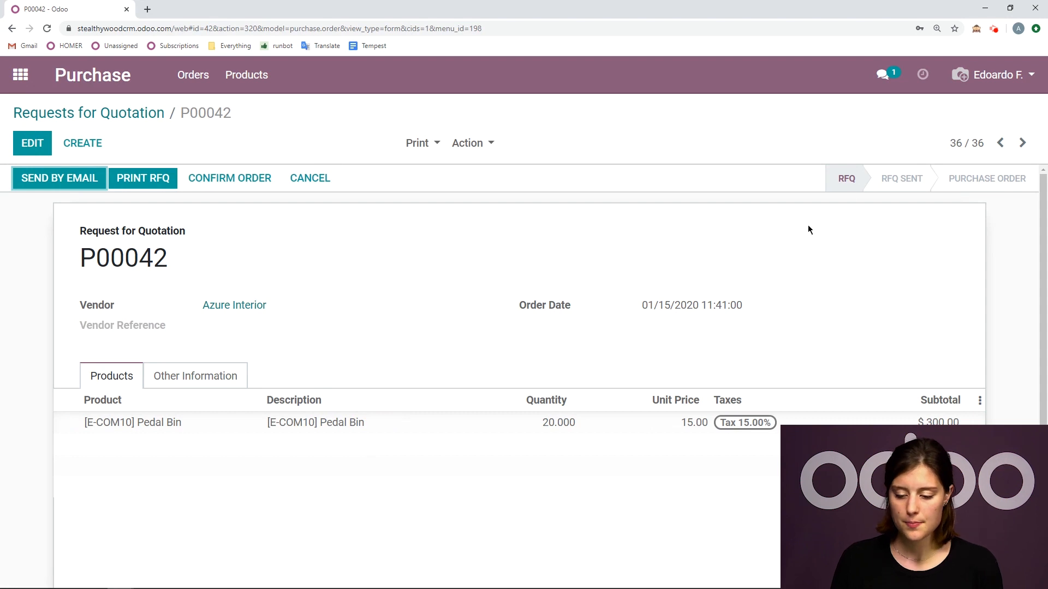
{"action": "mouse_move", "coordinate": [936, 206]}
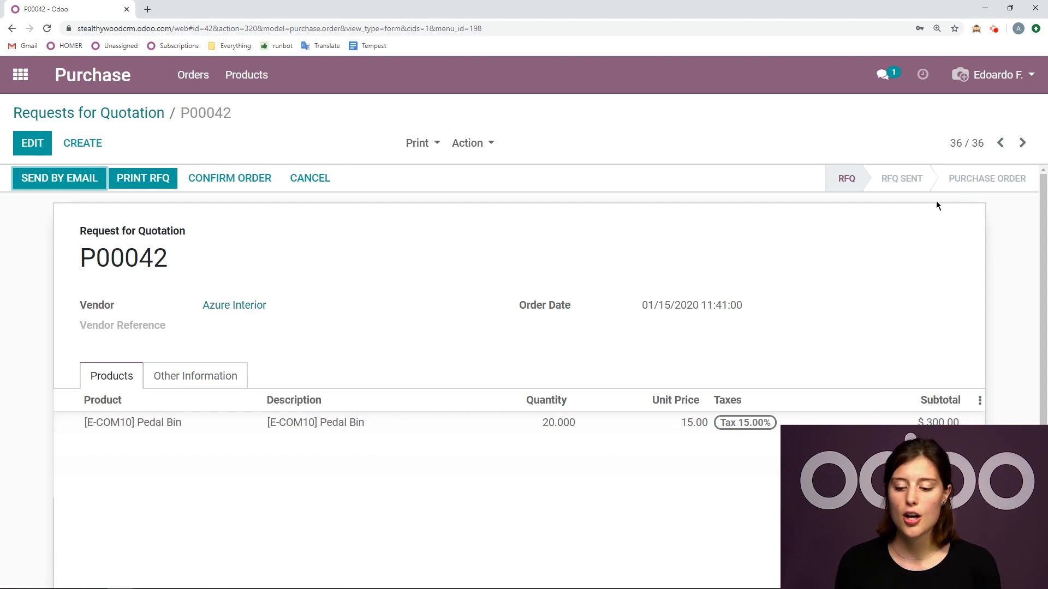
{"action": "mouse_move", "coordinate": [151, 292]}
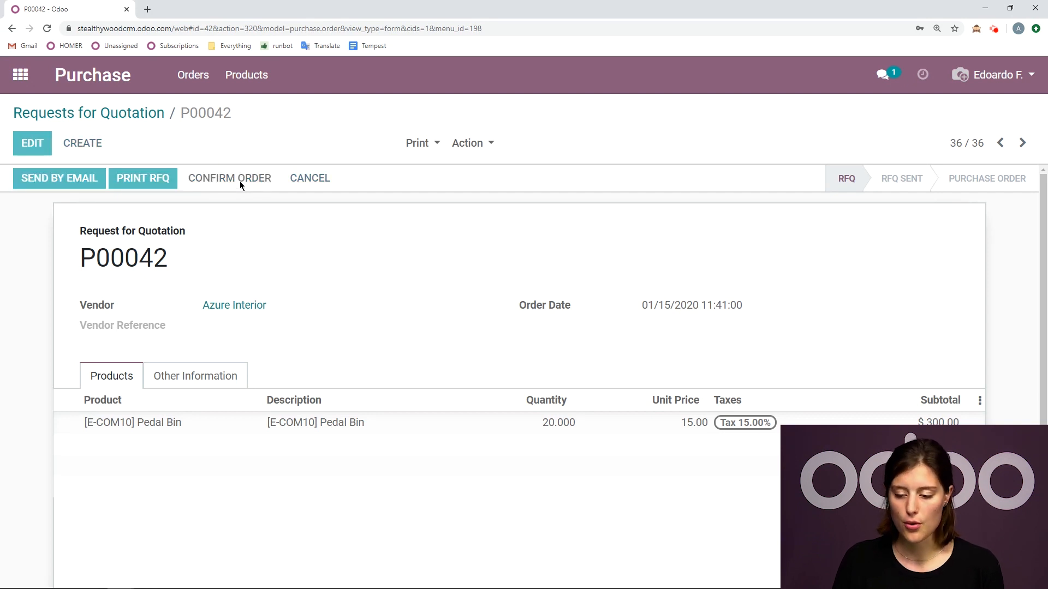
Confirm P00042 so it moves to To Approve, checking the status log in the chatter.
{"action": "left_click", "coordinate": [229, 178]}
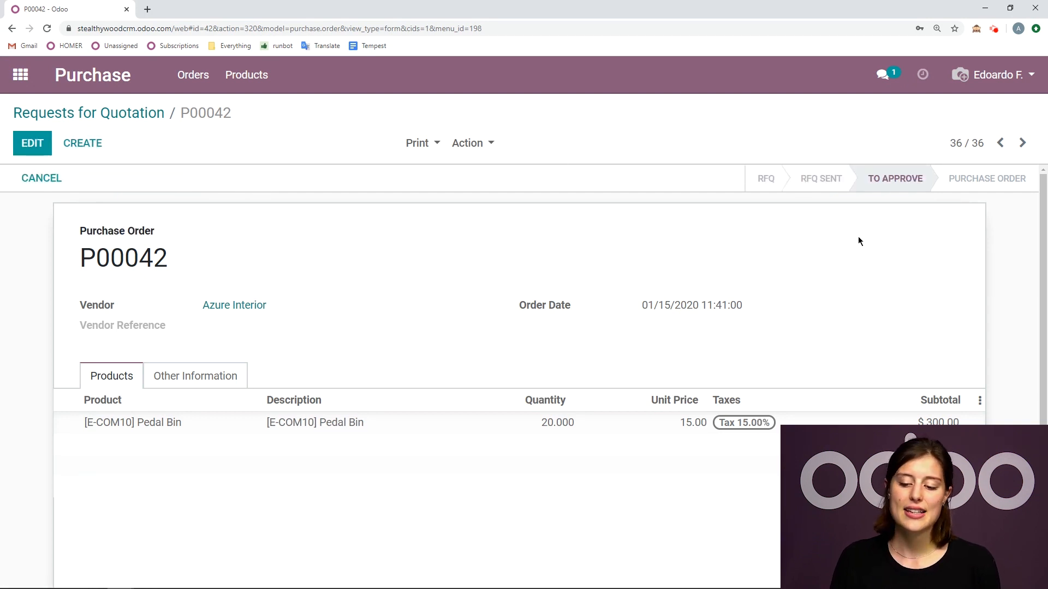
{"action": "mouse_move", "coordinate": [818, 158]}
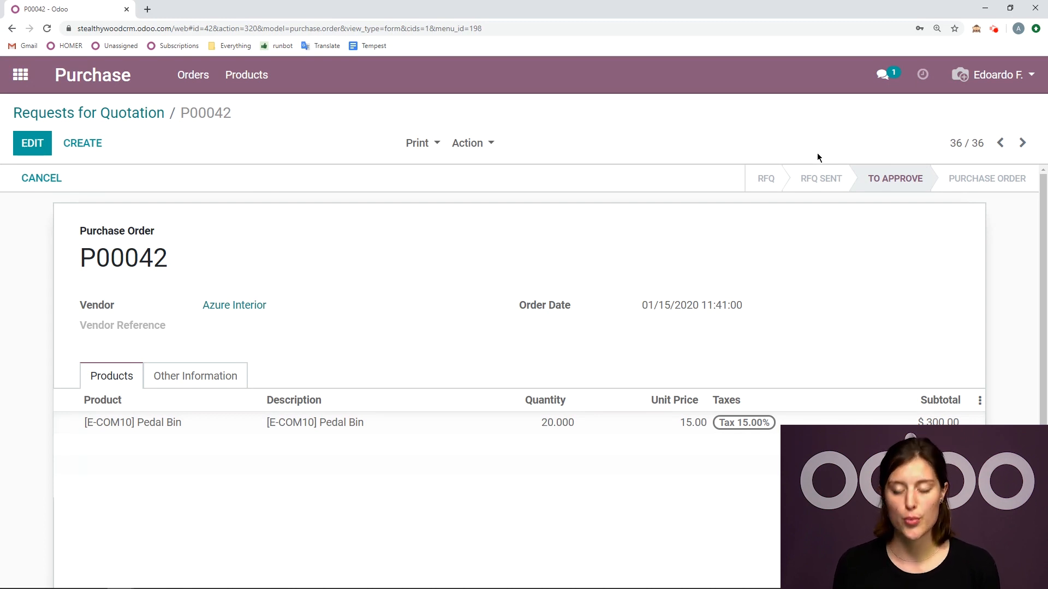
{"action": "mouse_move", "coordinate": [1007, 216]}
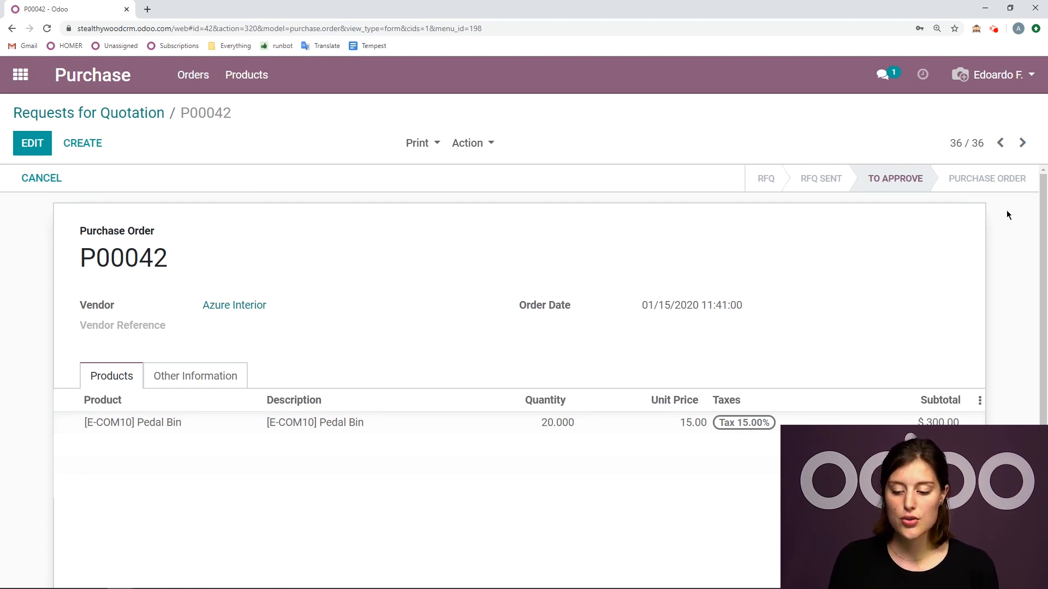
{"action": "mouse_move", "coordinate": [912, 211]}
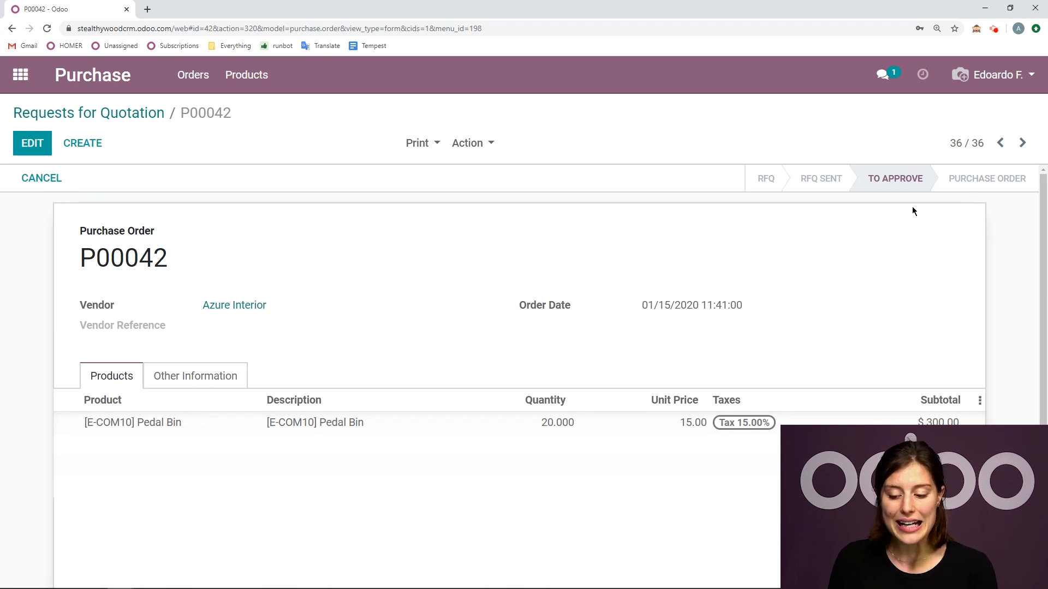
{"action": "scroll", "scroll_direction": "down", "scroll_amount": 3}
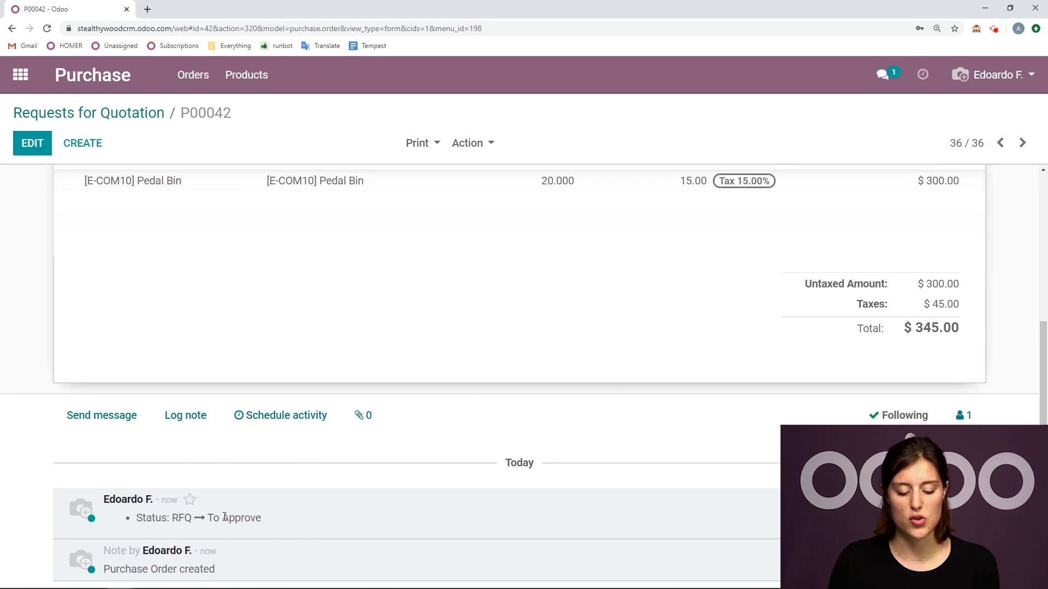
{"action": "scroll", "scroll_direction": "up", "scroll_amount": 3}
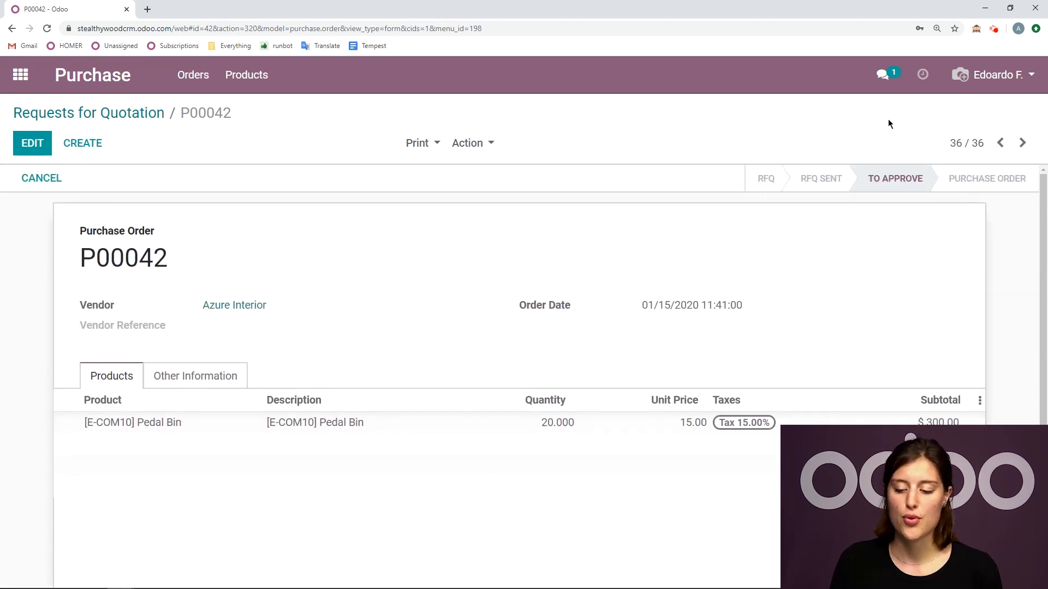
{"action": "left_click", "coordinate": [993, 74]}
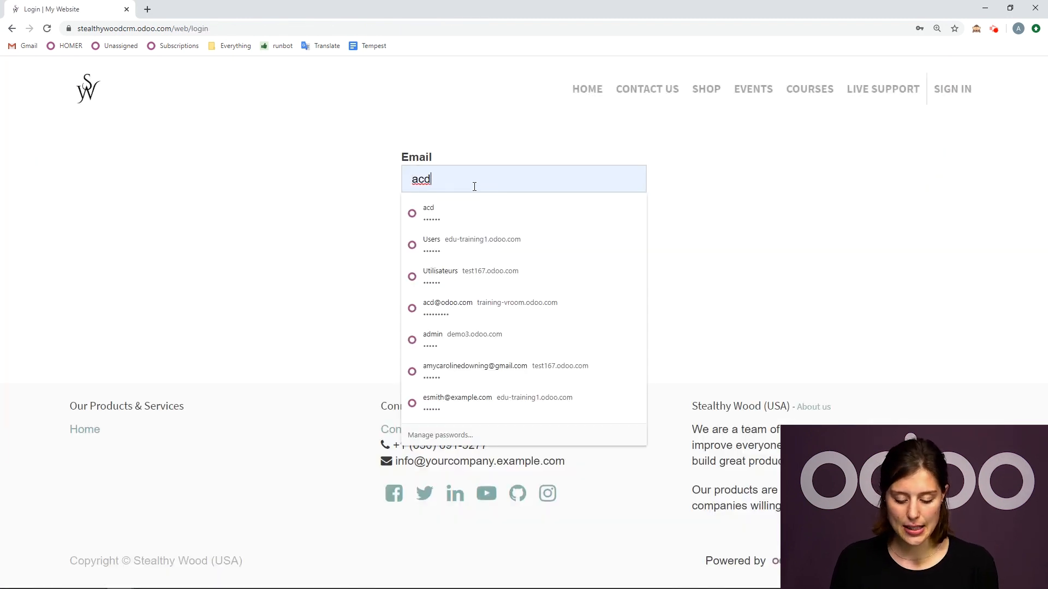
{"action": "type", "text": "@odoo.com"}
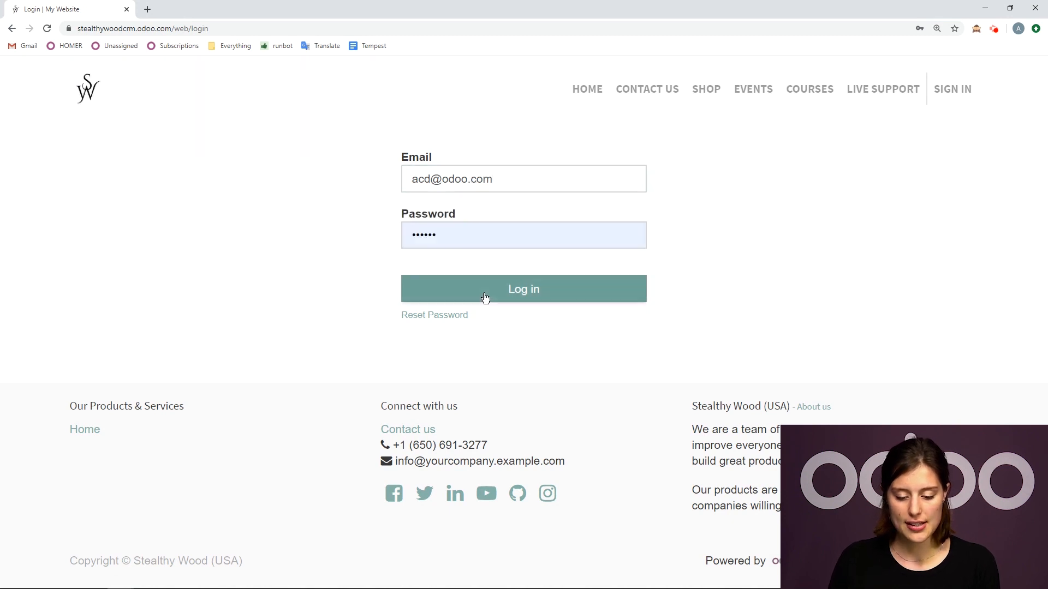
{"action": "left_click", "coordinate": [523, 288]}
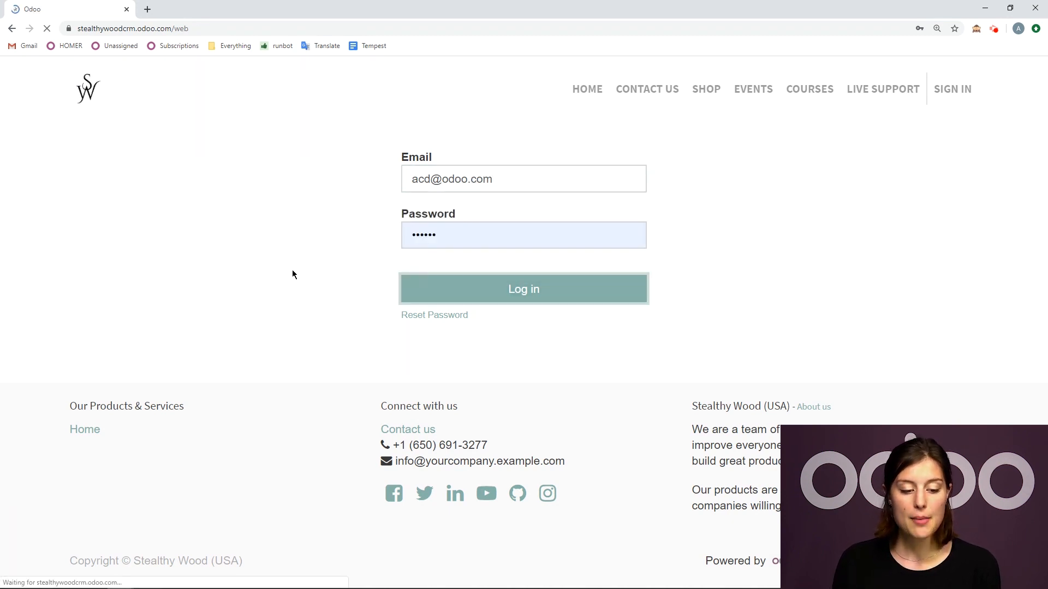
{"action": "left_click", "coordinate": [523, 288]}
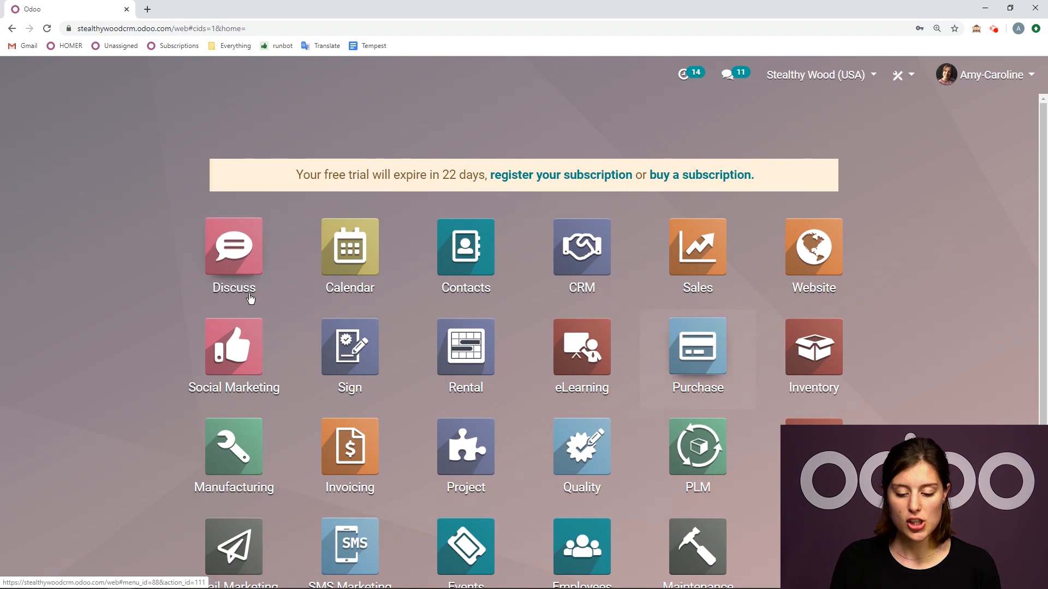
From the Purchase app, approve P00042 so it becomes a purchase order with one receipt.
{"action": "left_click", "coordinate": [697, 345]}
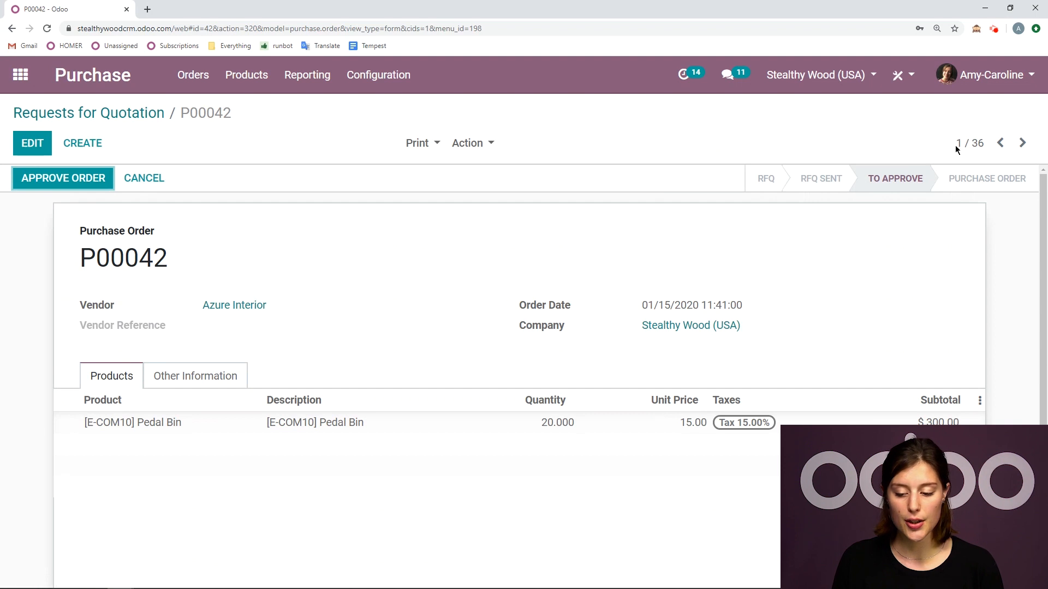
{"action": "mouse_move", "coordinate": [20, 228]}
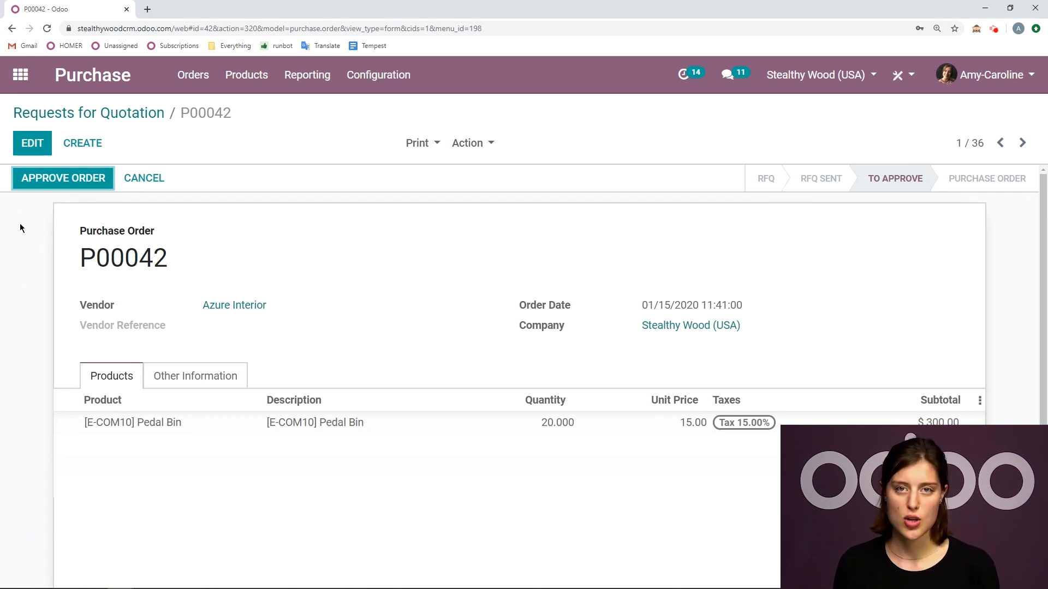
{"action": "mouse_move", "coordinate": [13, 221]}
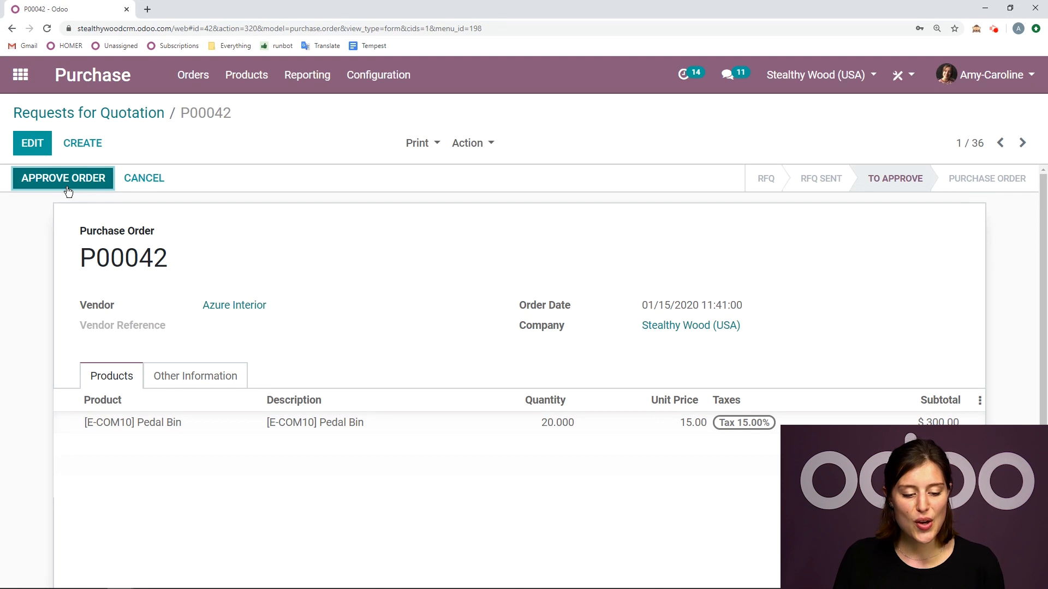
{"action": "left_click", "coordinate": [62, 178]}
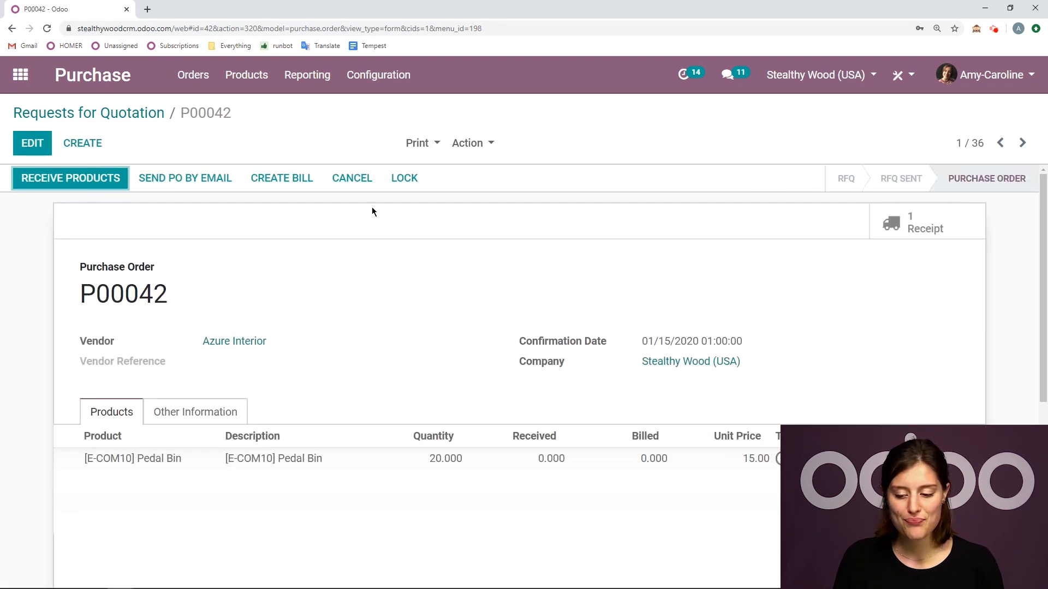
{"action": "mouse_move", "coordinate": [382, 215]}
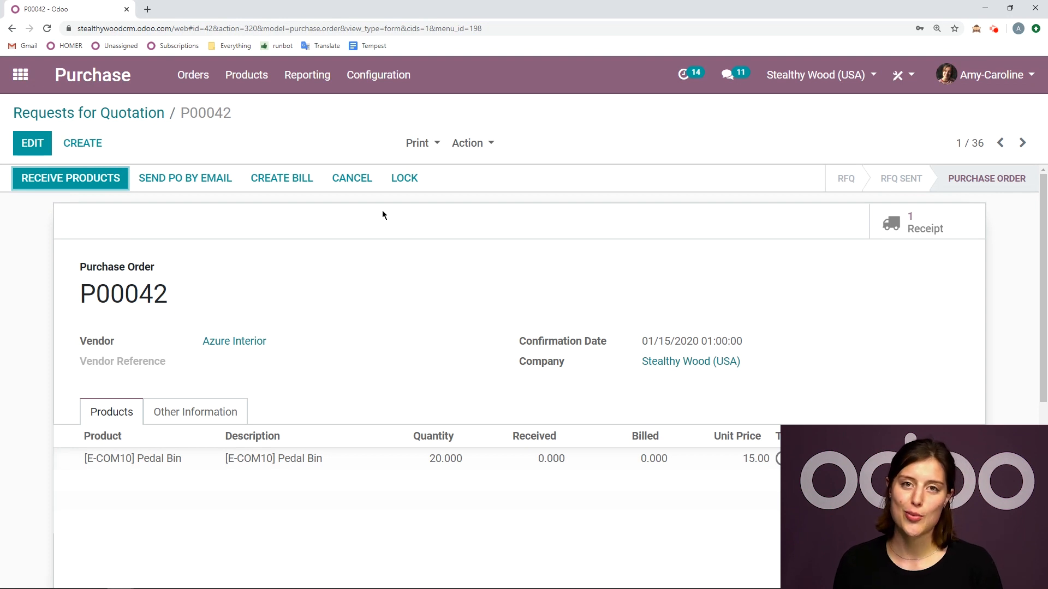
{"action": "mouse_move", "coordinate": [86, 211]}
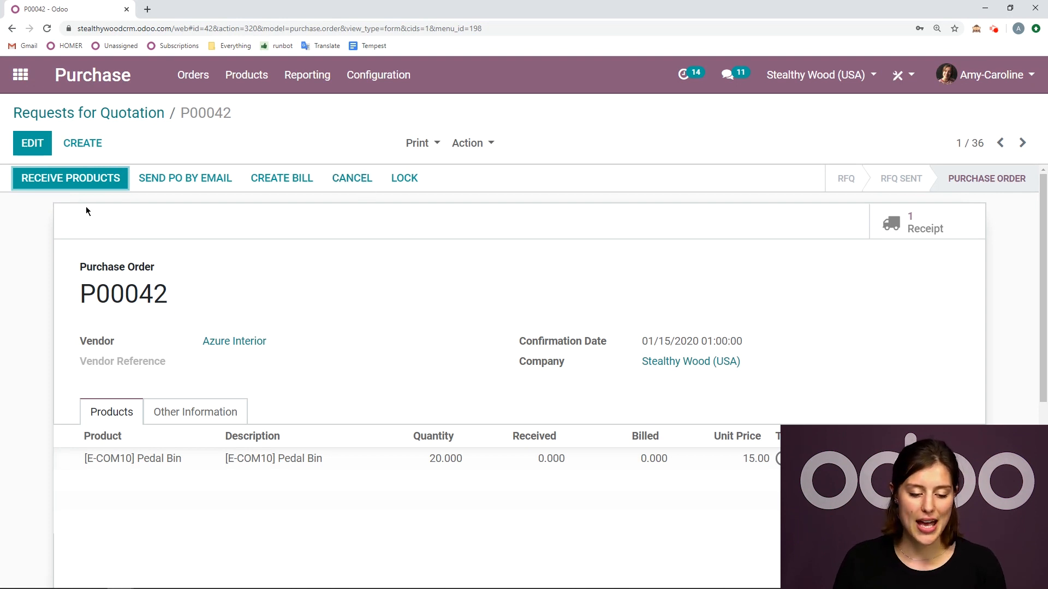
{"action": "mouse_move", "coordinate": [812, 335]}
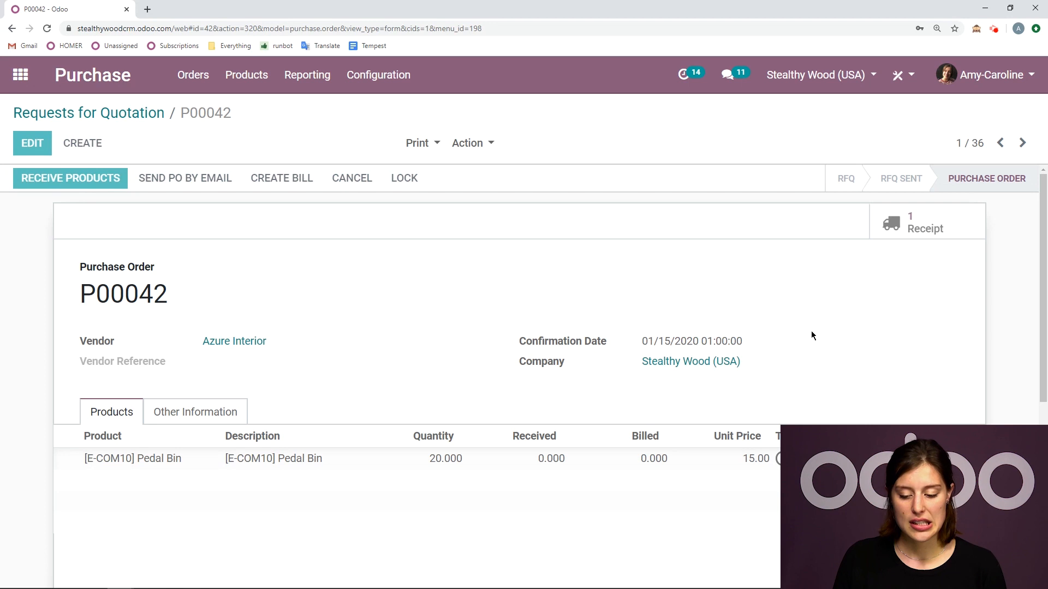
On receipt WH/IN/00021, set the Pedal Bin Done quantity to 15 of 20 and save.
{"action": "left_click", "coordinate": [925, 222]}
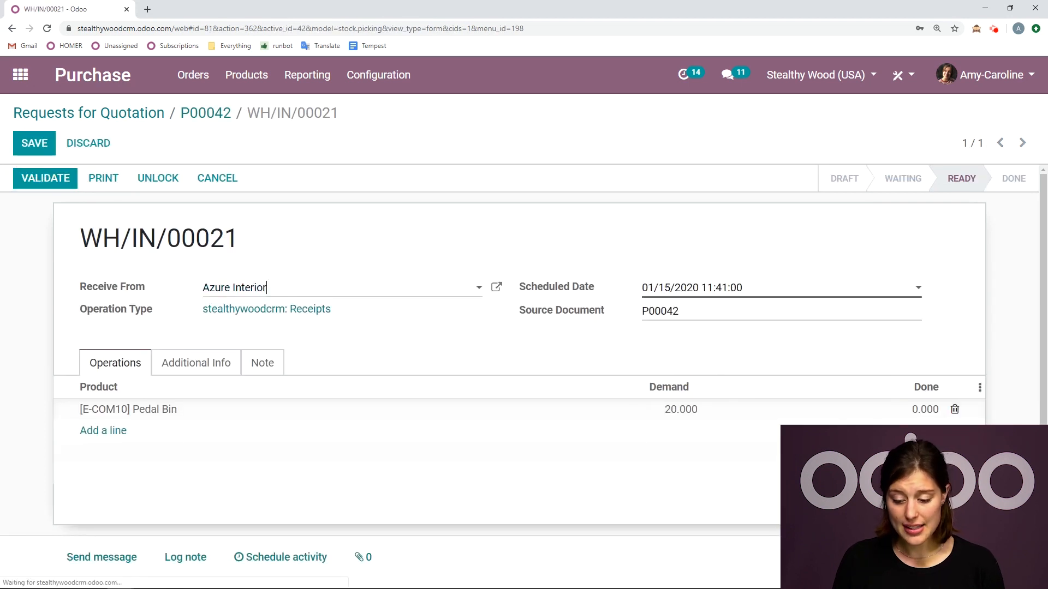
{"action": "left_click", "coordinate": [925, 410]}
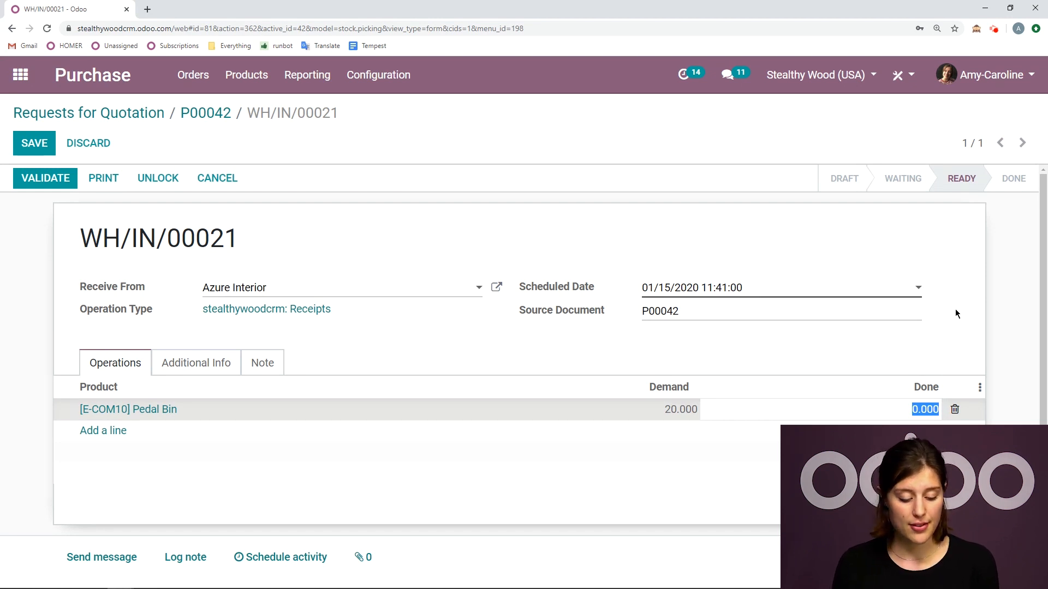
{"action": "type", "text": "15"}
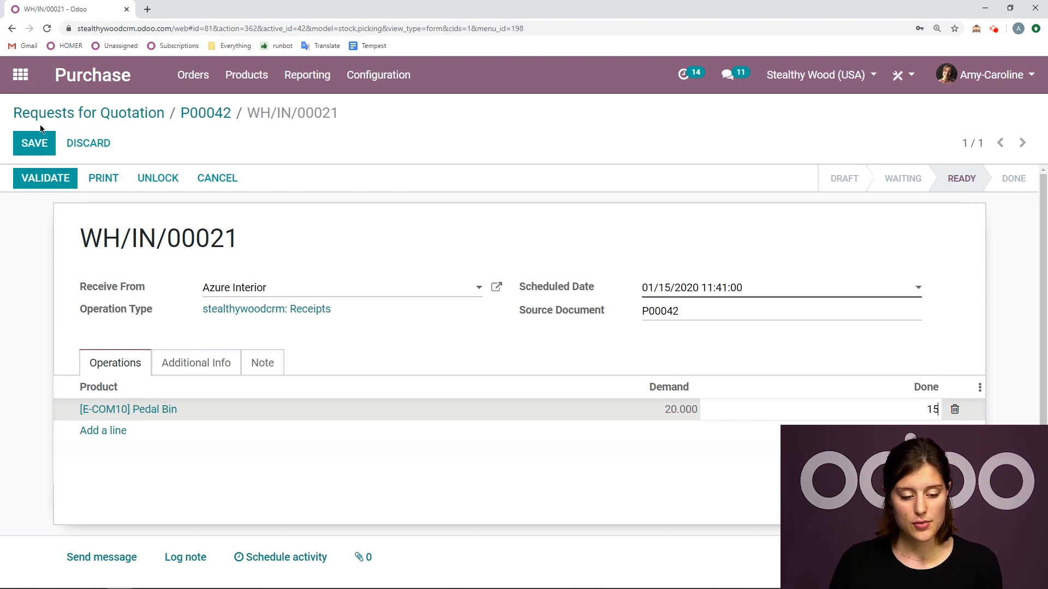
{"action": "left_click", "coordinate": [34, 143]}
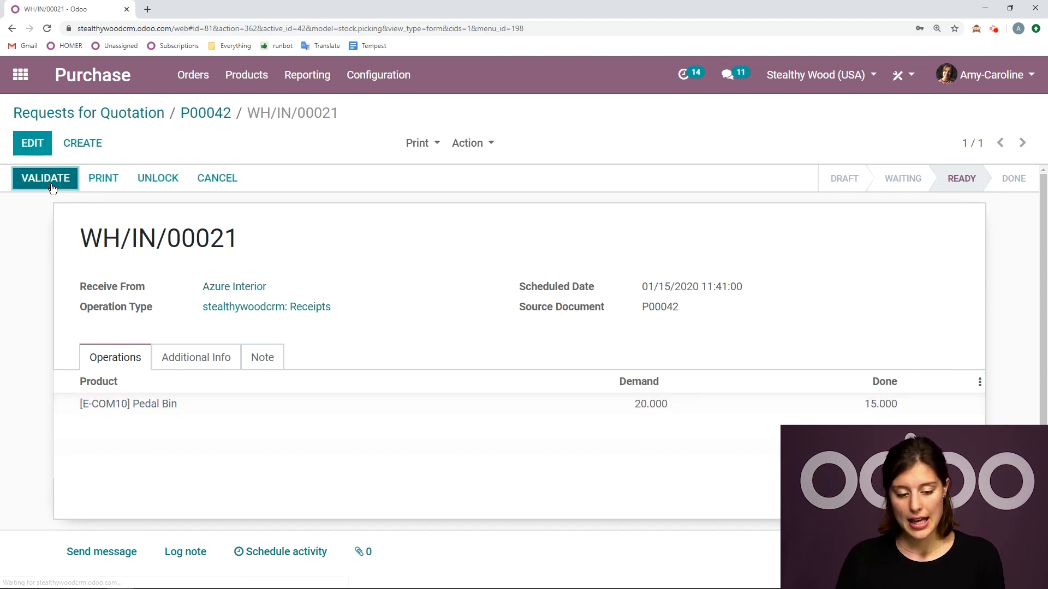
Validate the receipt with No Backorder for the remaining 5 Pedal Bins.
{"action": "left_click", "coordinate": [44, 178]}
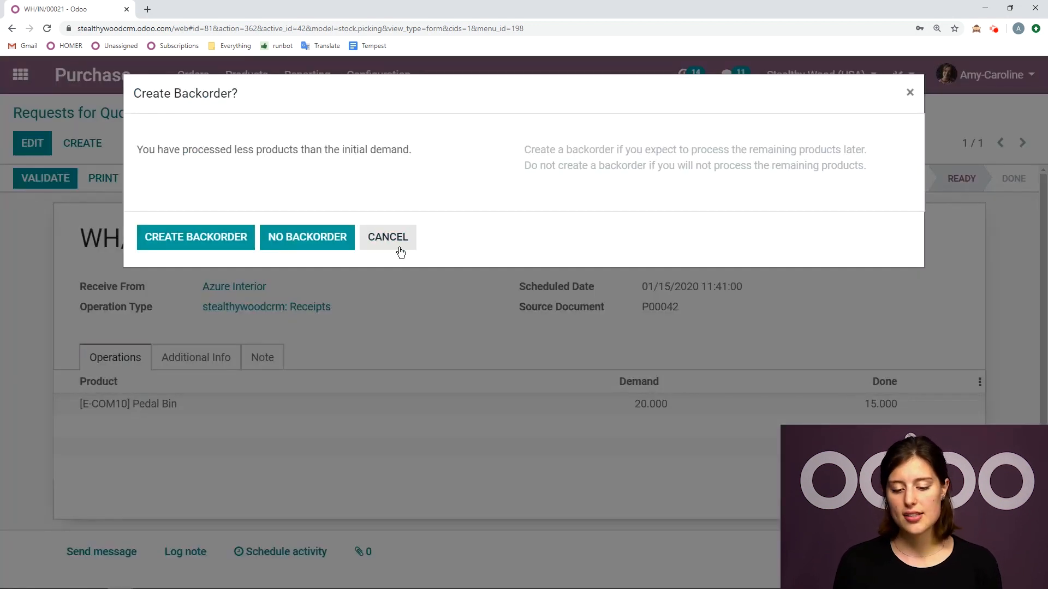
{"action": "mouse_move", "coordinate": [646, 260]}
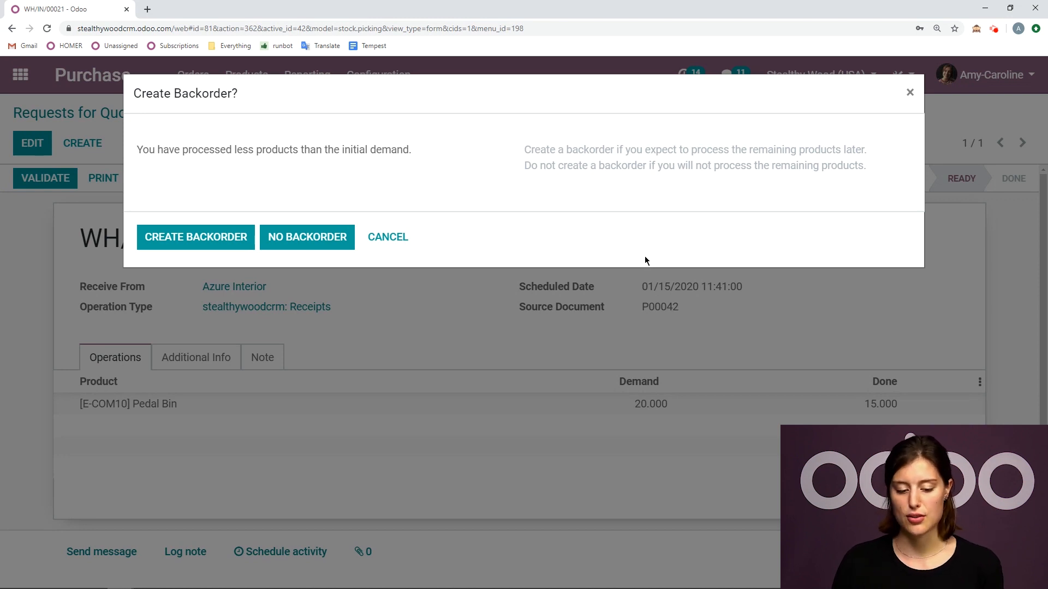
{"action": "left_click", "coordinate": [307, 237]}
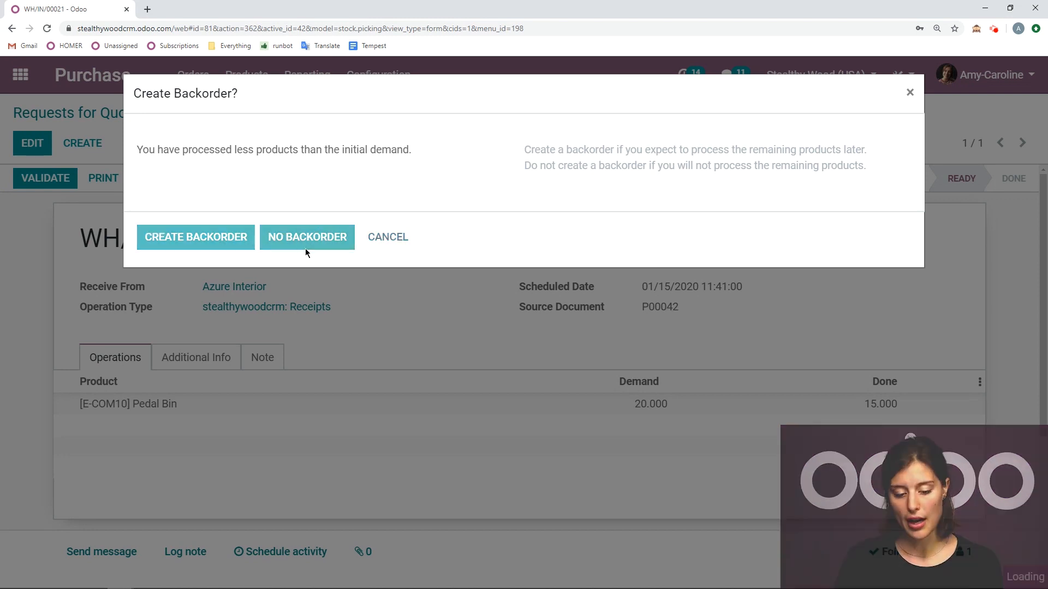
{"action": "left_click", "coordinate": [195, 237]}
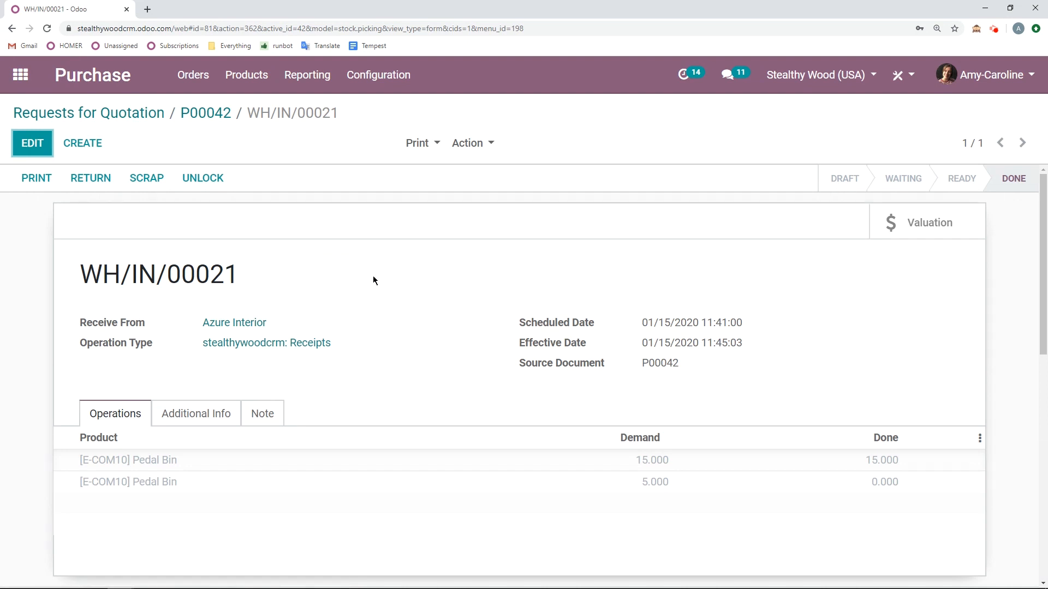
{"action": "mouse_move", "coordinate": [853, 435]}
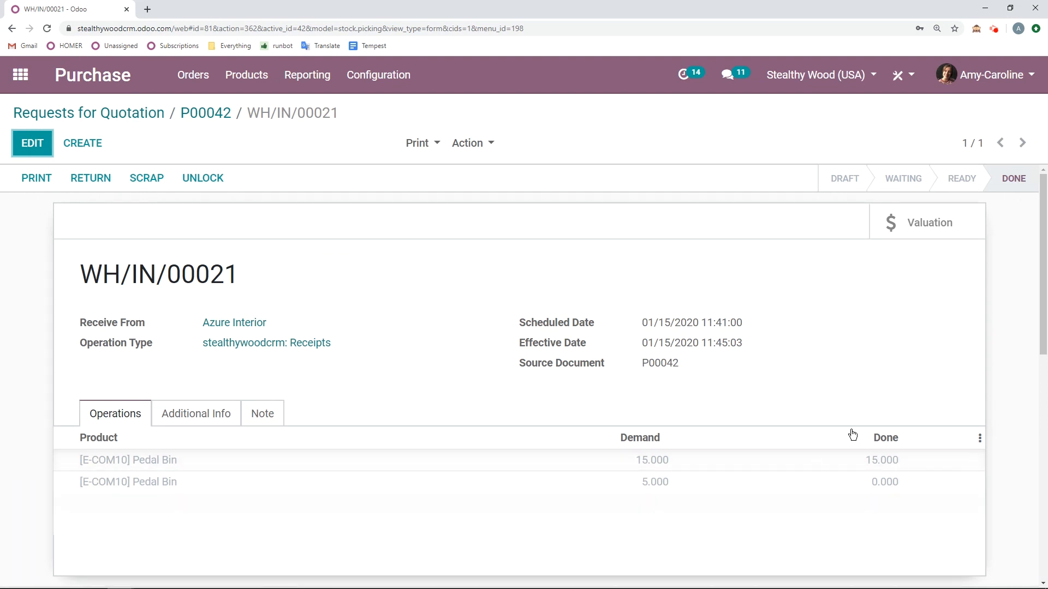
{"action": "mouse_move", "coordinate": [356, 155]}
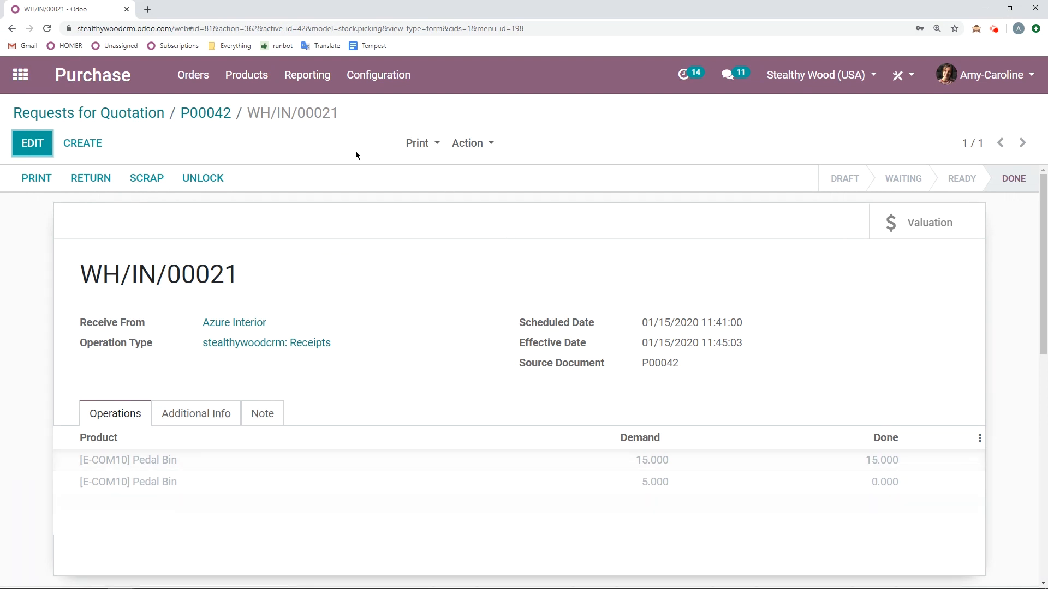
Back on P00042, create a draft vendor bill for 15 Pedal Bins at 15.00, totalling 225.00.
{"action": "left_click", "coordinate": [205, 112]}
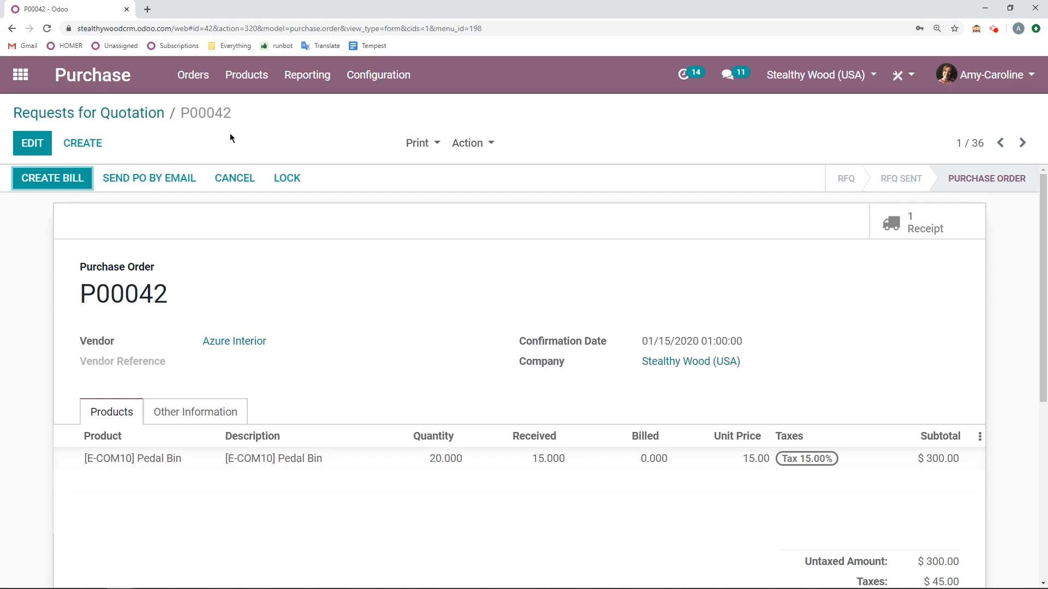
{"action": "mouse_move", "coordinate": [53, 178]}
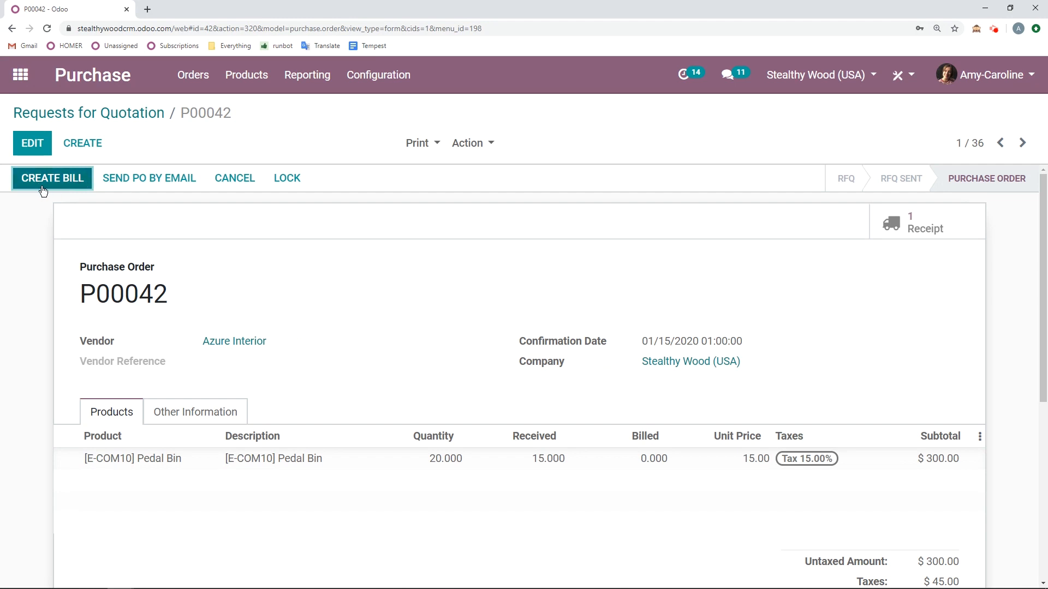
{"action": "left_click", "coordinate": [51, 178]}
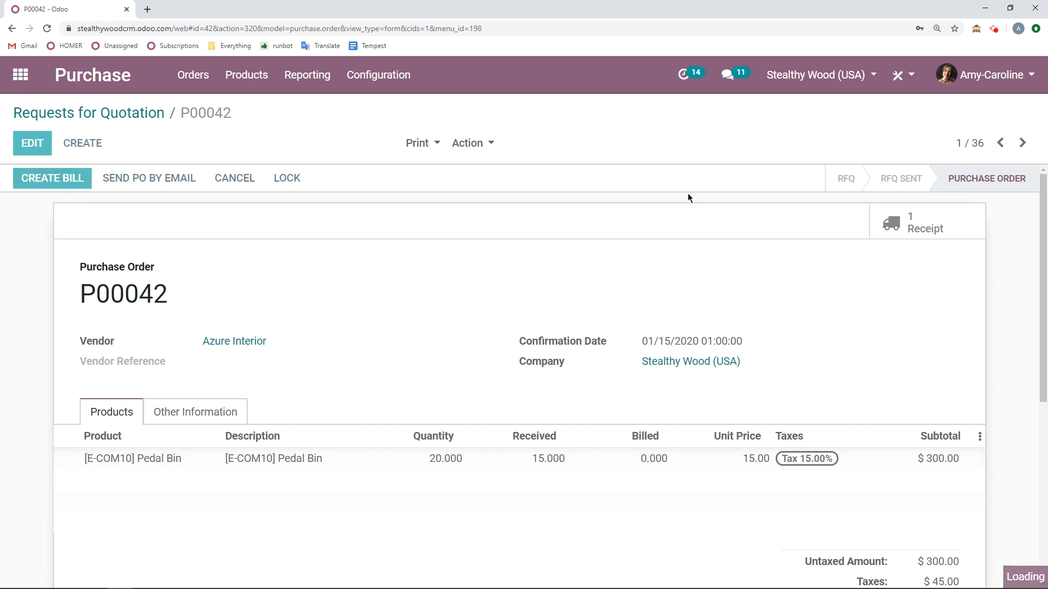
{"action": "left_click", "coordinate": [51, 178]}
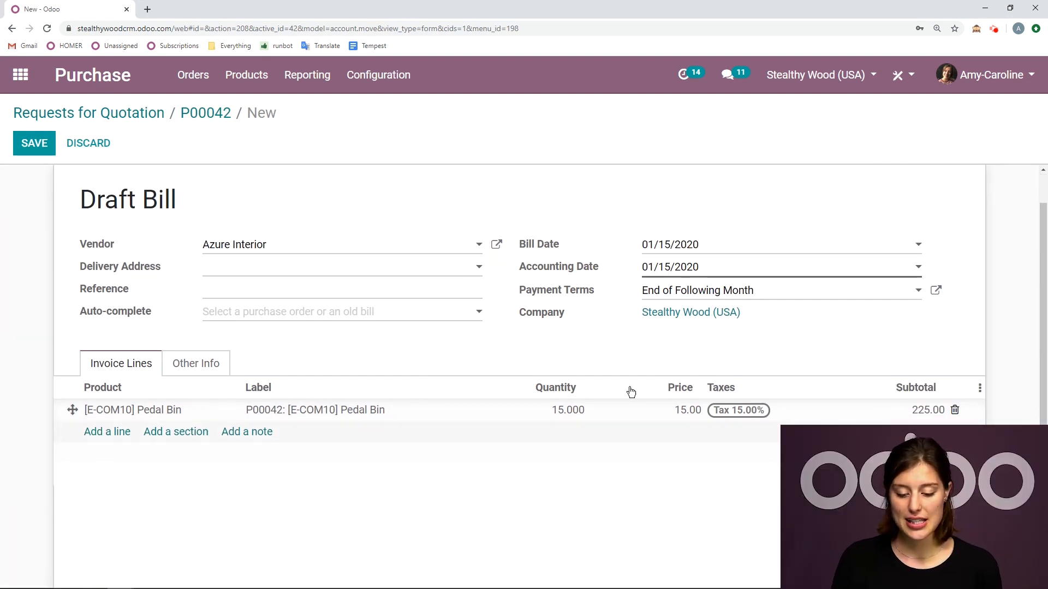
{"action": "mouse_move", "coordinate": [582, 352]}
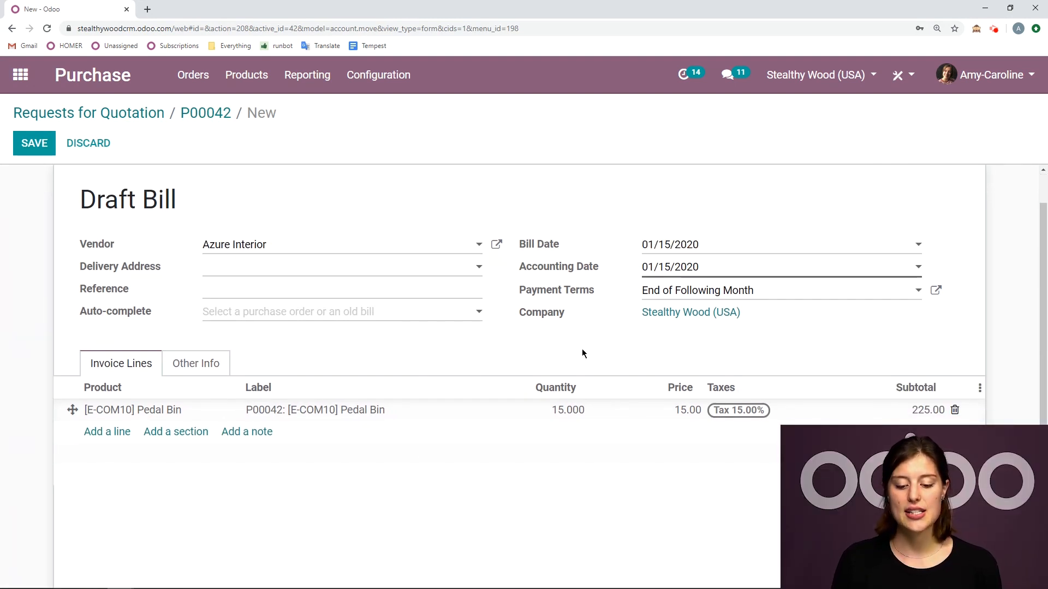
{"action": "left_click", "coordinate": [302, 243]}
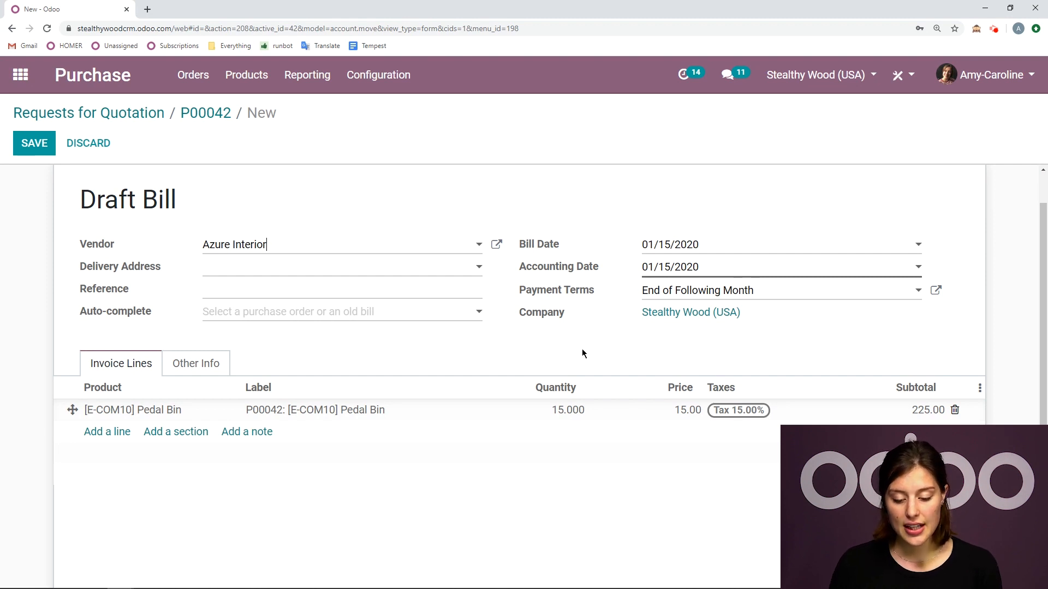
{"action": "mouse_move", "coordinate": [548, 383]}
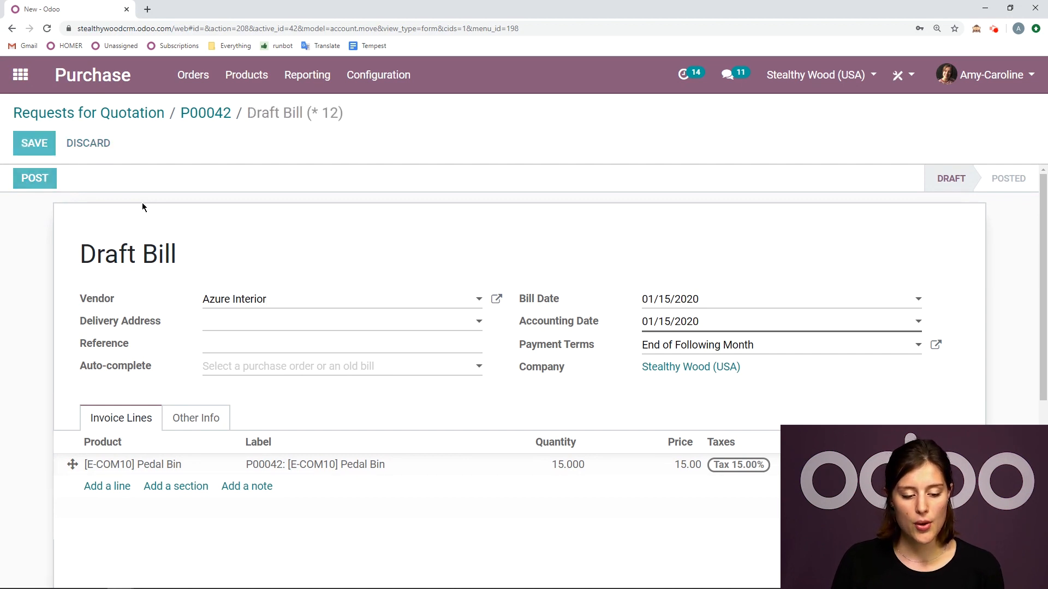
Post bill BILL/2020/0001, register its full $258.75 payment, and return to P00042.
{"action": "left_click", "coordinate": [35, 178]}
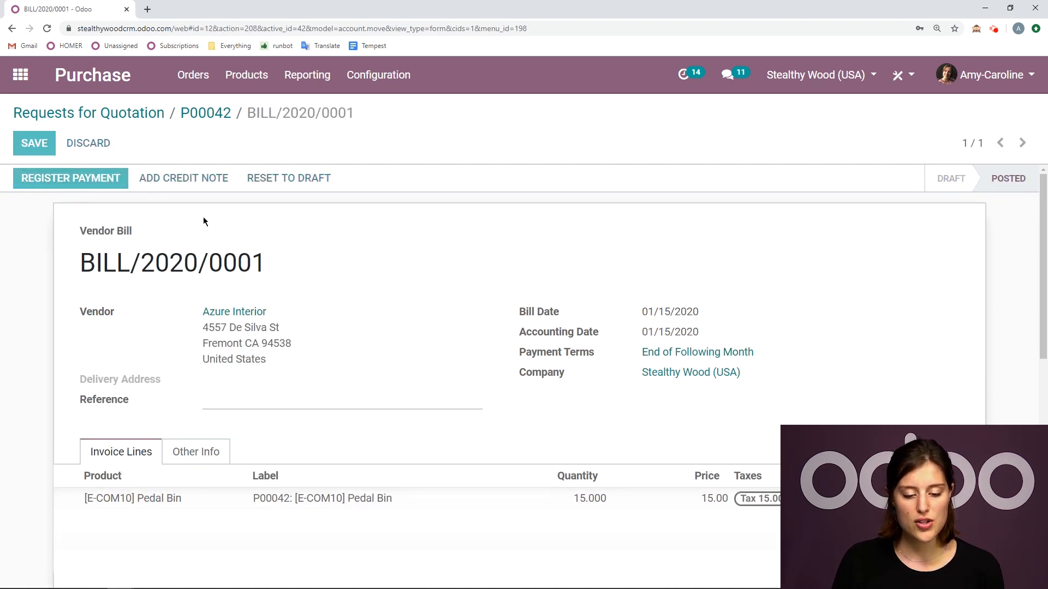
{"action": "left_click", "coordinate": [69, 178]}
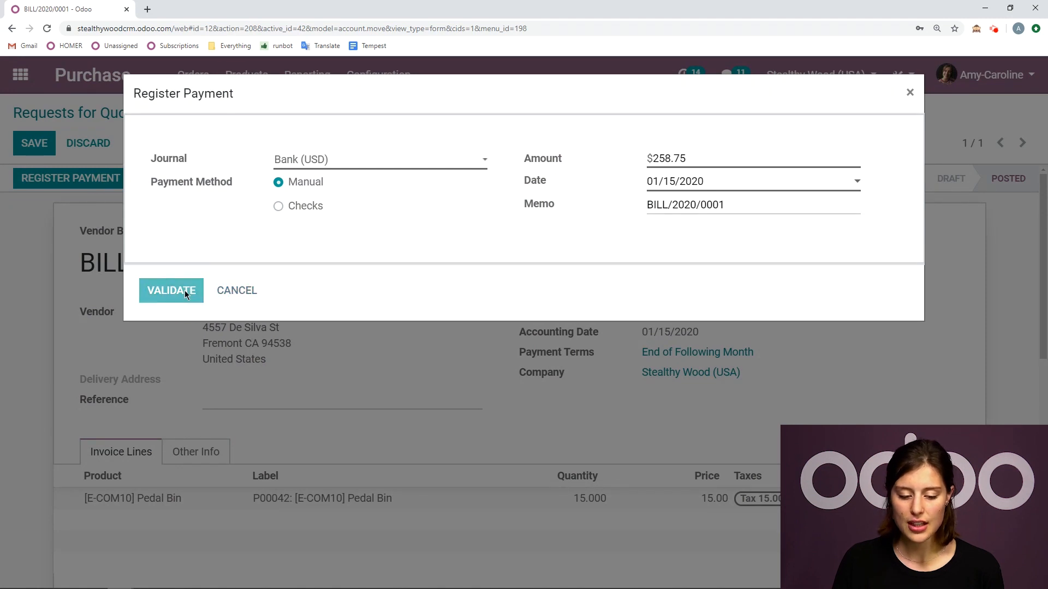
{"action": "left_click", "coordinate": [171, 290]}
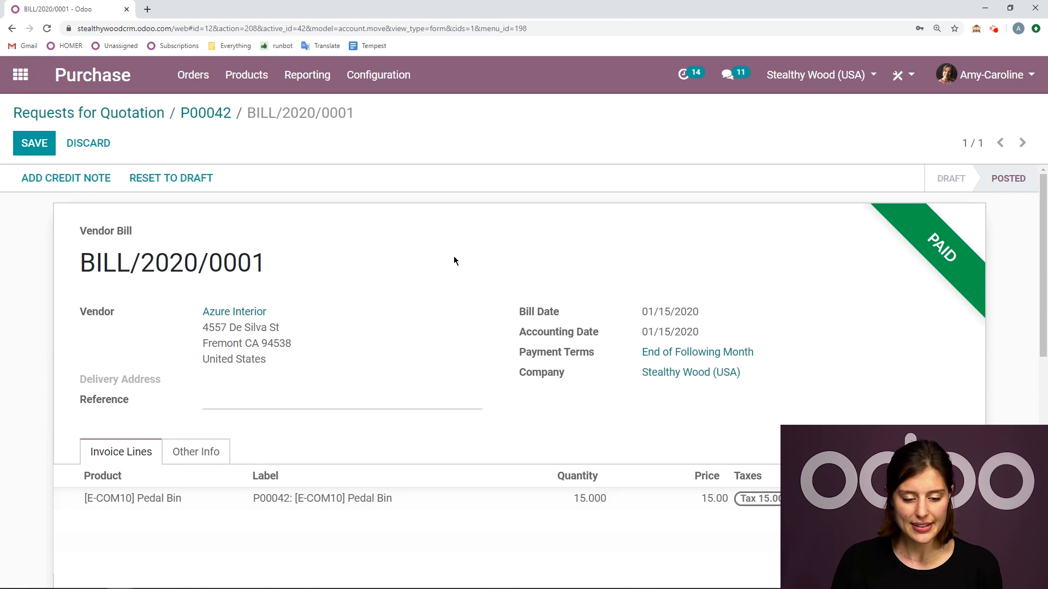
{"action": "left_click", "coordinate": [205, 113]}
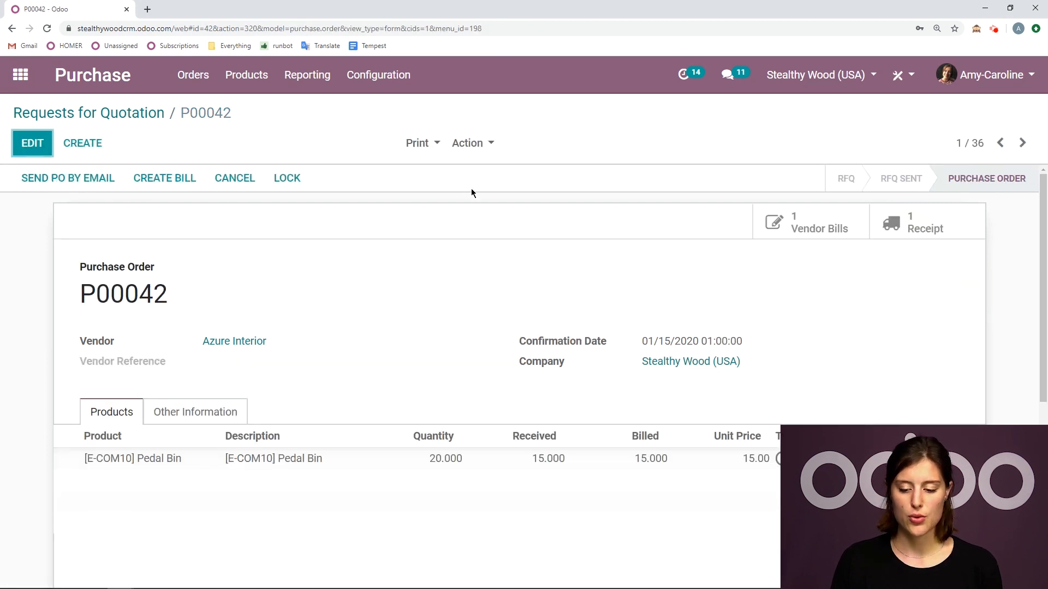
{"action": "scroll", "scroll_direction": "down", "scroll_amount": 3}
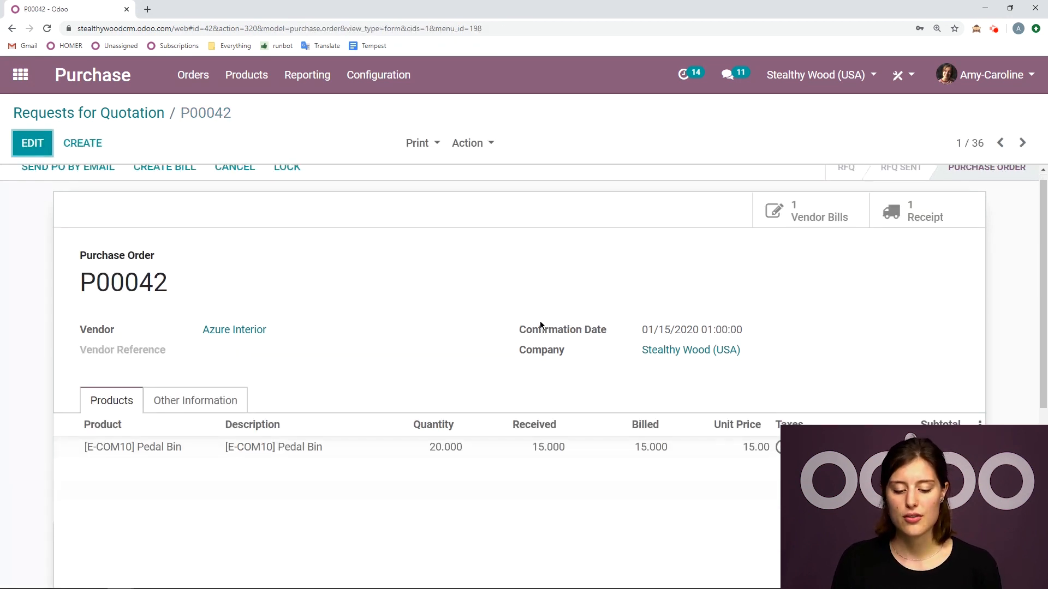
{"action": "scroll", "scroll_direction": "down", "scroll_amount": 3}
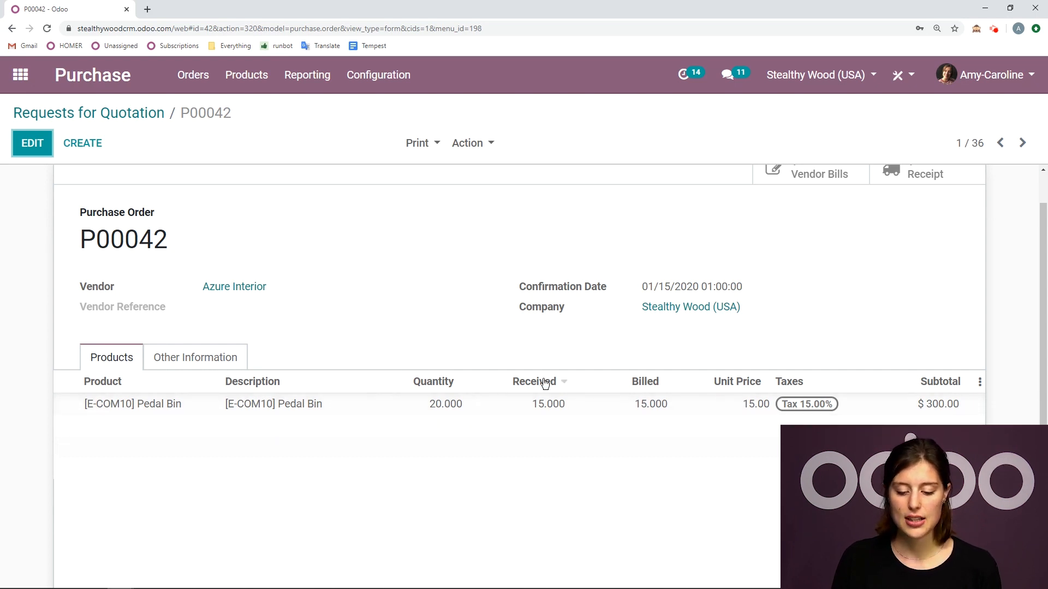
{"action": "mouse_move", "coordinate": [751, 320]}
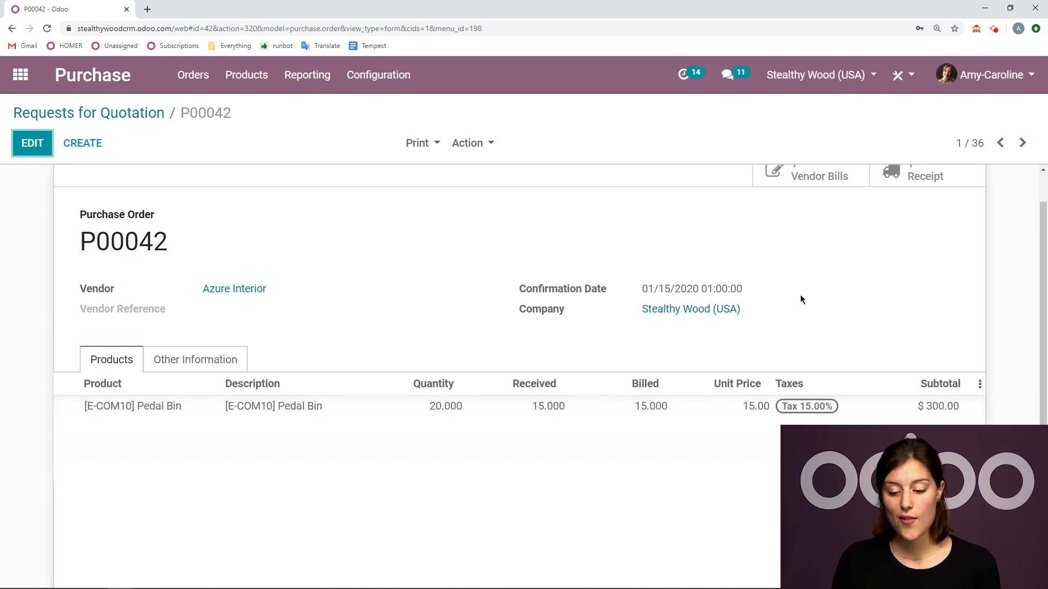
{"action": "scroll", "scroll_direction": "up", "scroll_amount": 3}
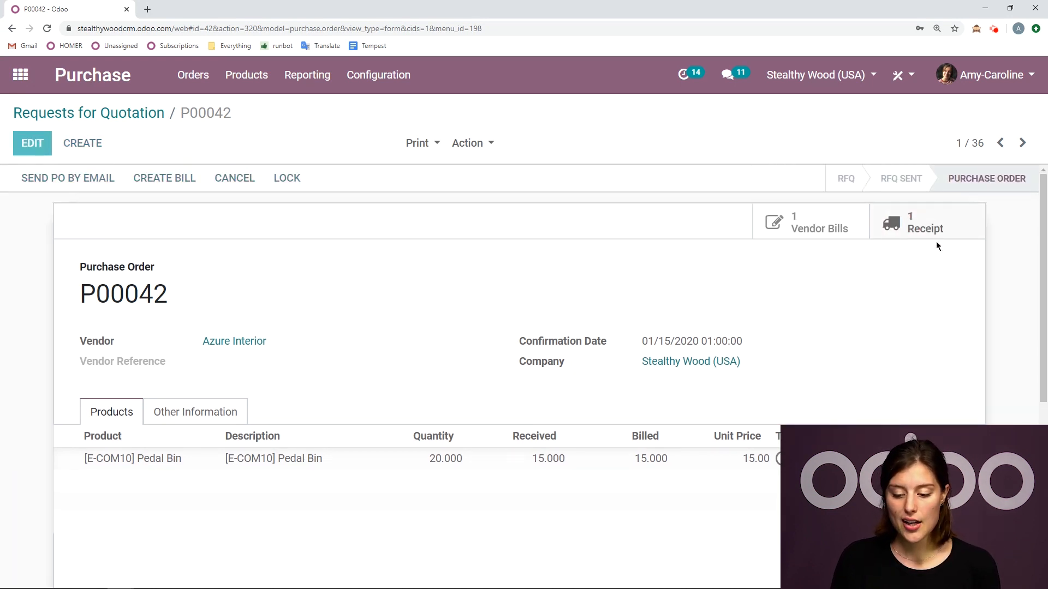
{"action": "left_click", "coordinate": [924, 222]}
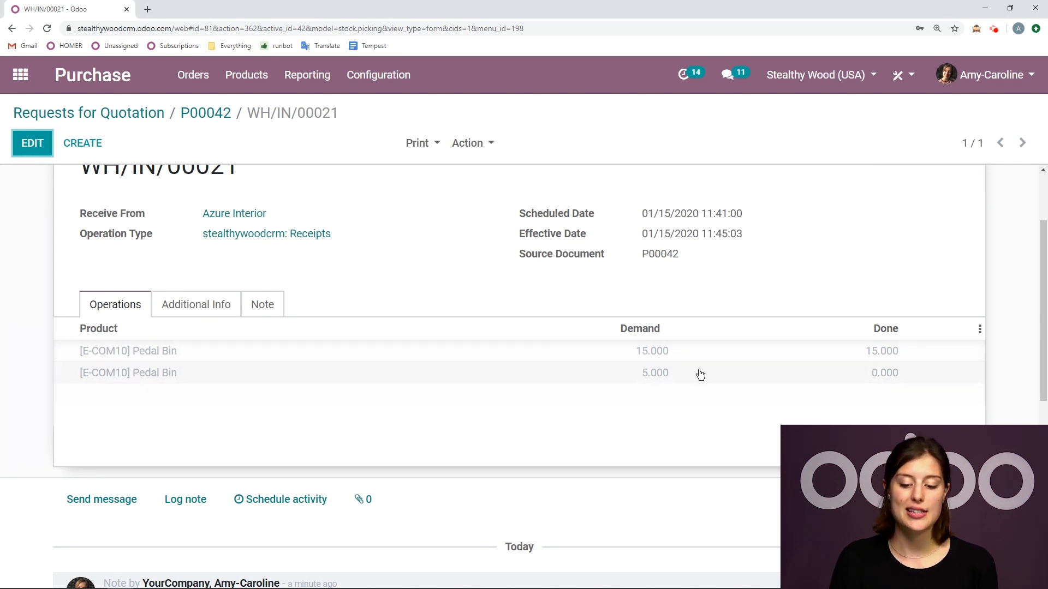
{"action": "mouse_move", "coordinate": [720, 385]}
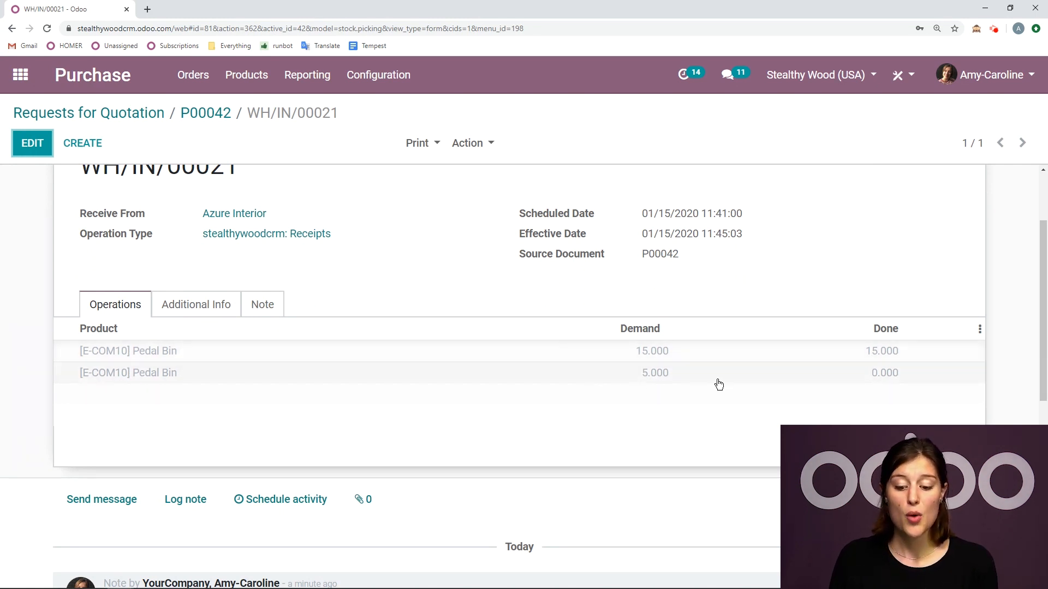
{"action": "mouse_move", "coordinate": [788, 291]}
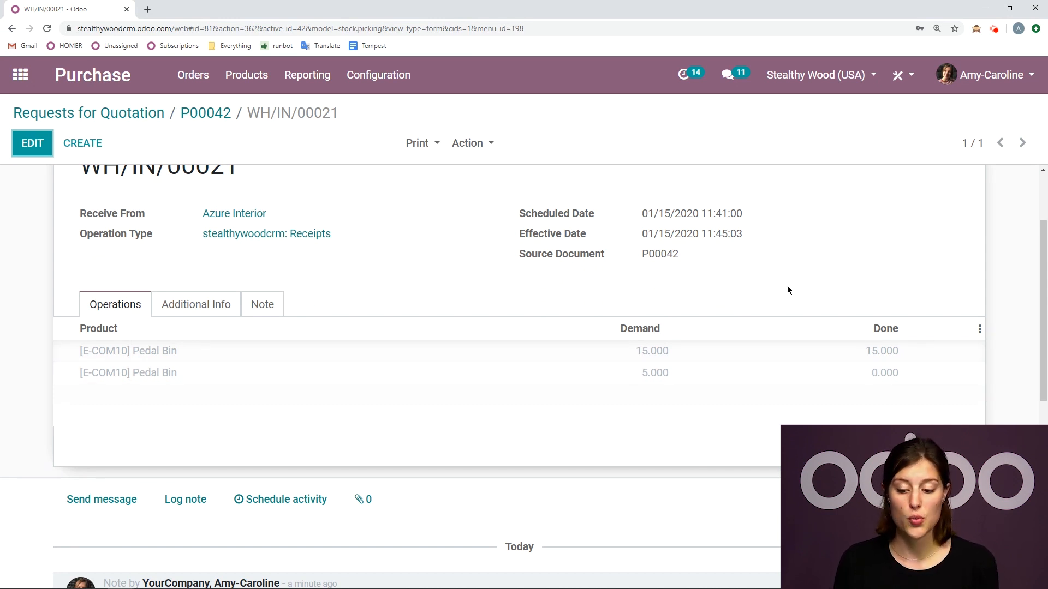
{"action": "mouse_move", "coordinate": [839, 382]}
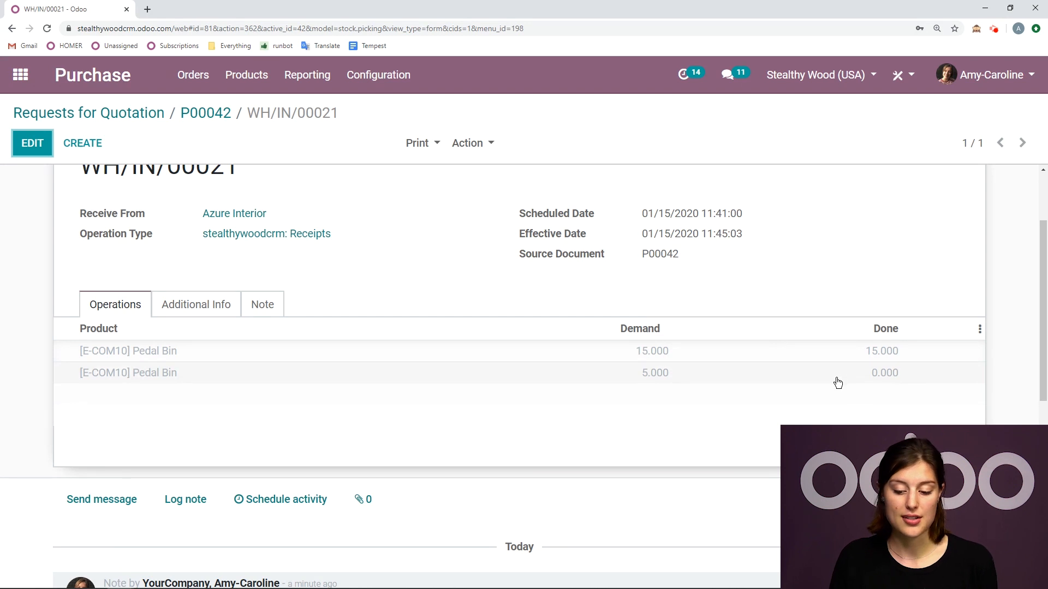
{"action": "mouse_move", "coordinate": [886, 379]}
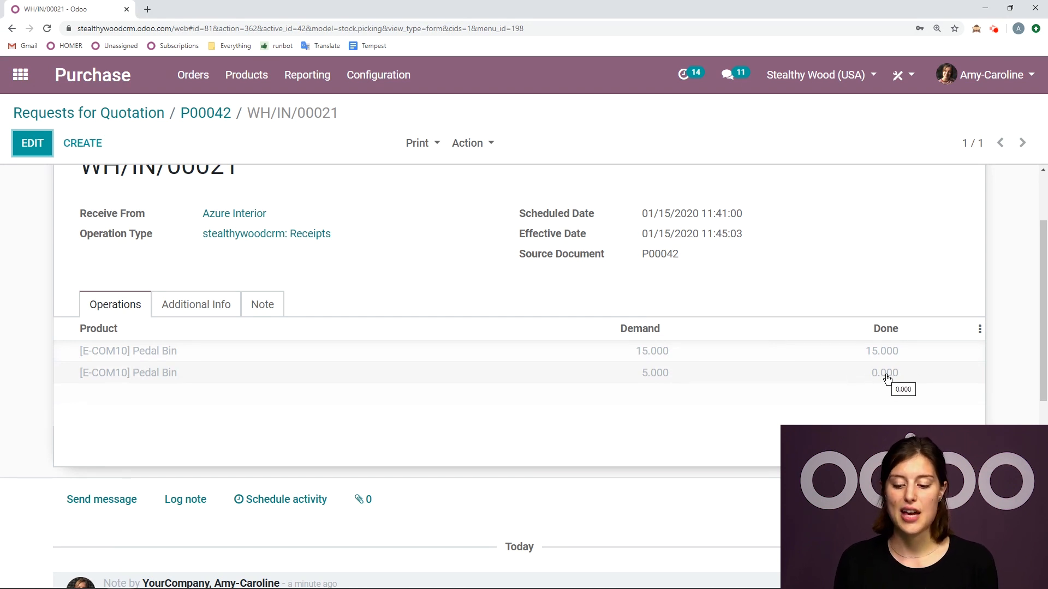
{"action": "scroll", "scroll_direction": "up", "scroll_amount": 3}
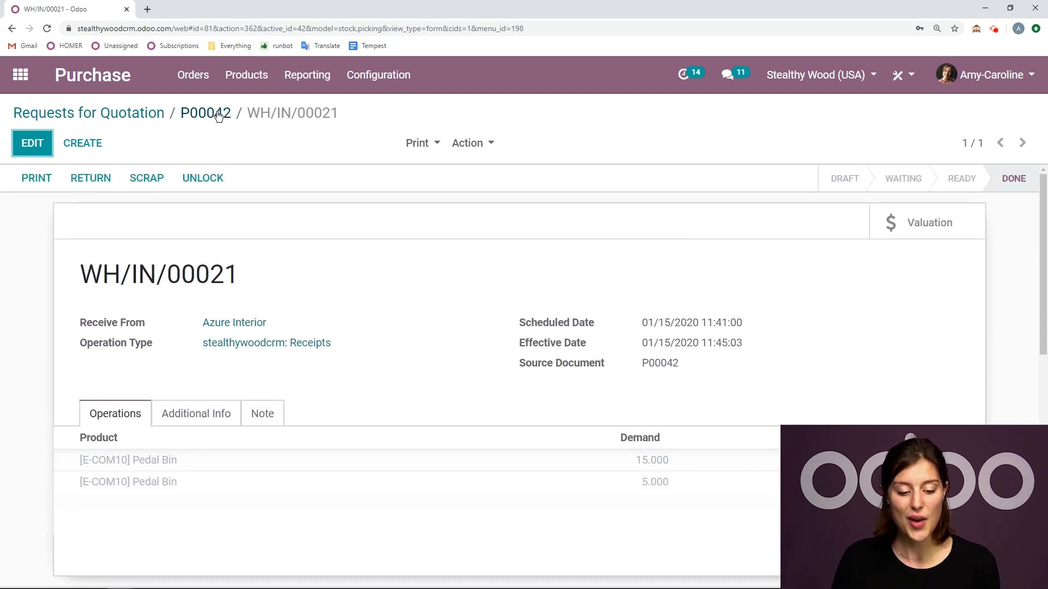
{"action": "left_click", "coordinate": [206, 113]}
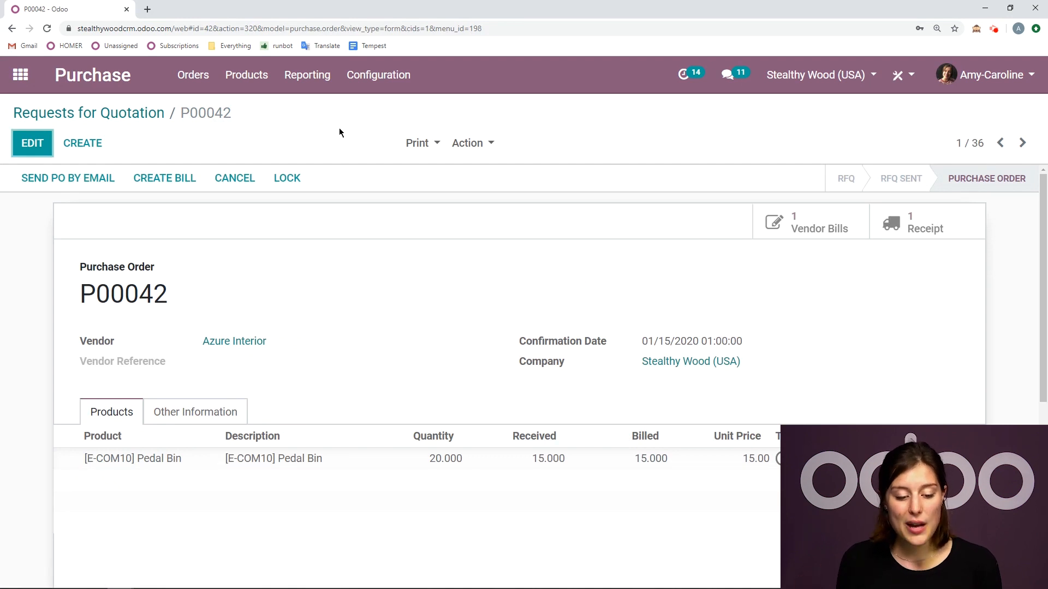